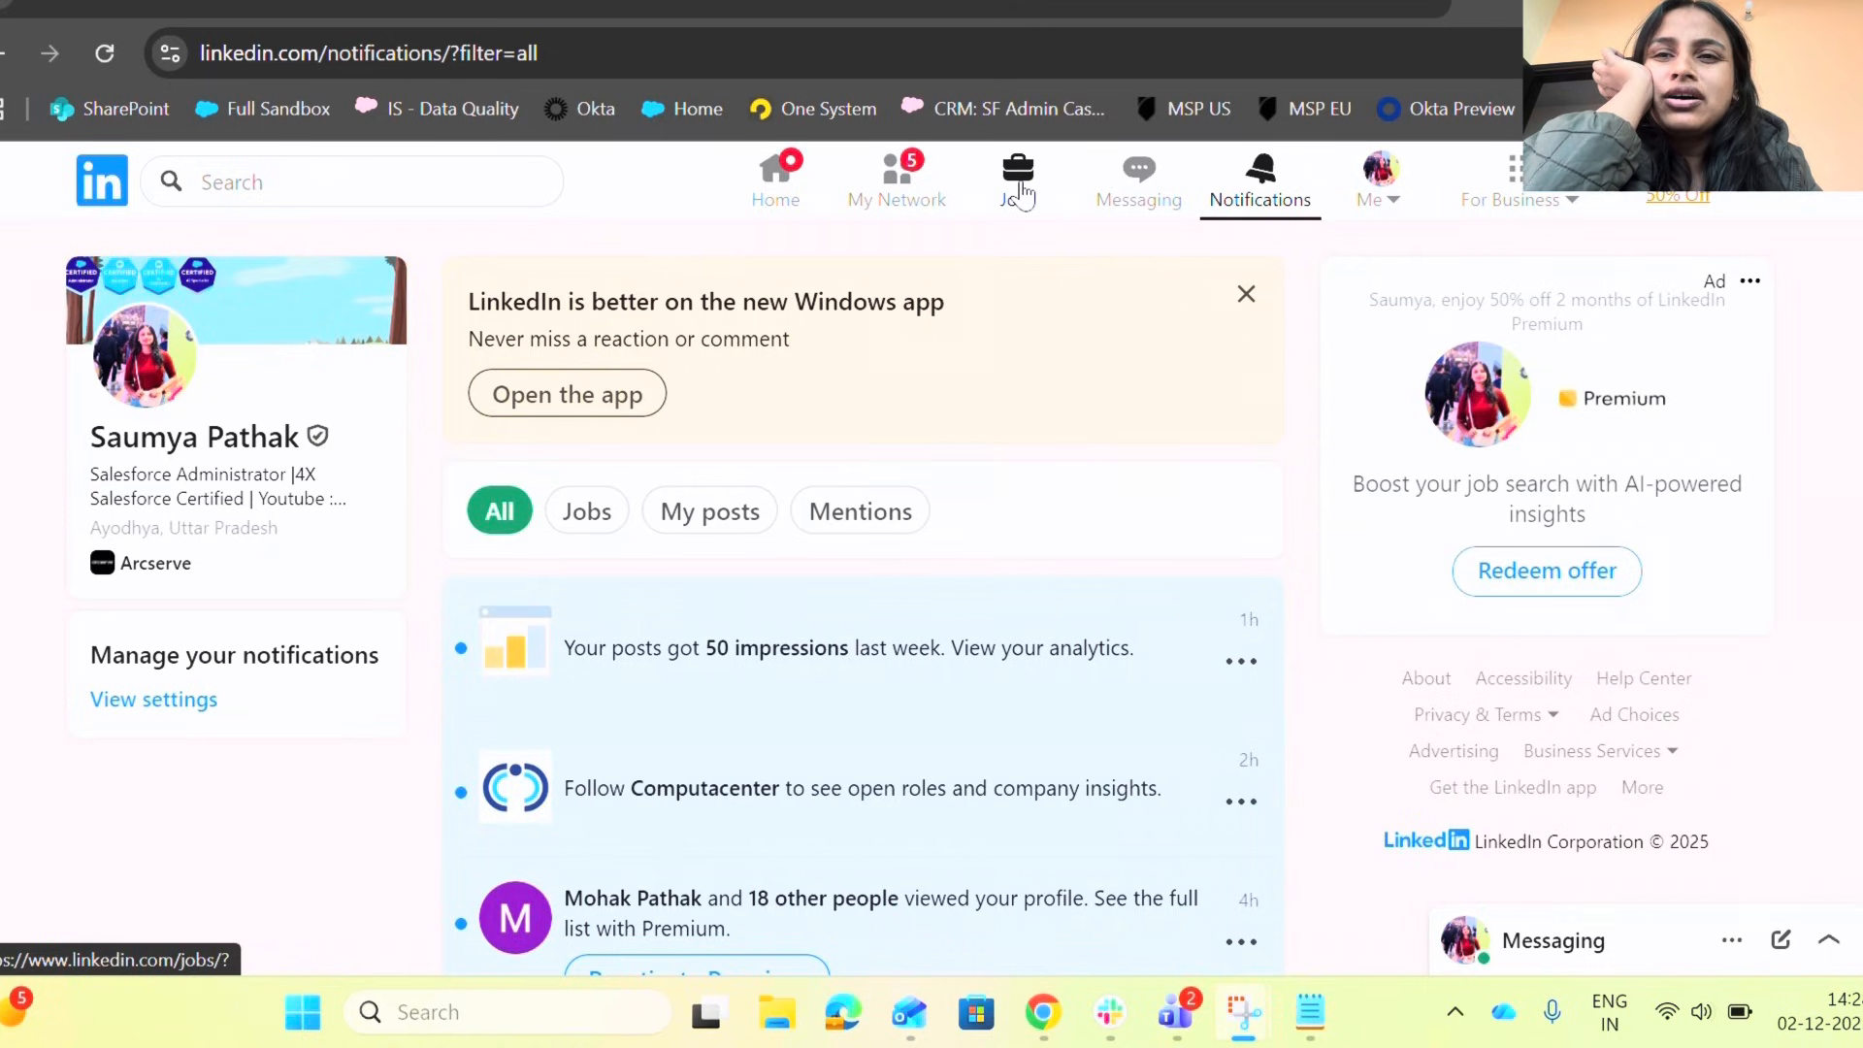
mouse_move(1019, 229)
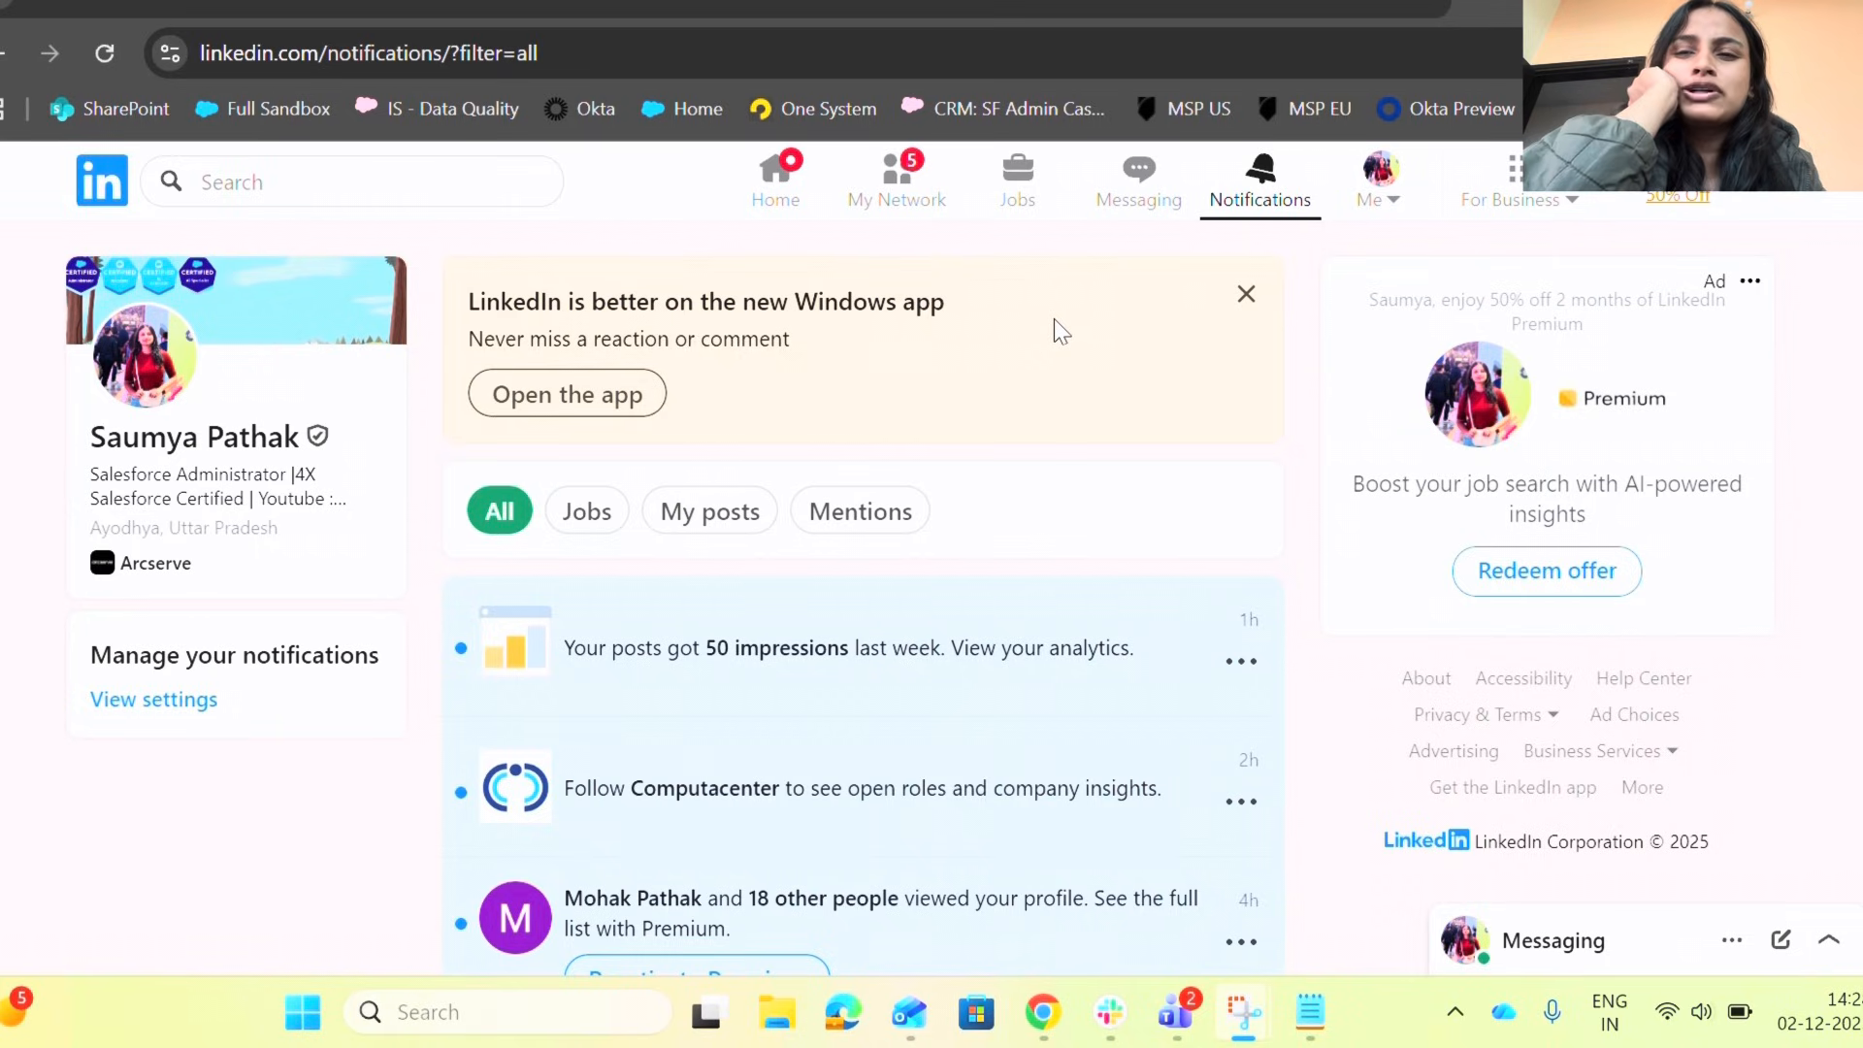
mouse_move(984, 171)
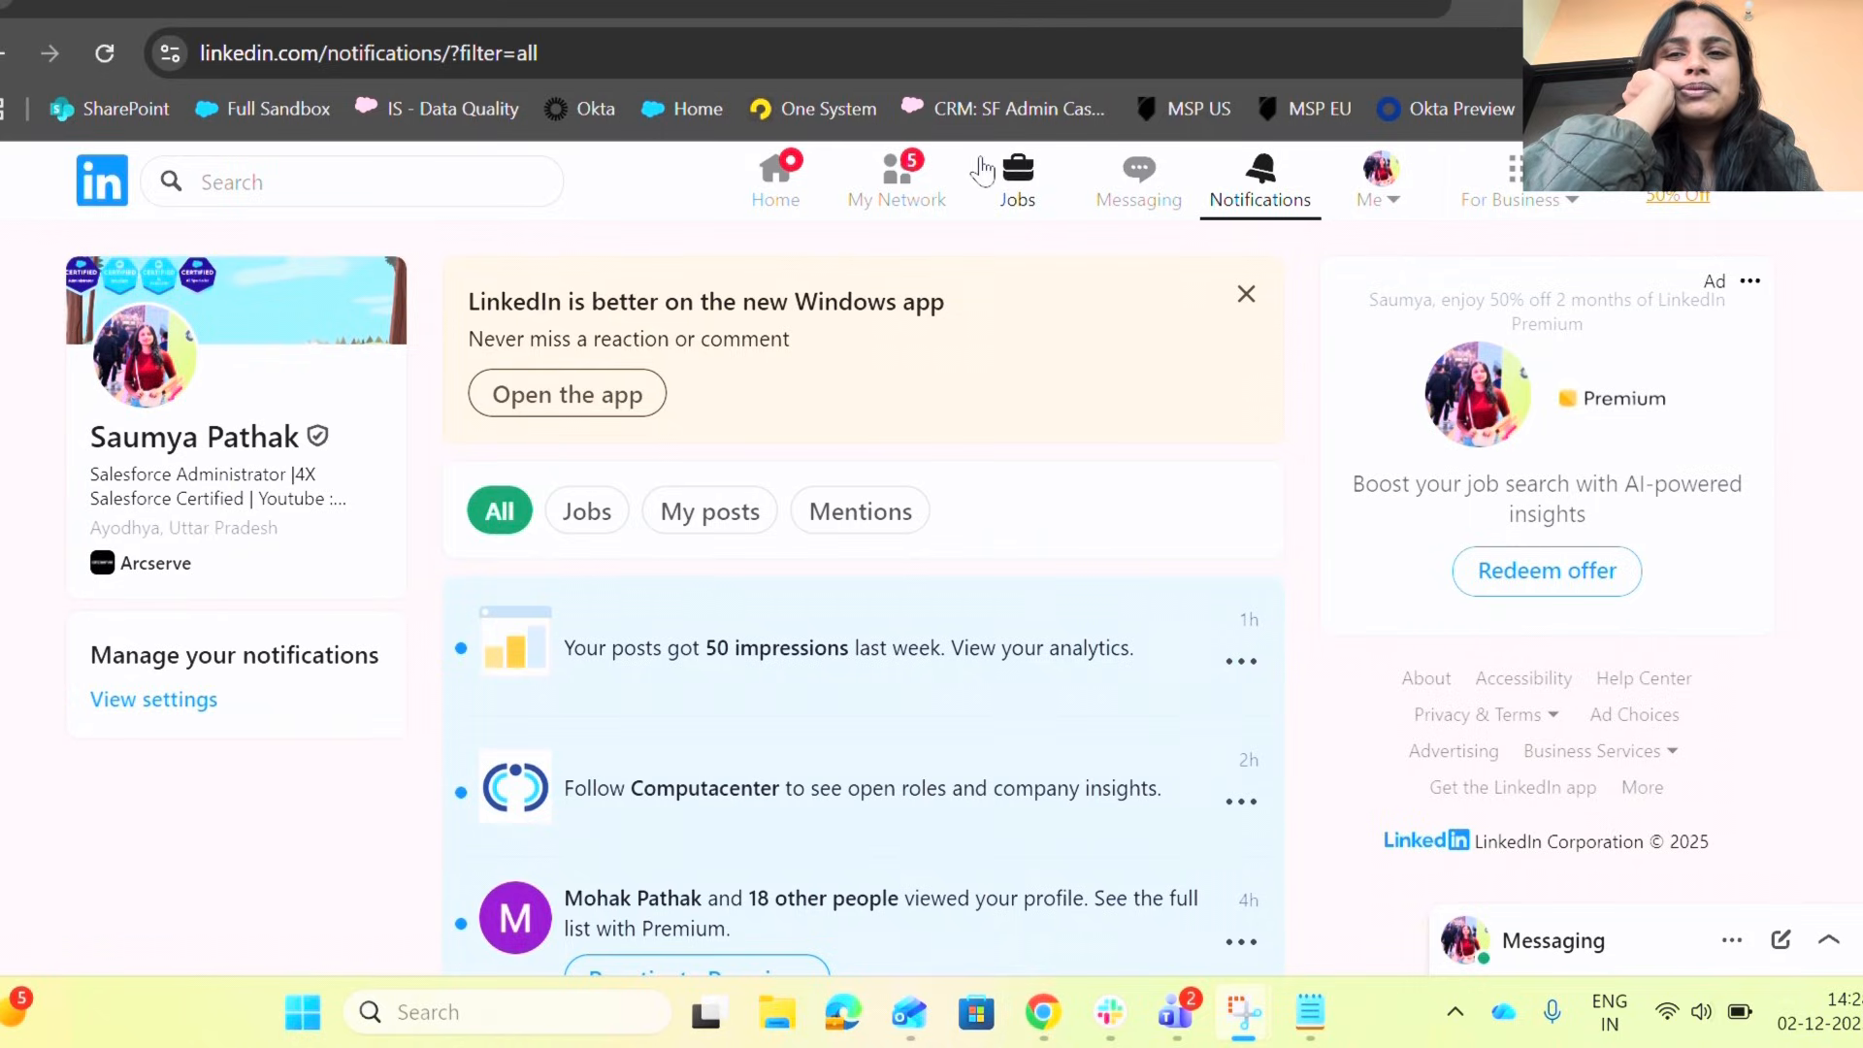
Step: Go to the Jobs home from notifications and show the recent job searches in the search box
left_click(1015, 173)
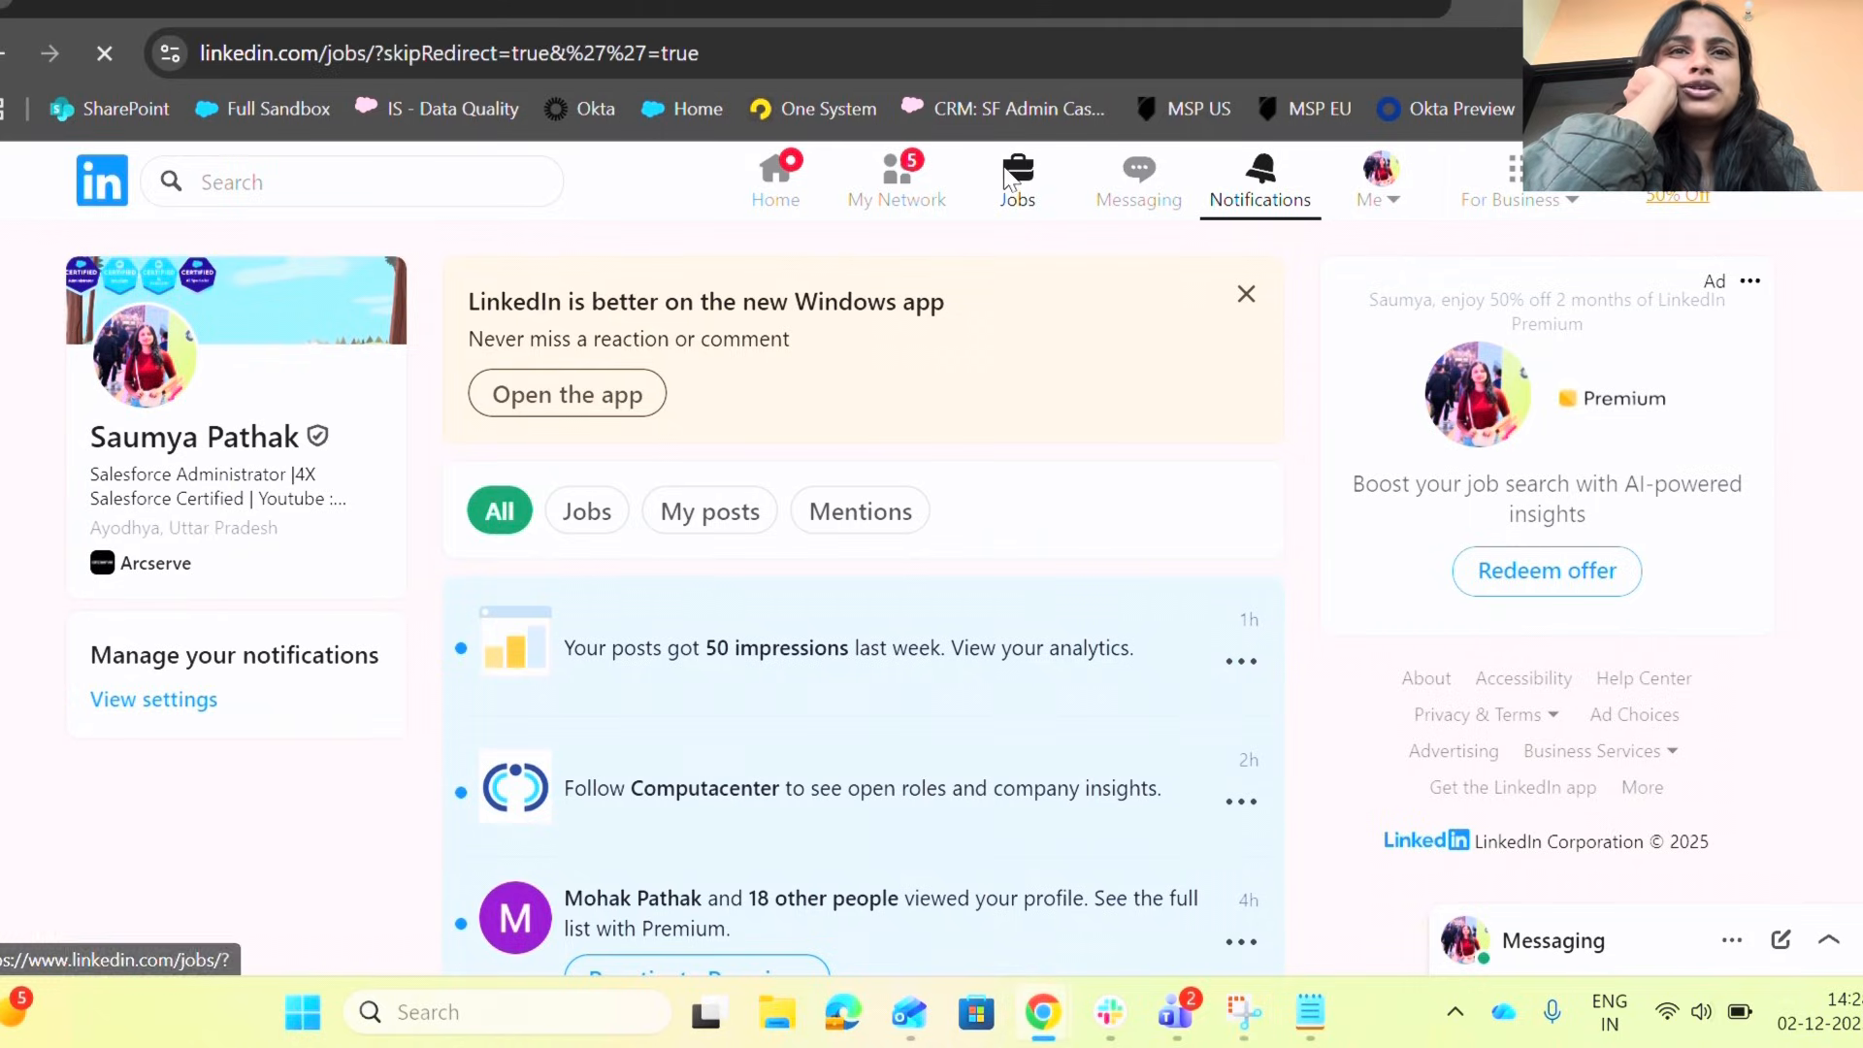
left_click(1017, 179)
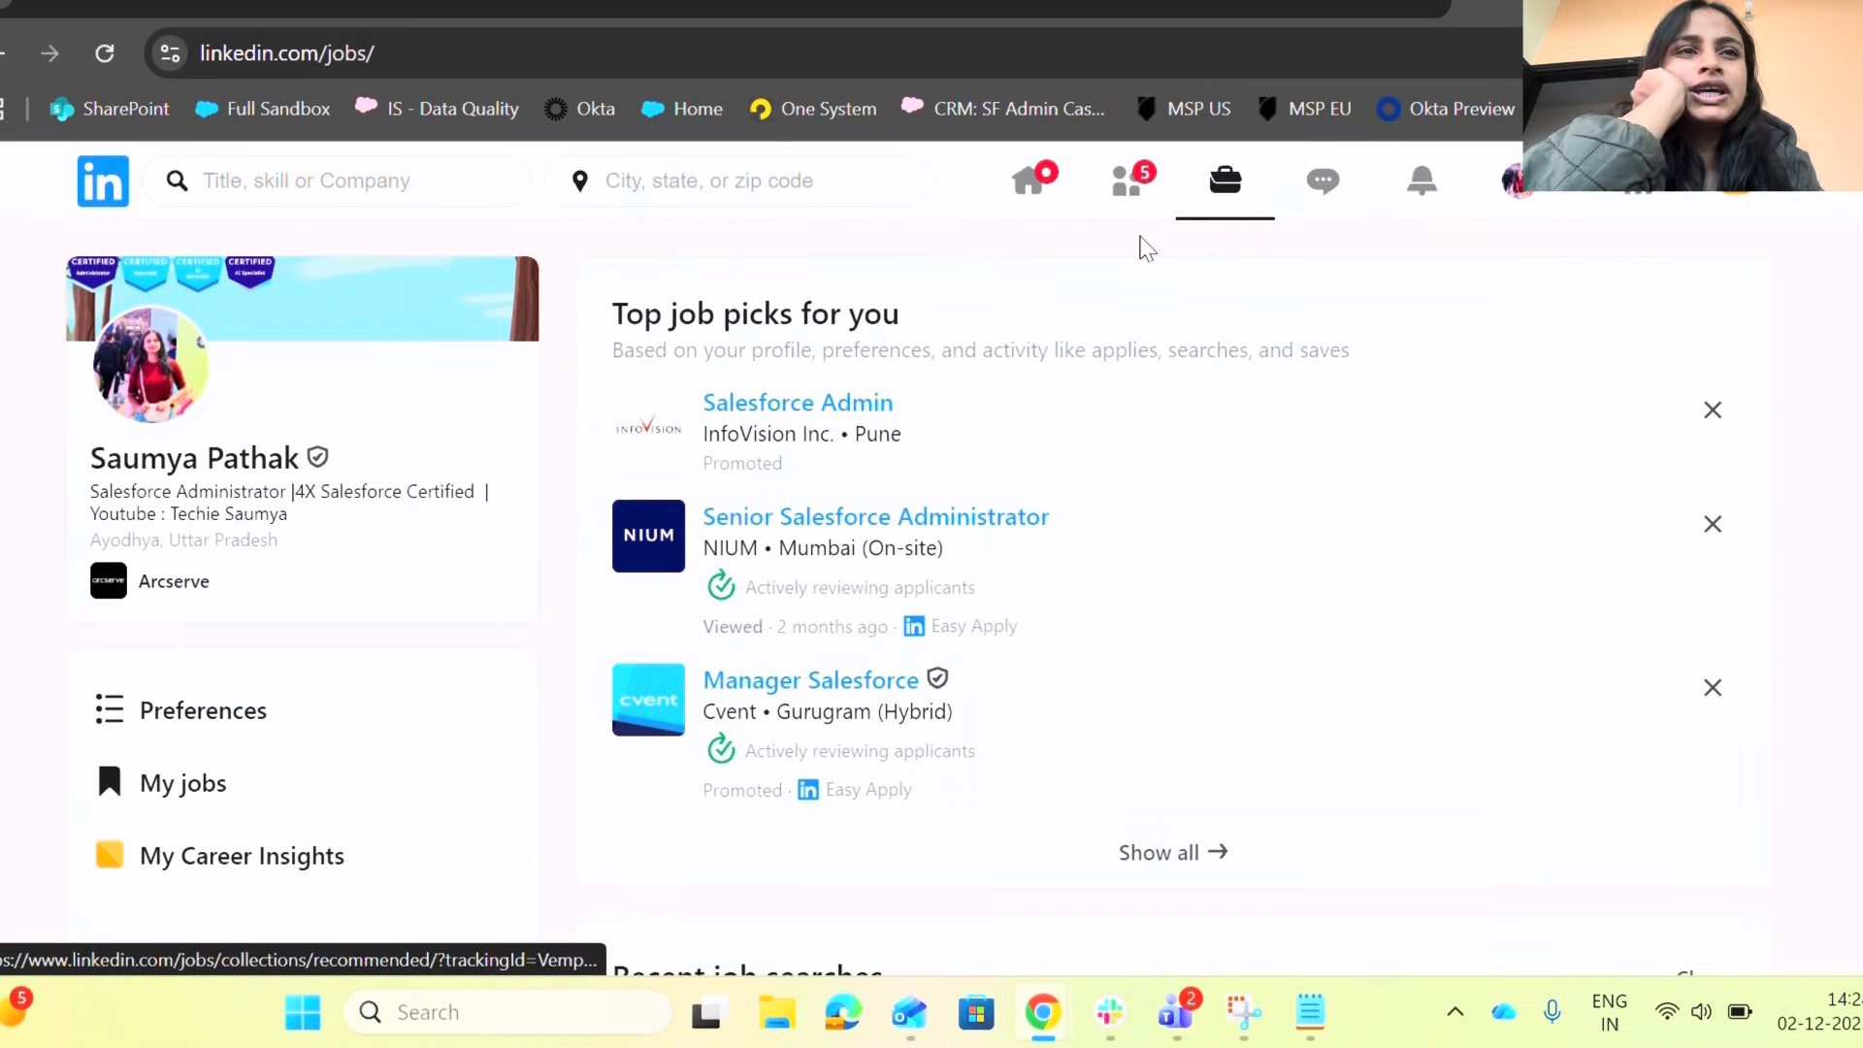
scroll("down", 3)
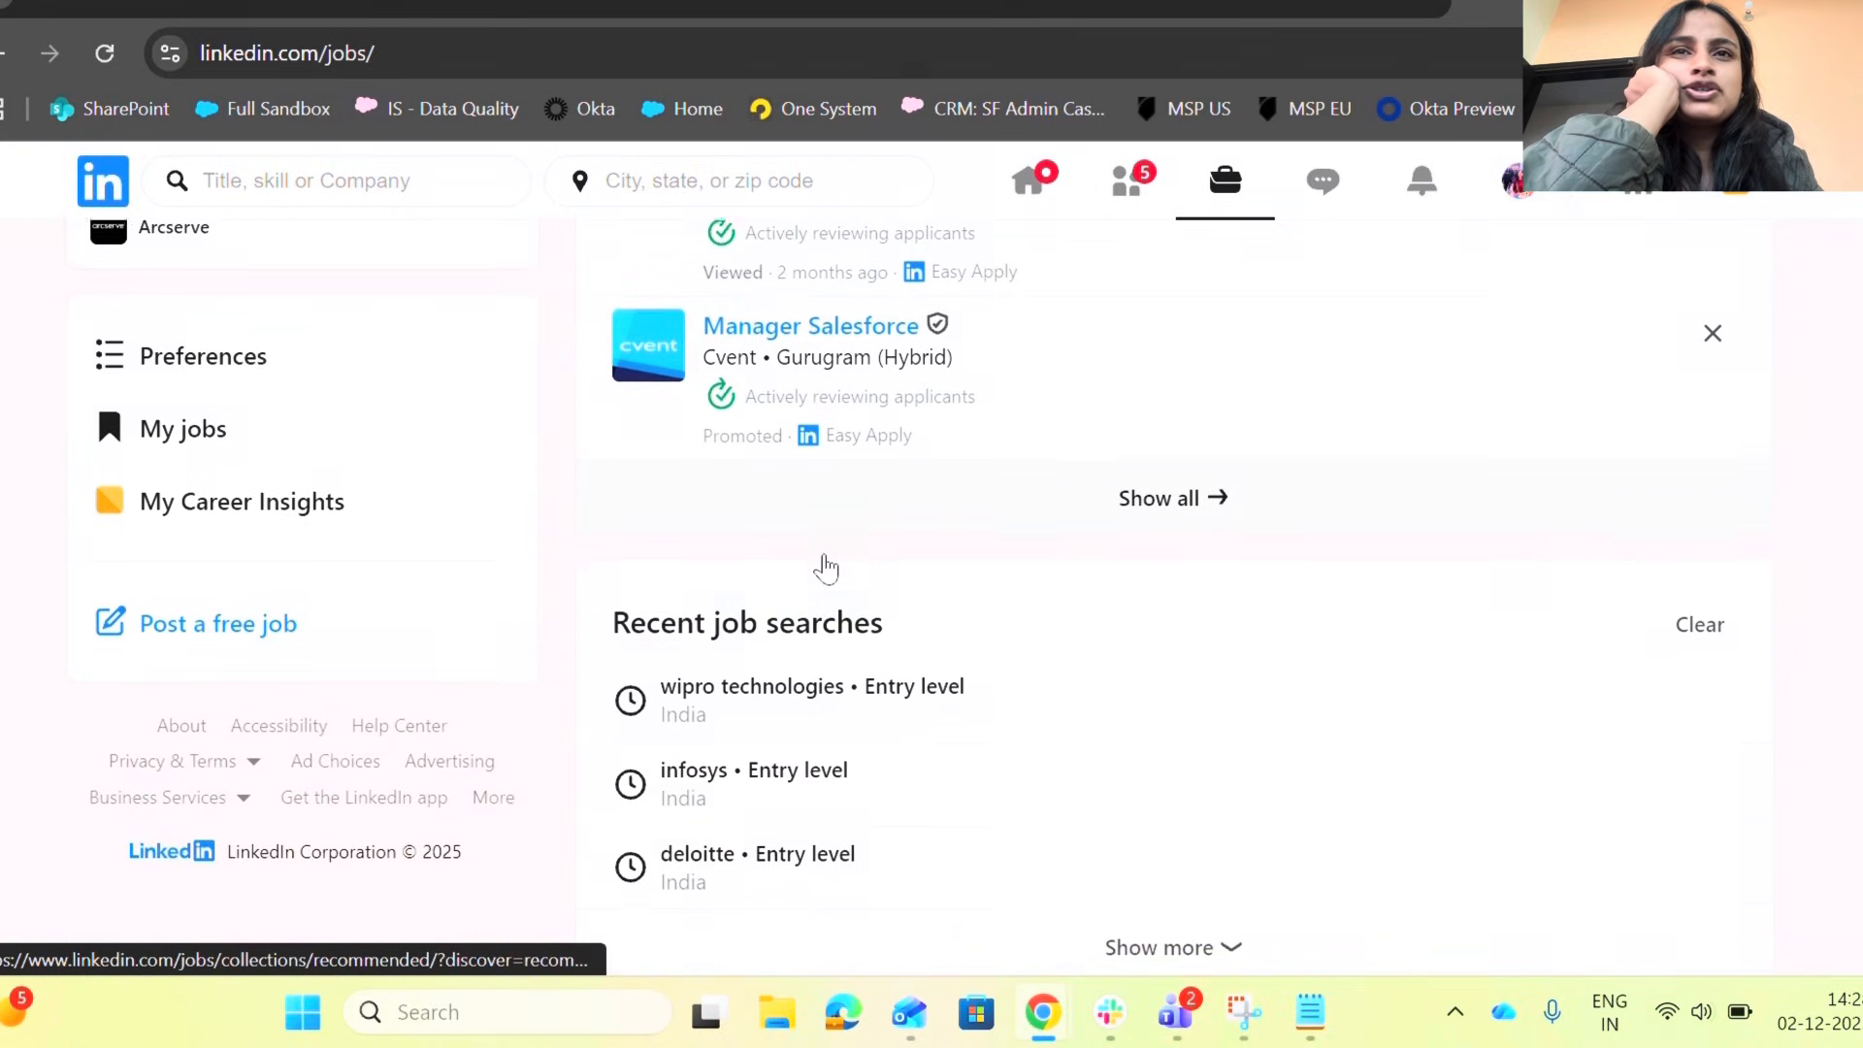
scroll("up", 3)
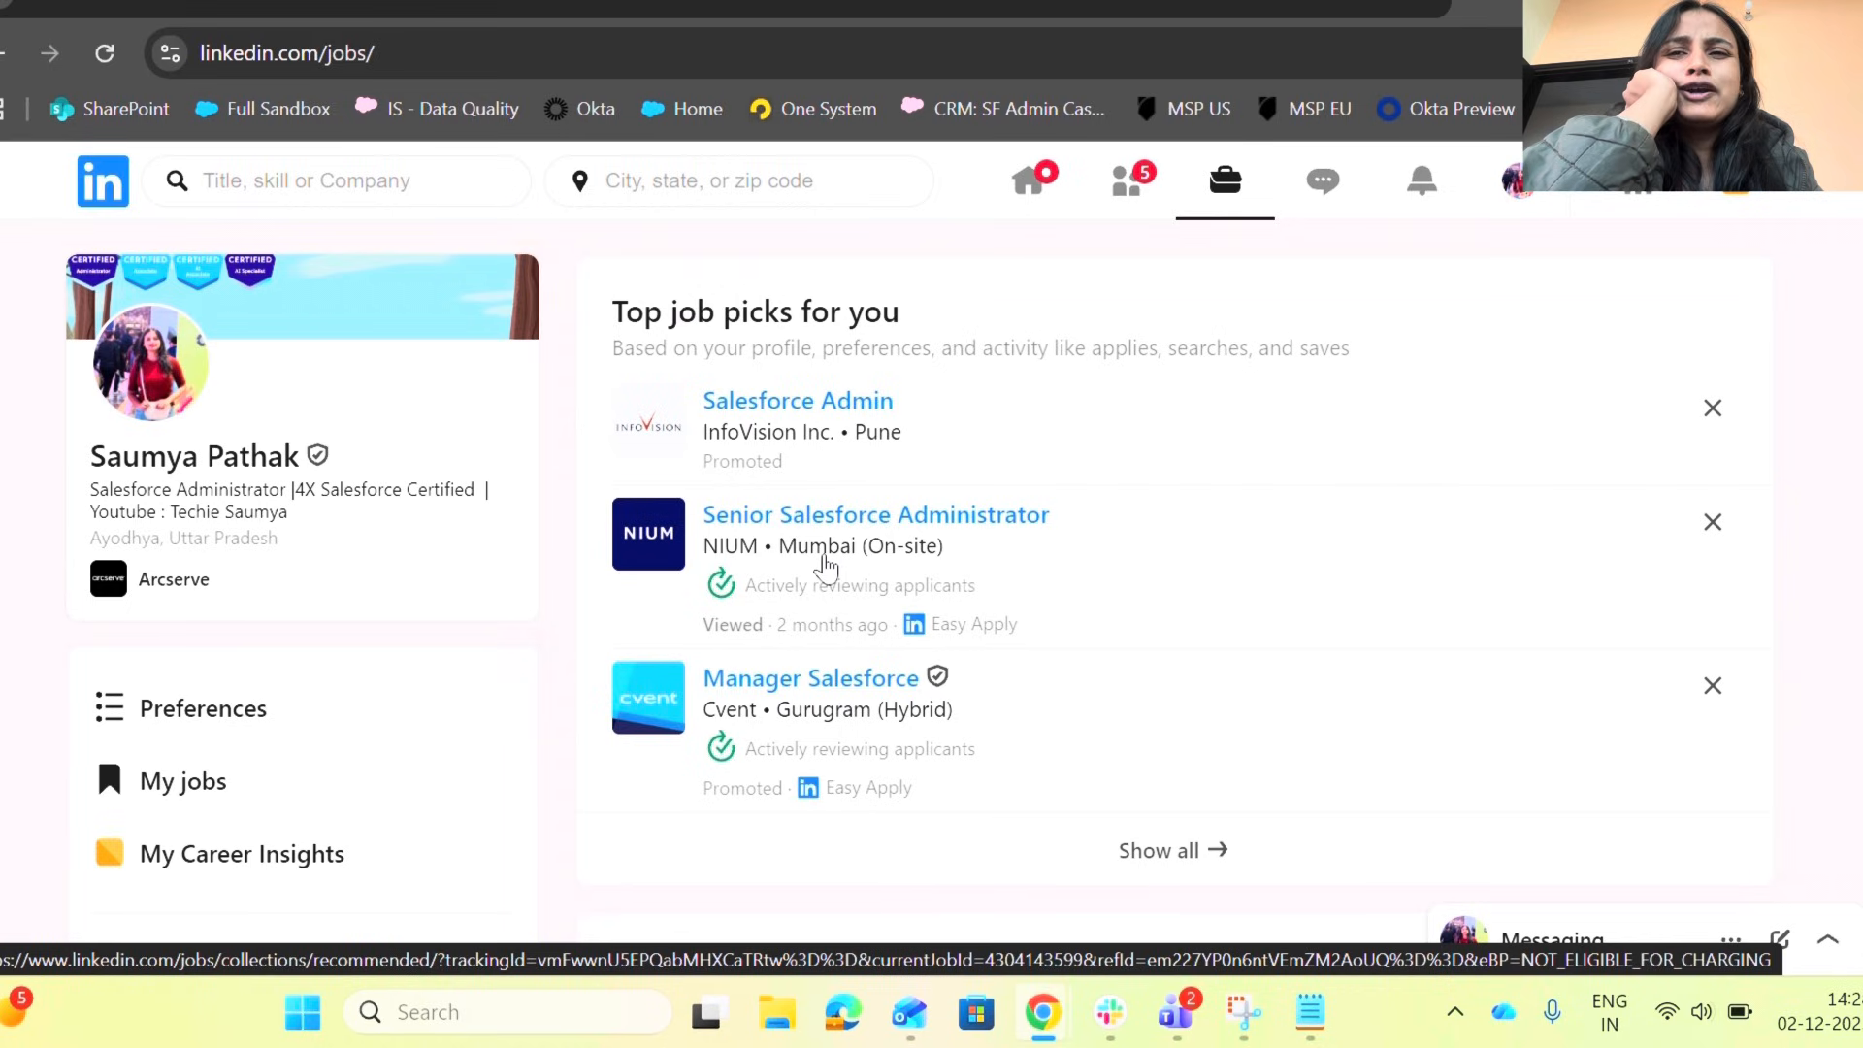
scroll("down", 3)
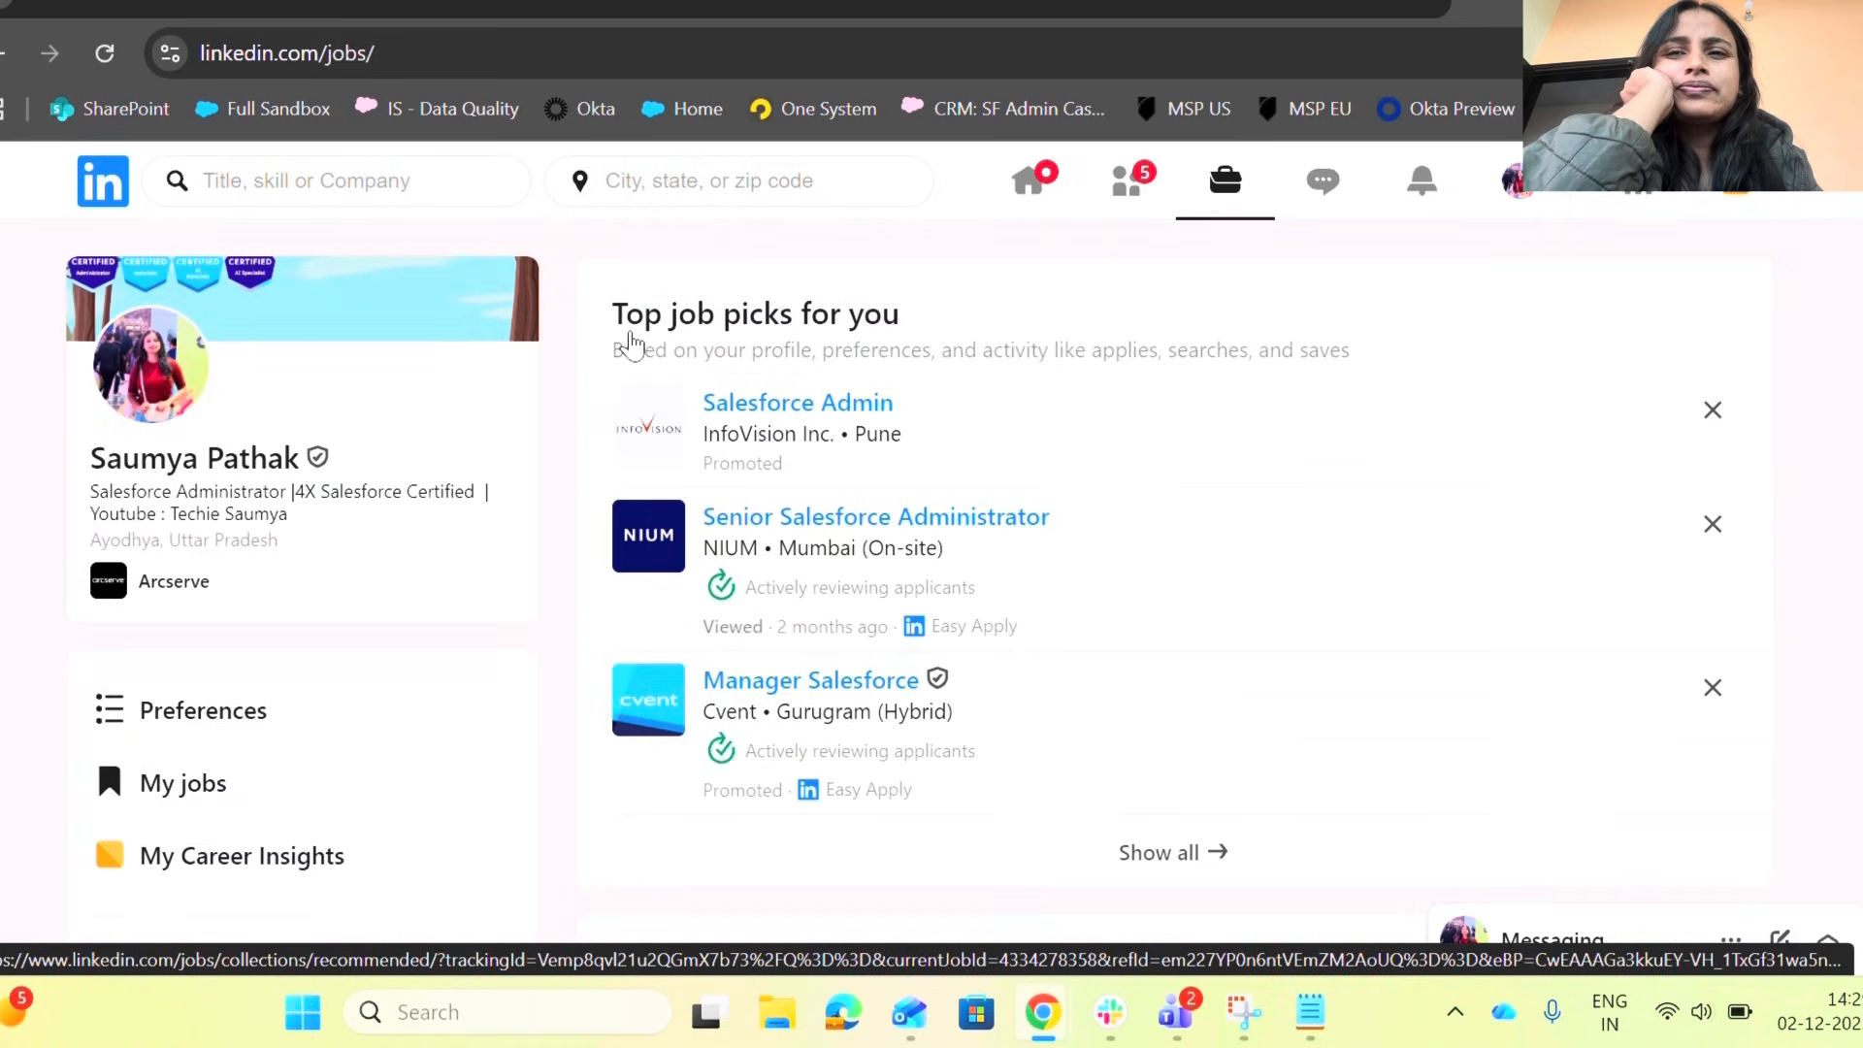
left_click(345, 180)
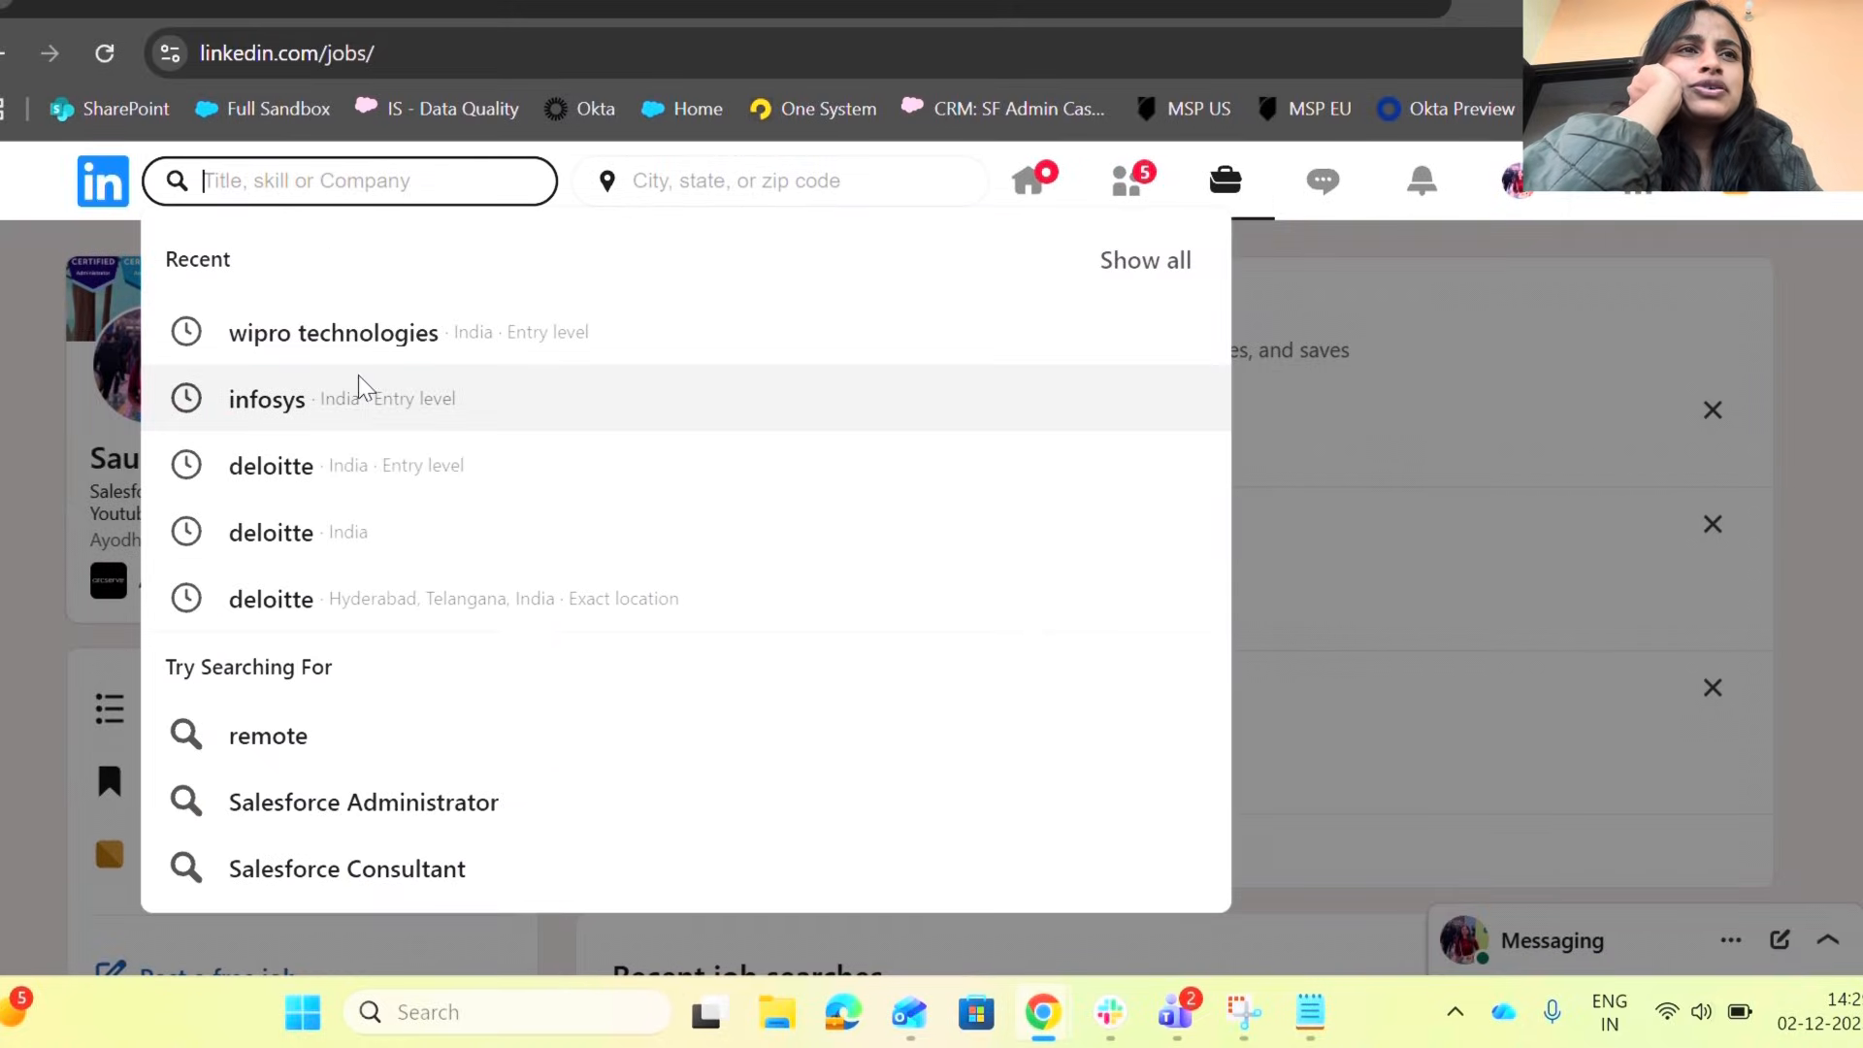
Step: Rerun the recent 'wipro technologies' India search with two experience levels applied via the Experience level filter
left_click(332, 332)
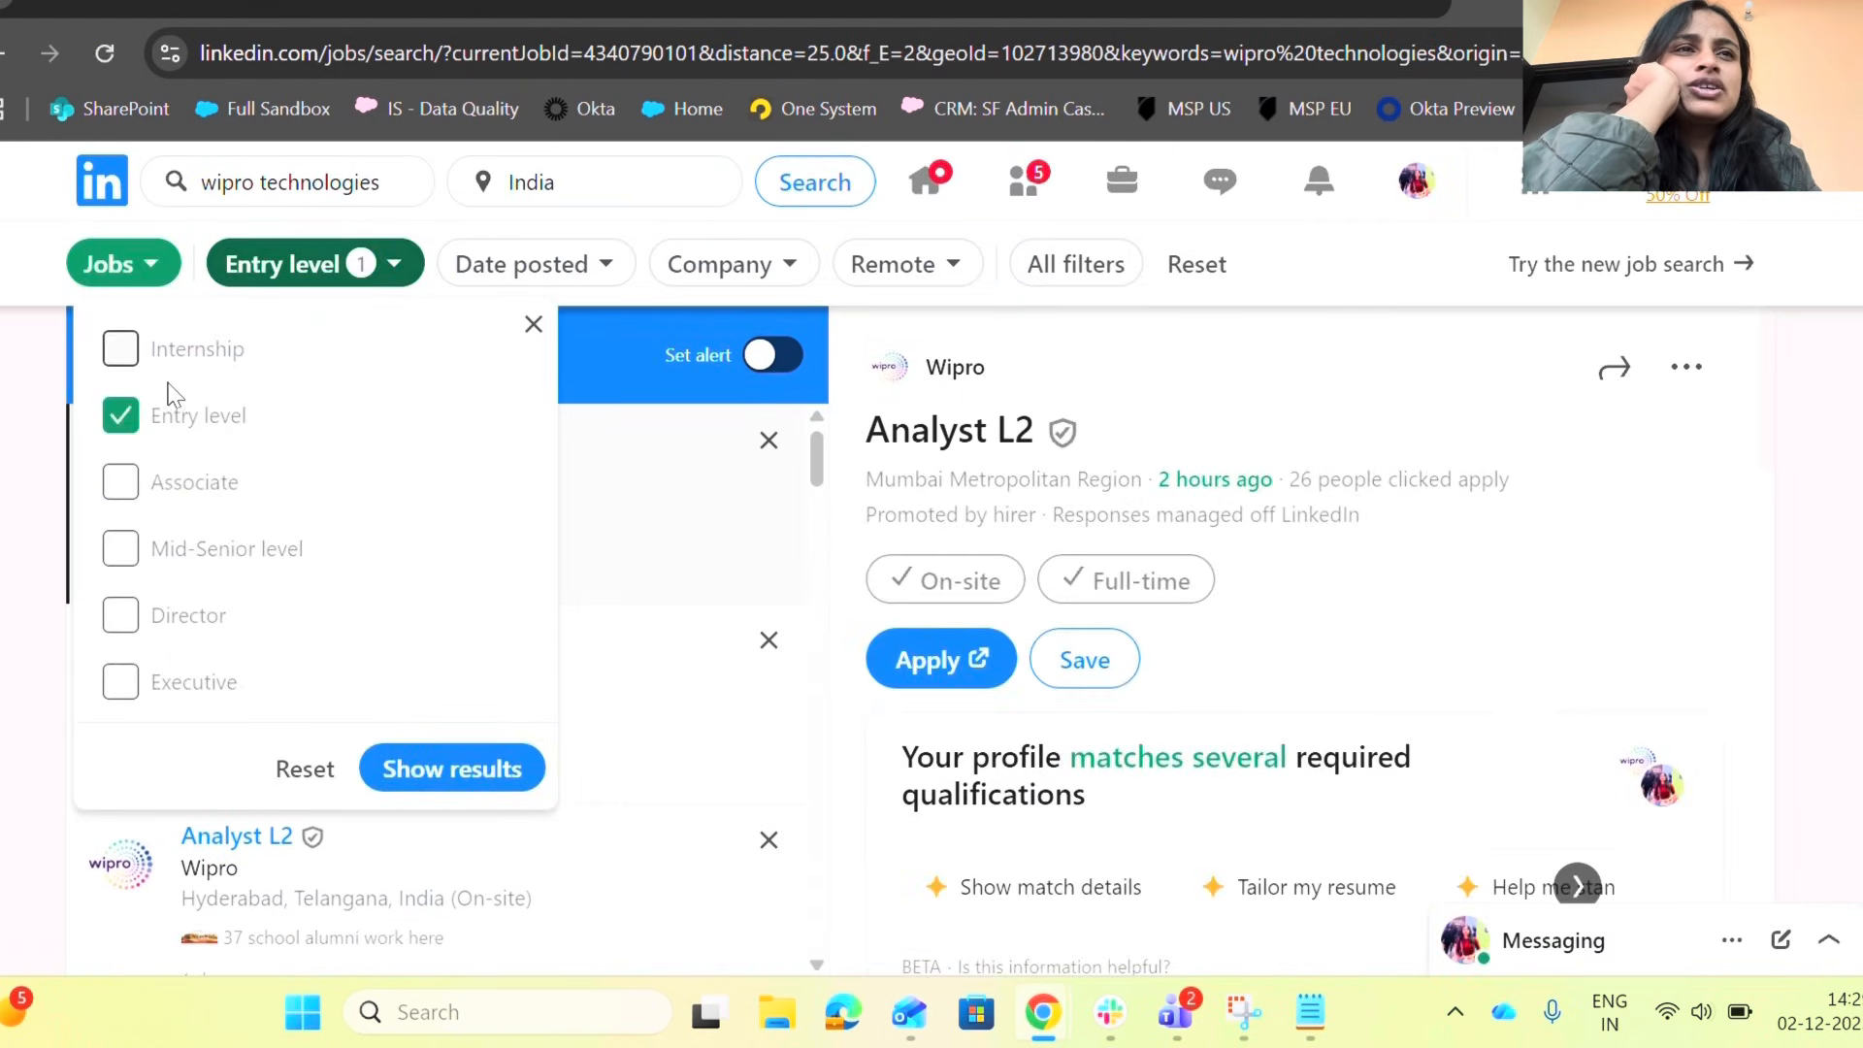
left_click(120, 415)
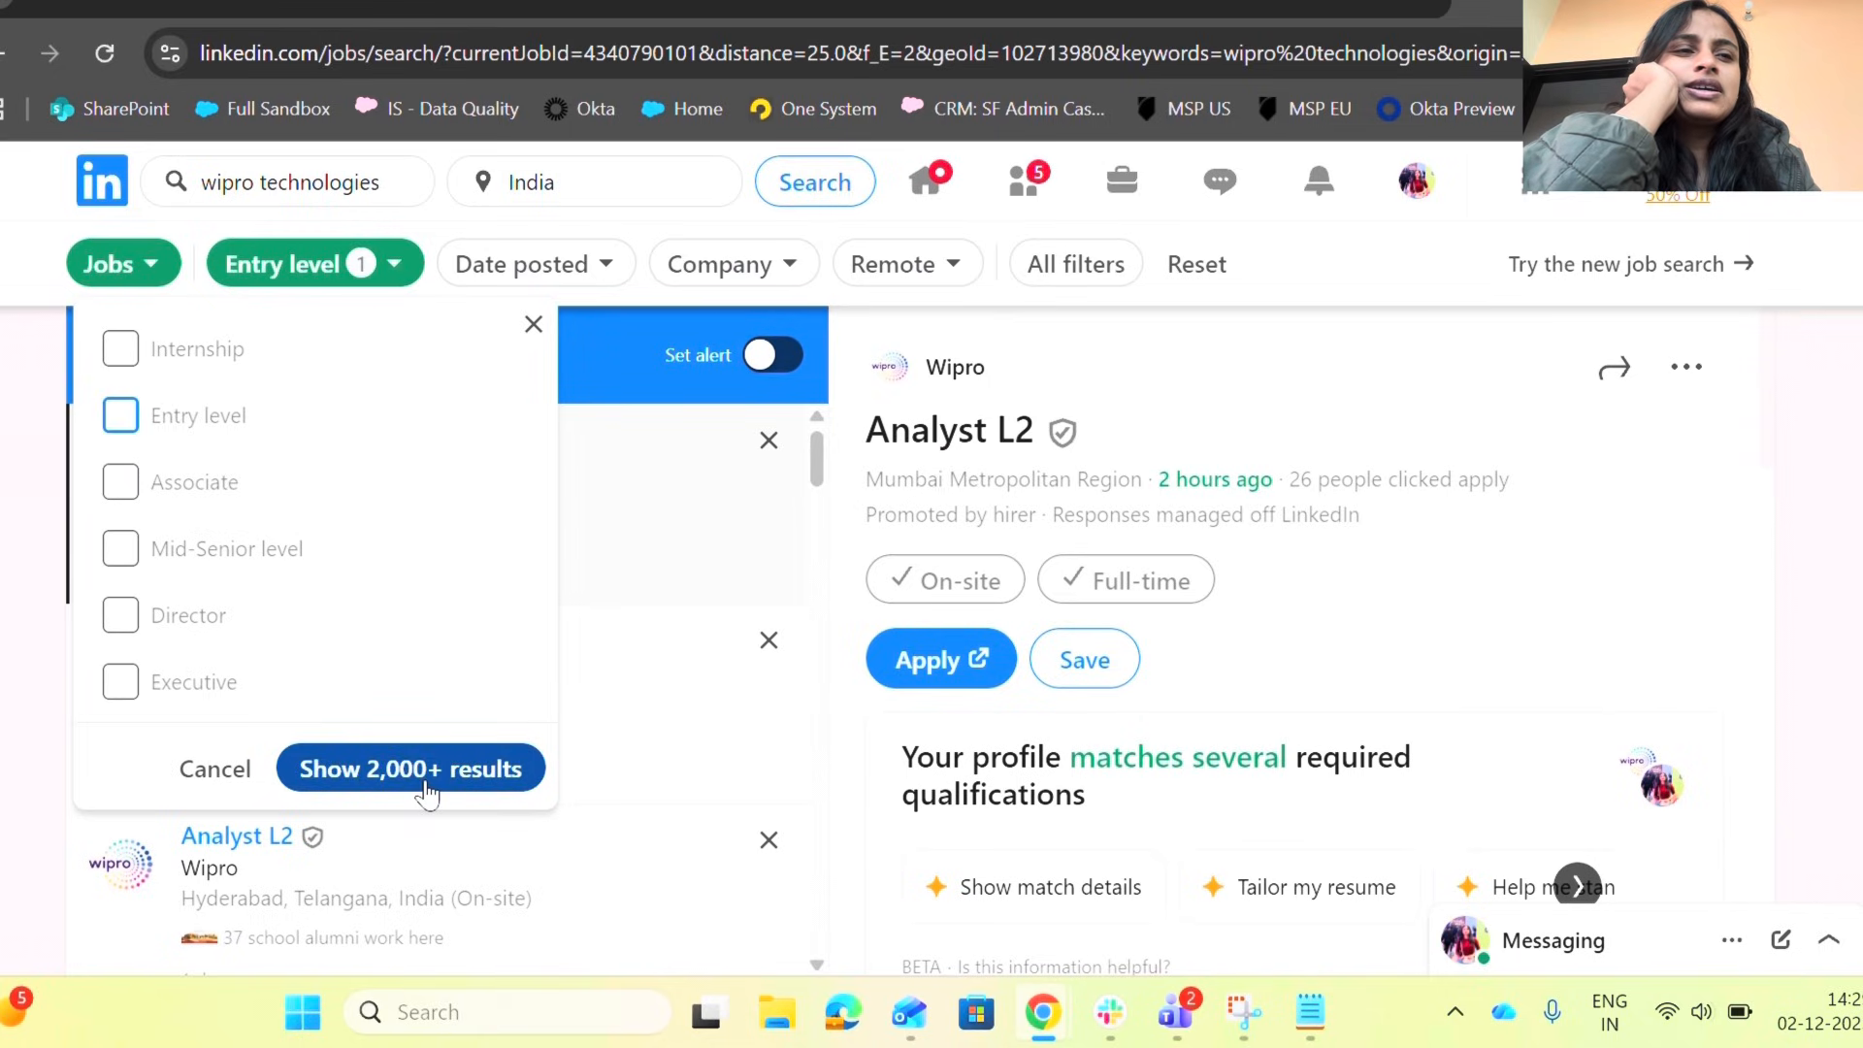
left_click(118, 415)
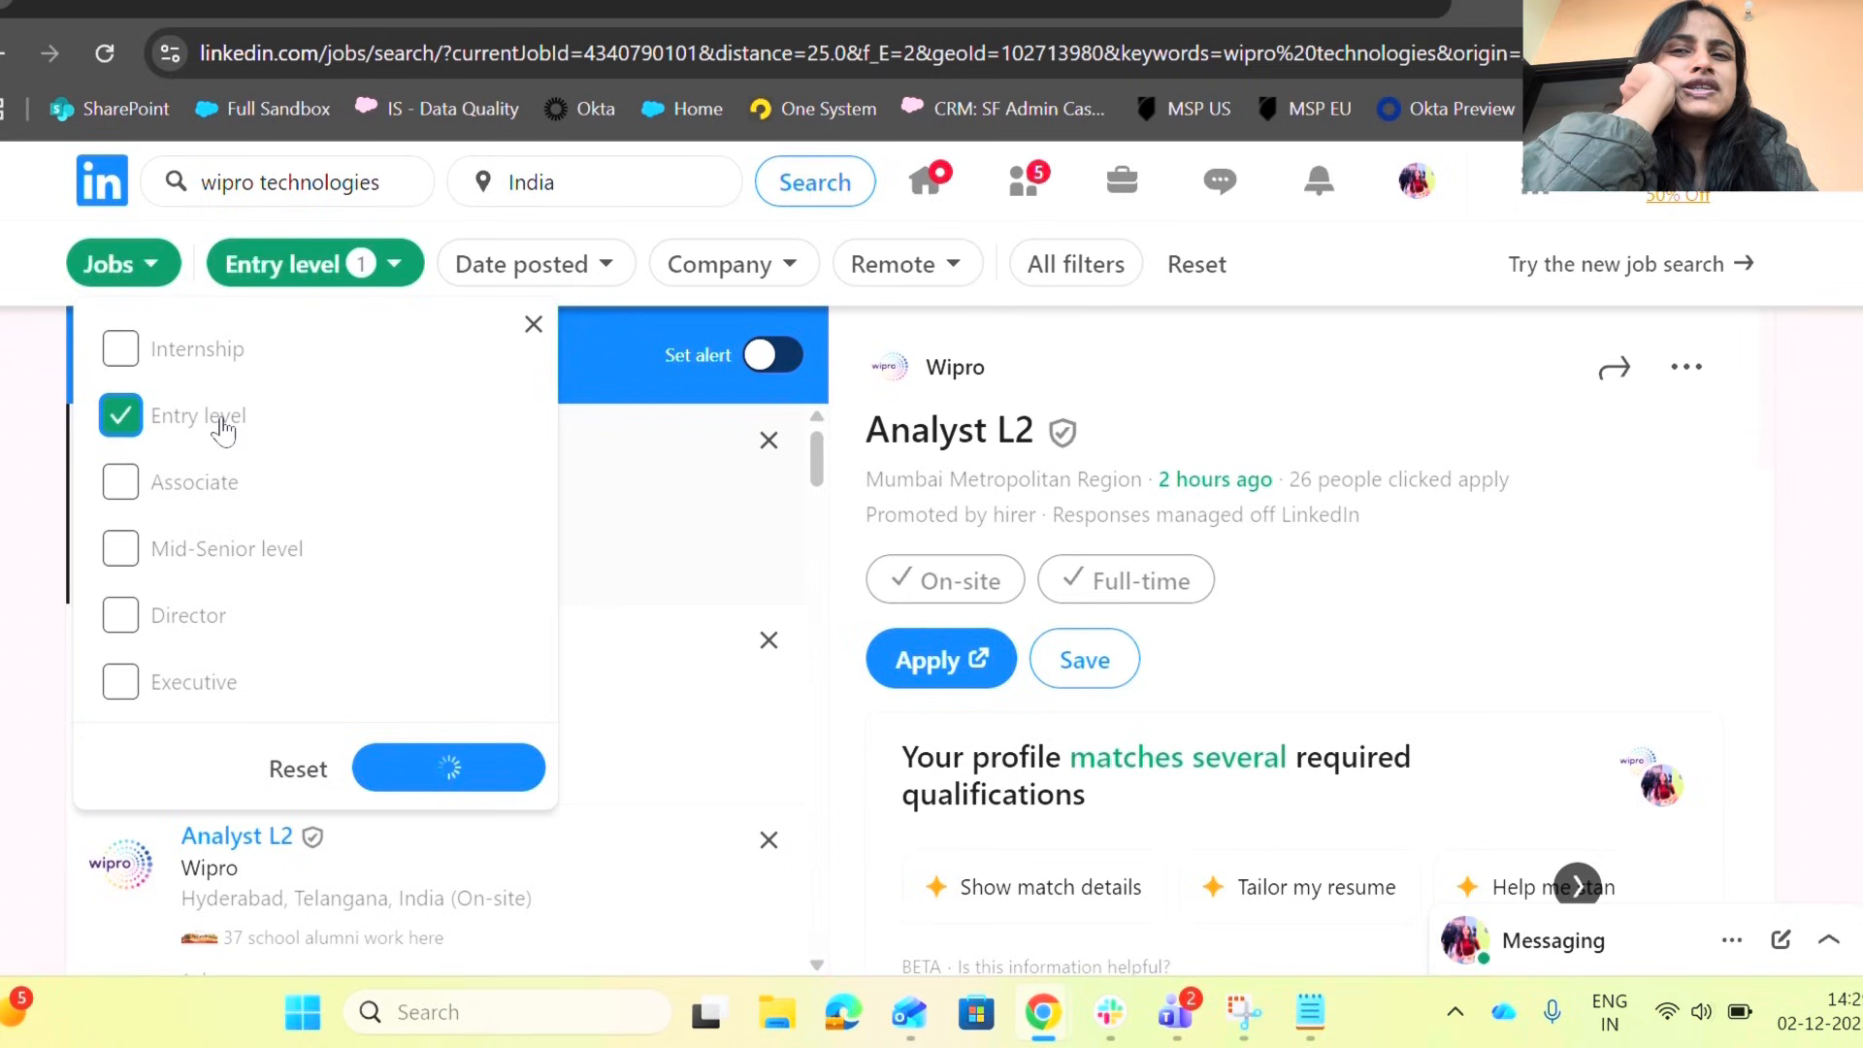
left_click(120, 348)
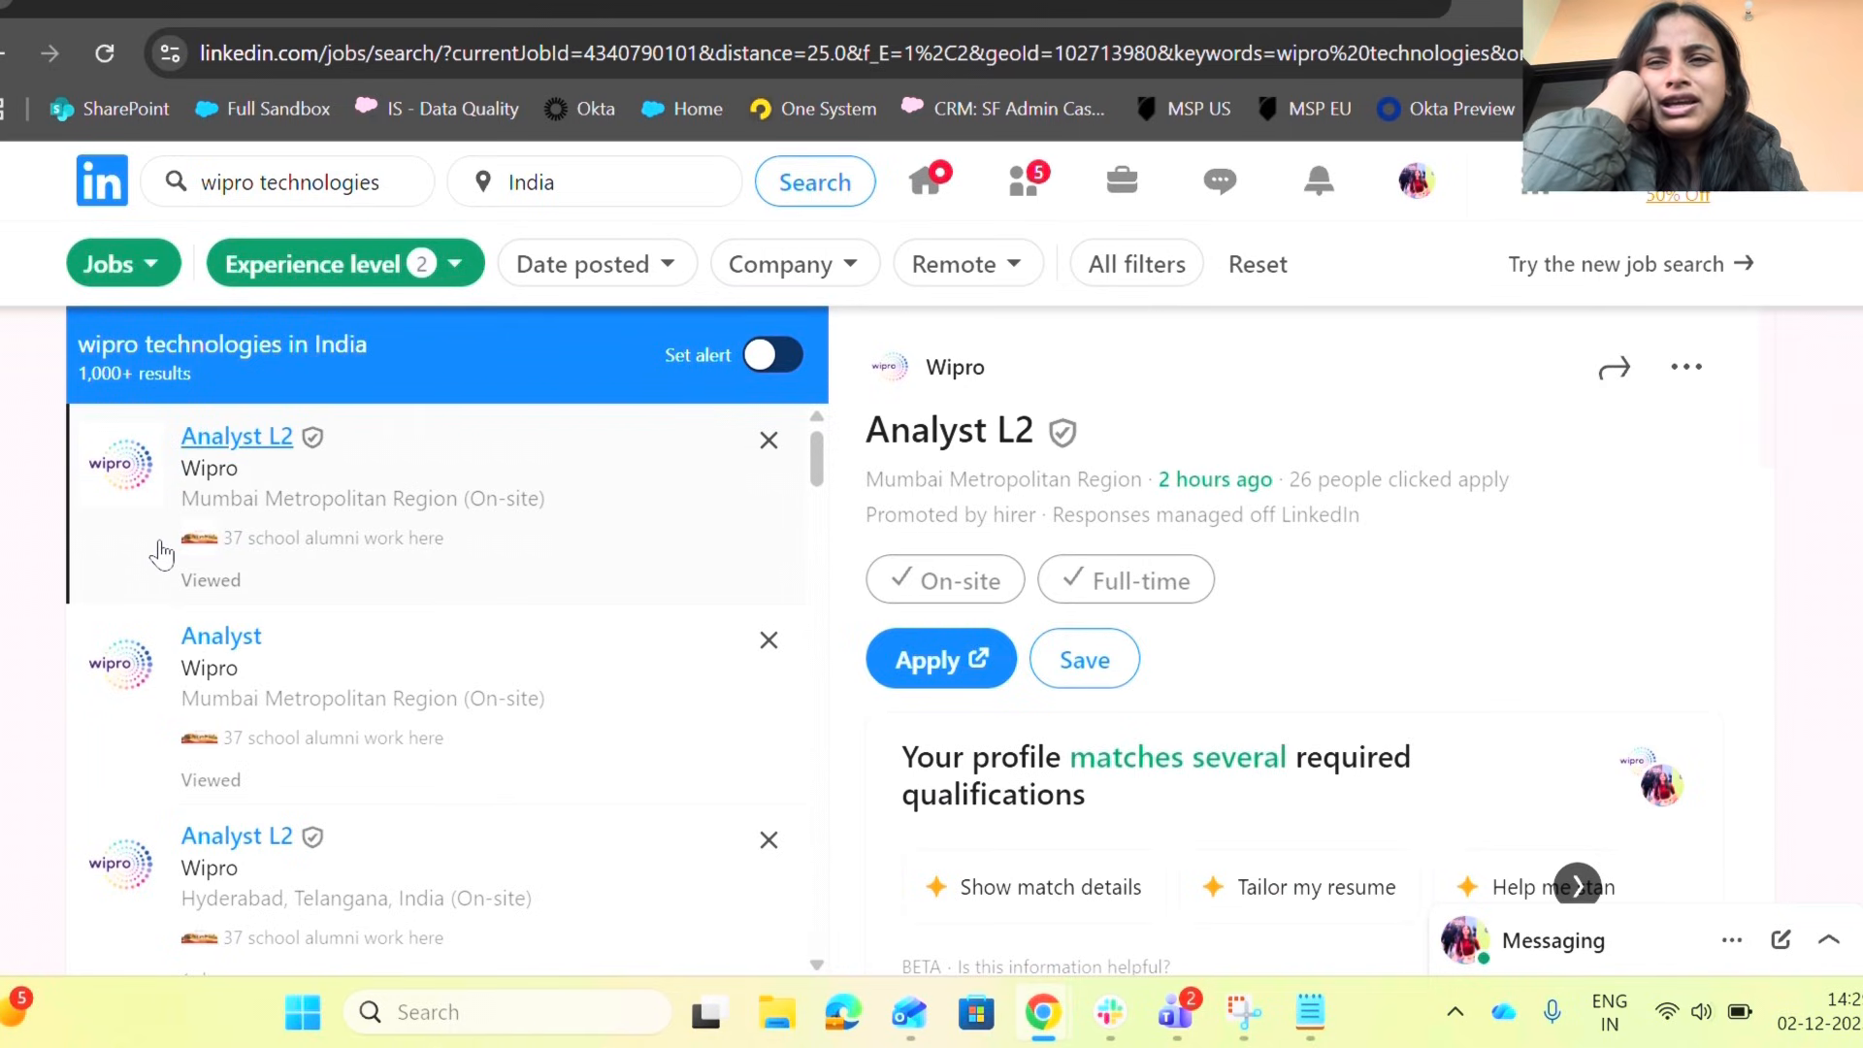
Step: Read down the Analyst L2 job description in the Wipro results
scroll("down", 3)
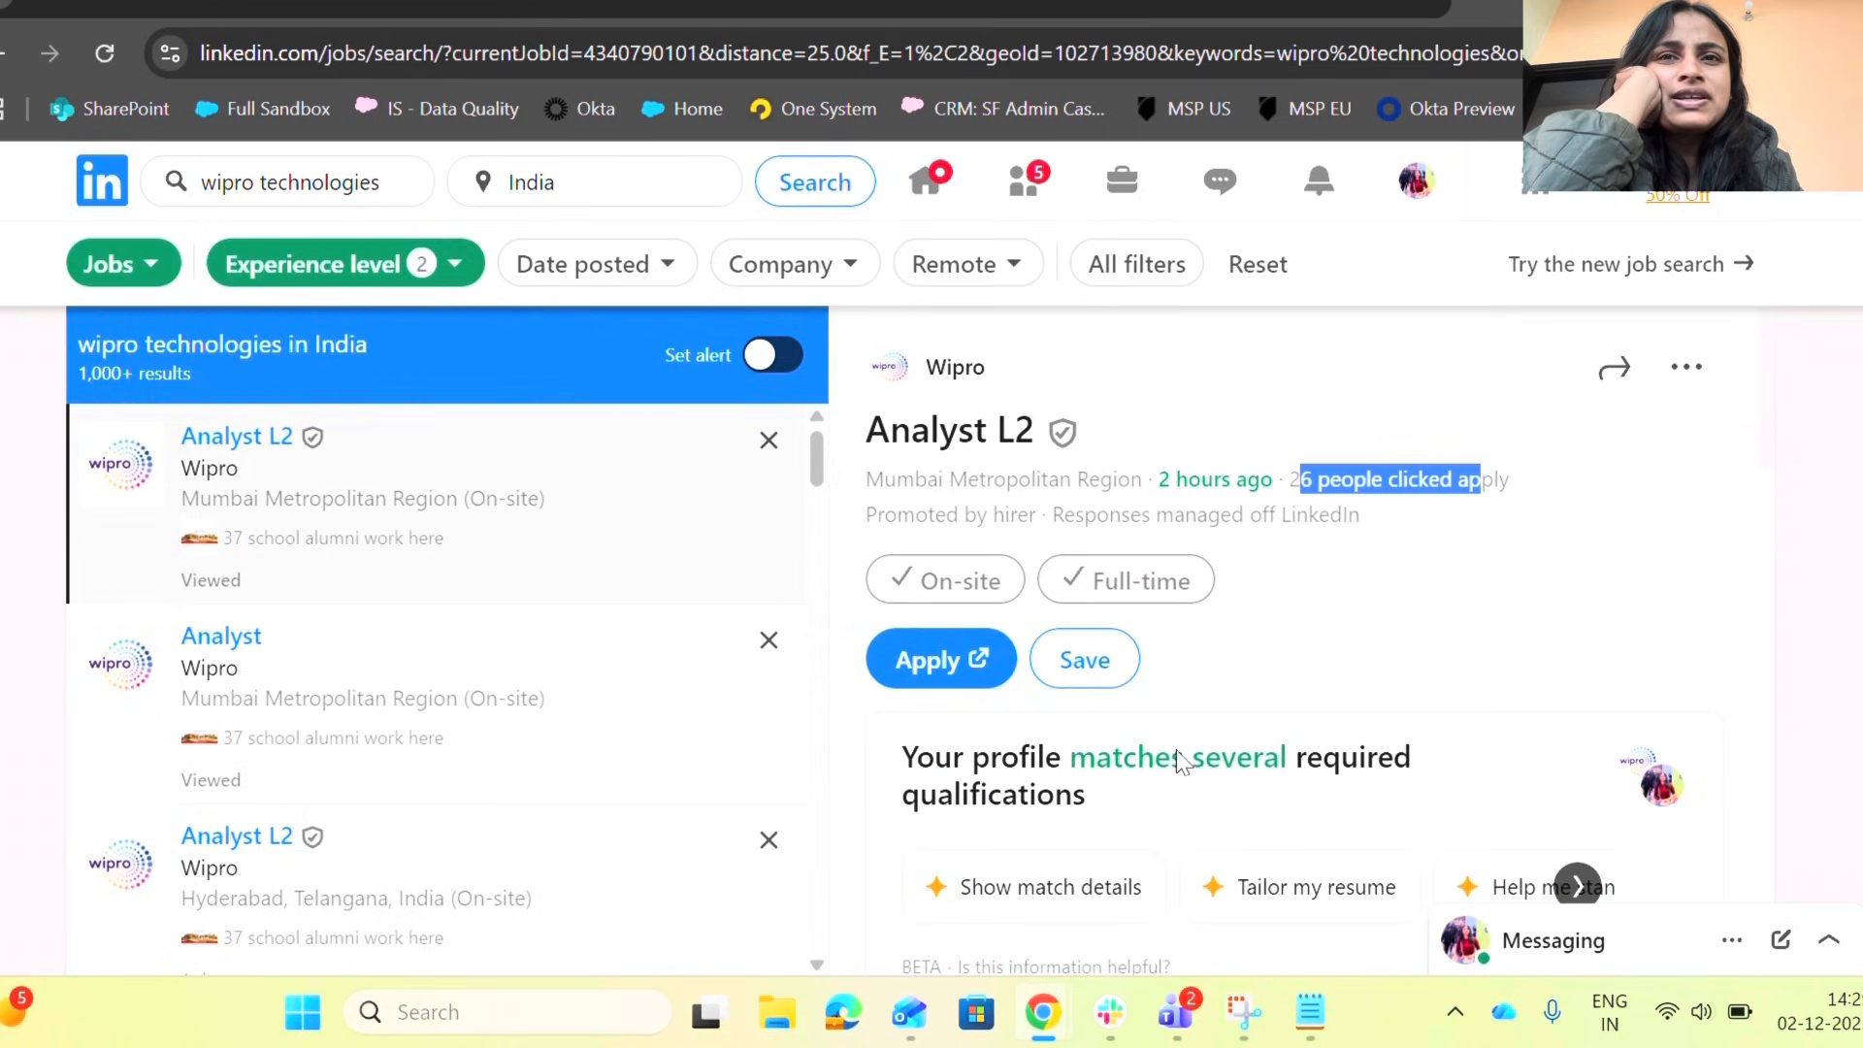
scroll("down", 3)
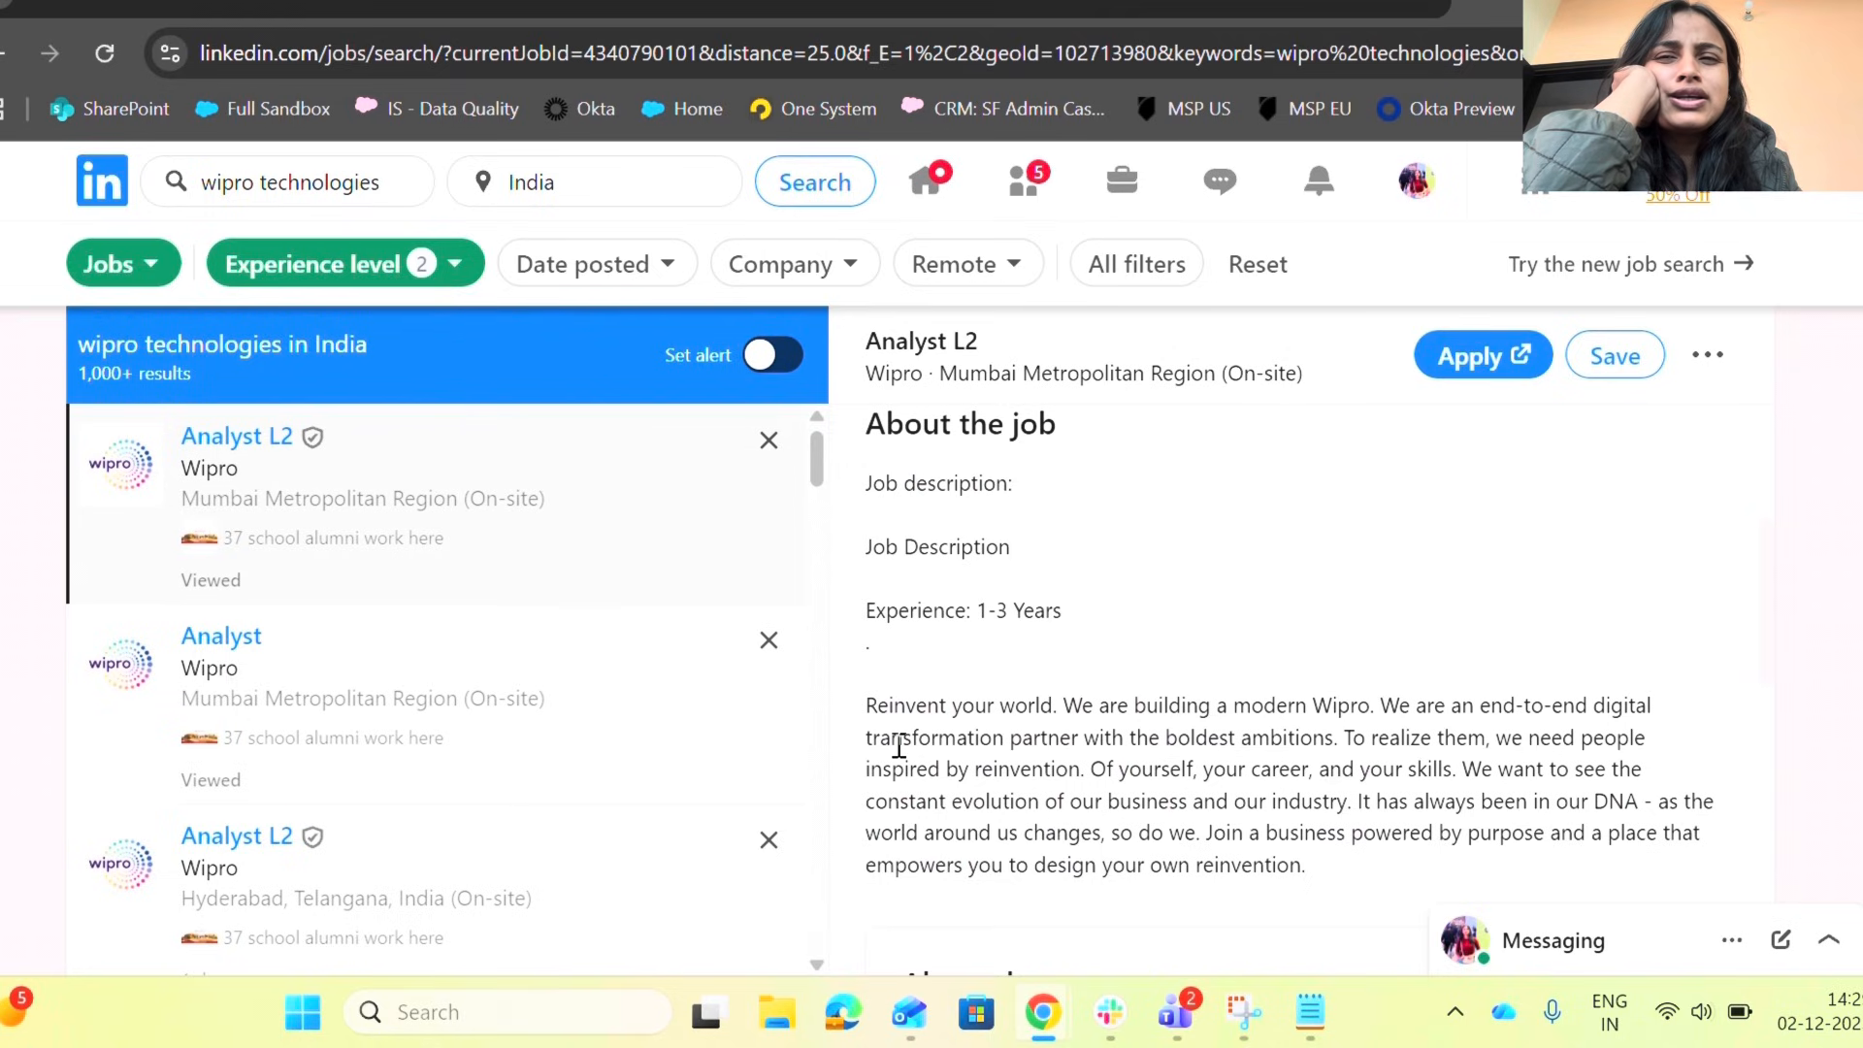
scroll("down", 3)
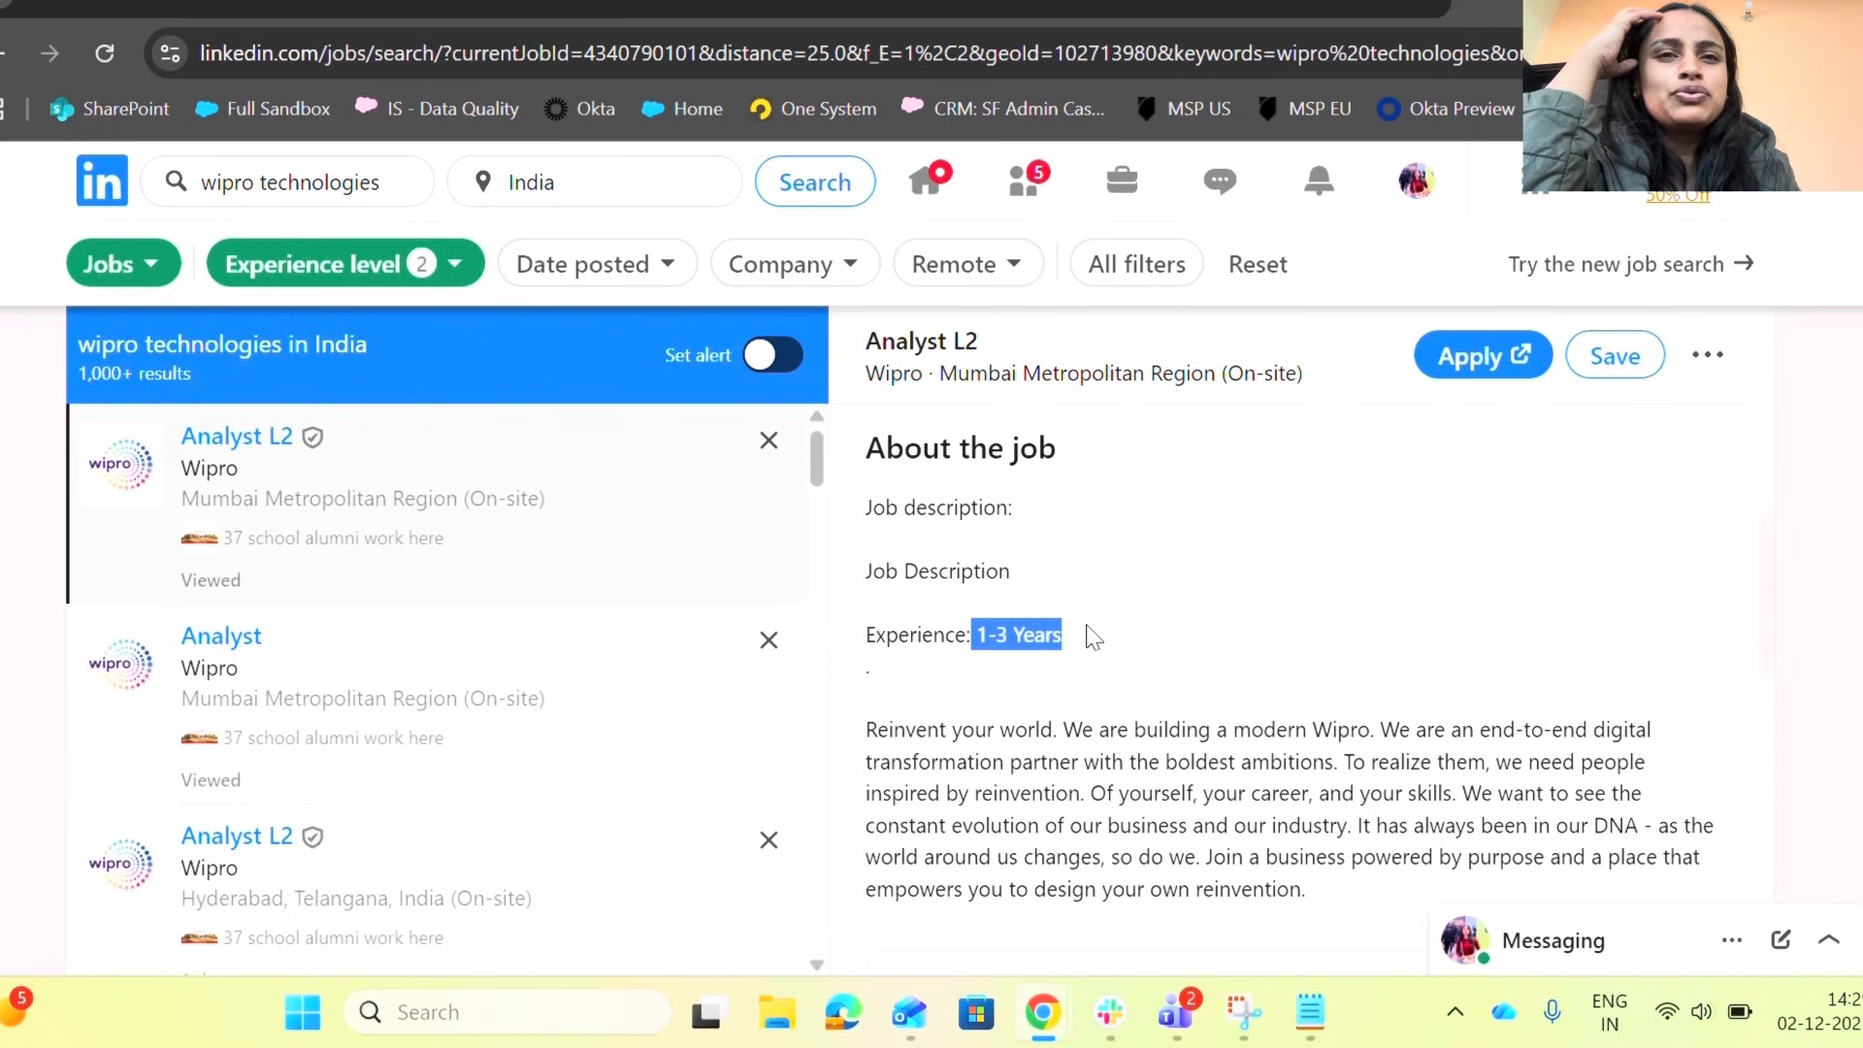
mouse_move(990, 676)
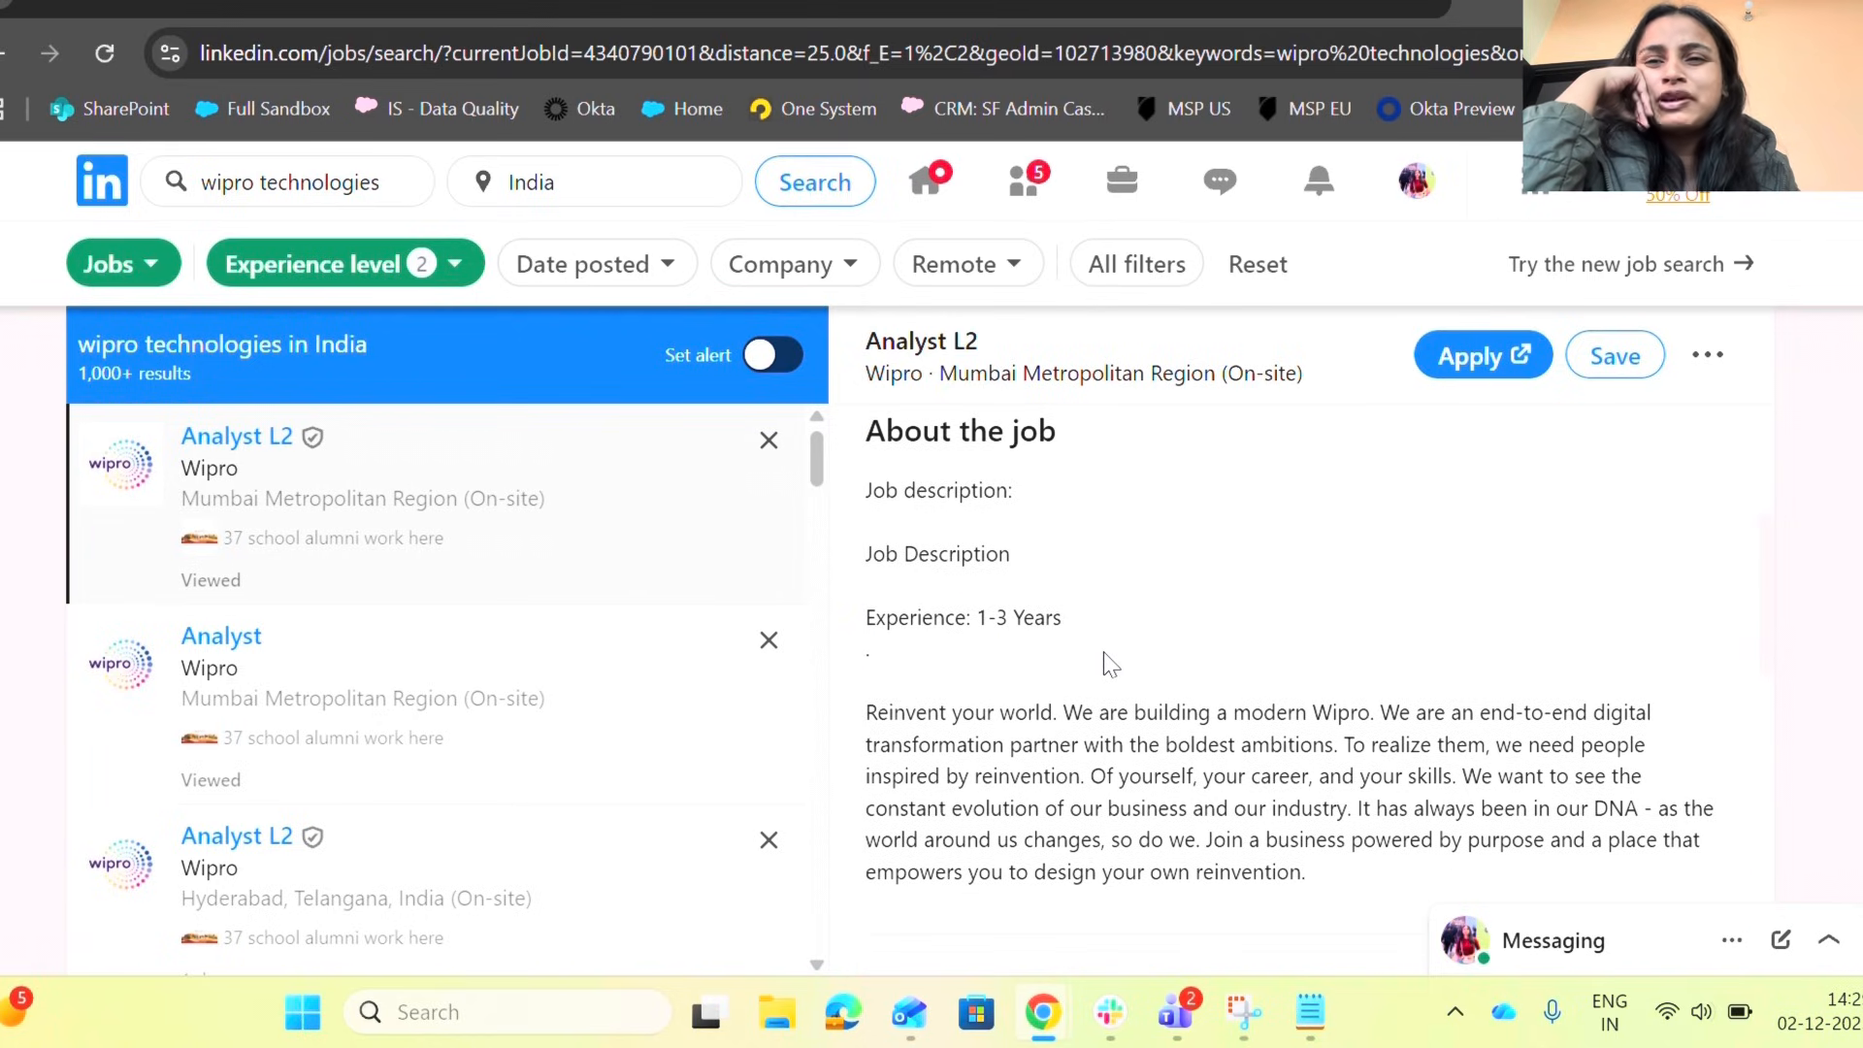
scroll("down", 3)
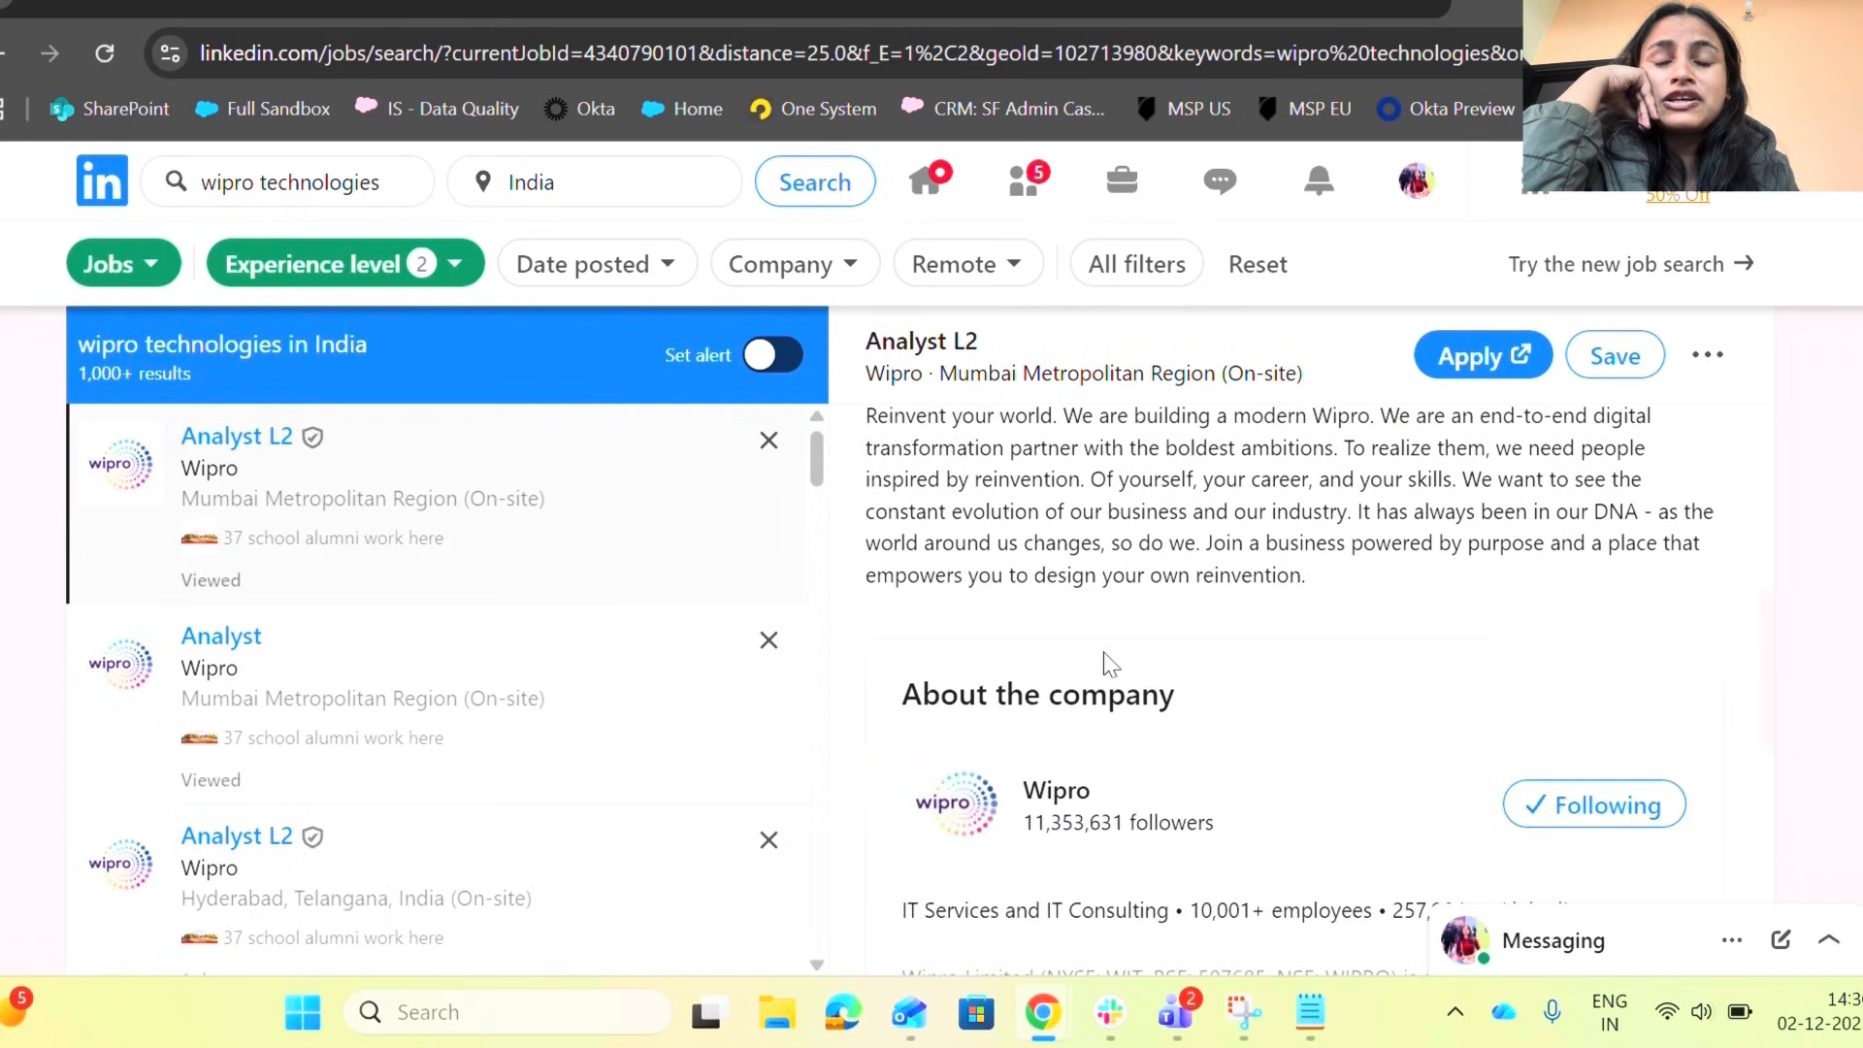
Step: Review the Mumbai Analyst posting, then start applying to the Hyderabad Analyst L2 role on Wipro's site
left_click(221, 637)
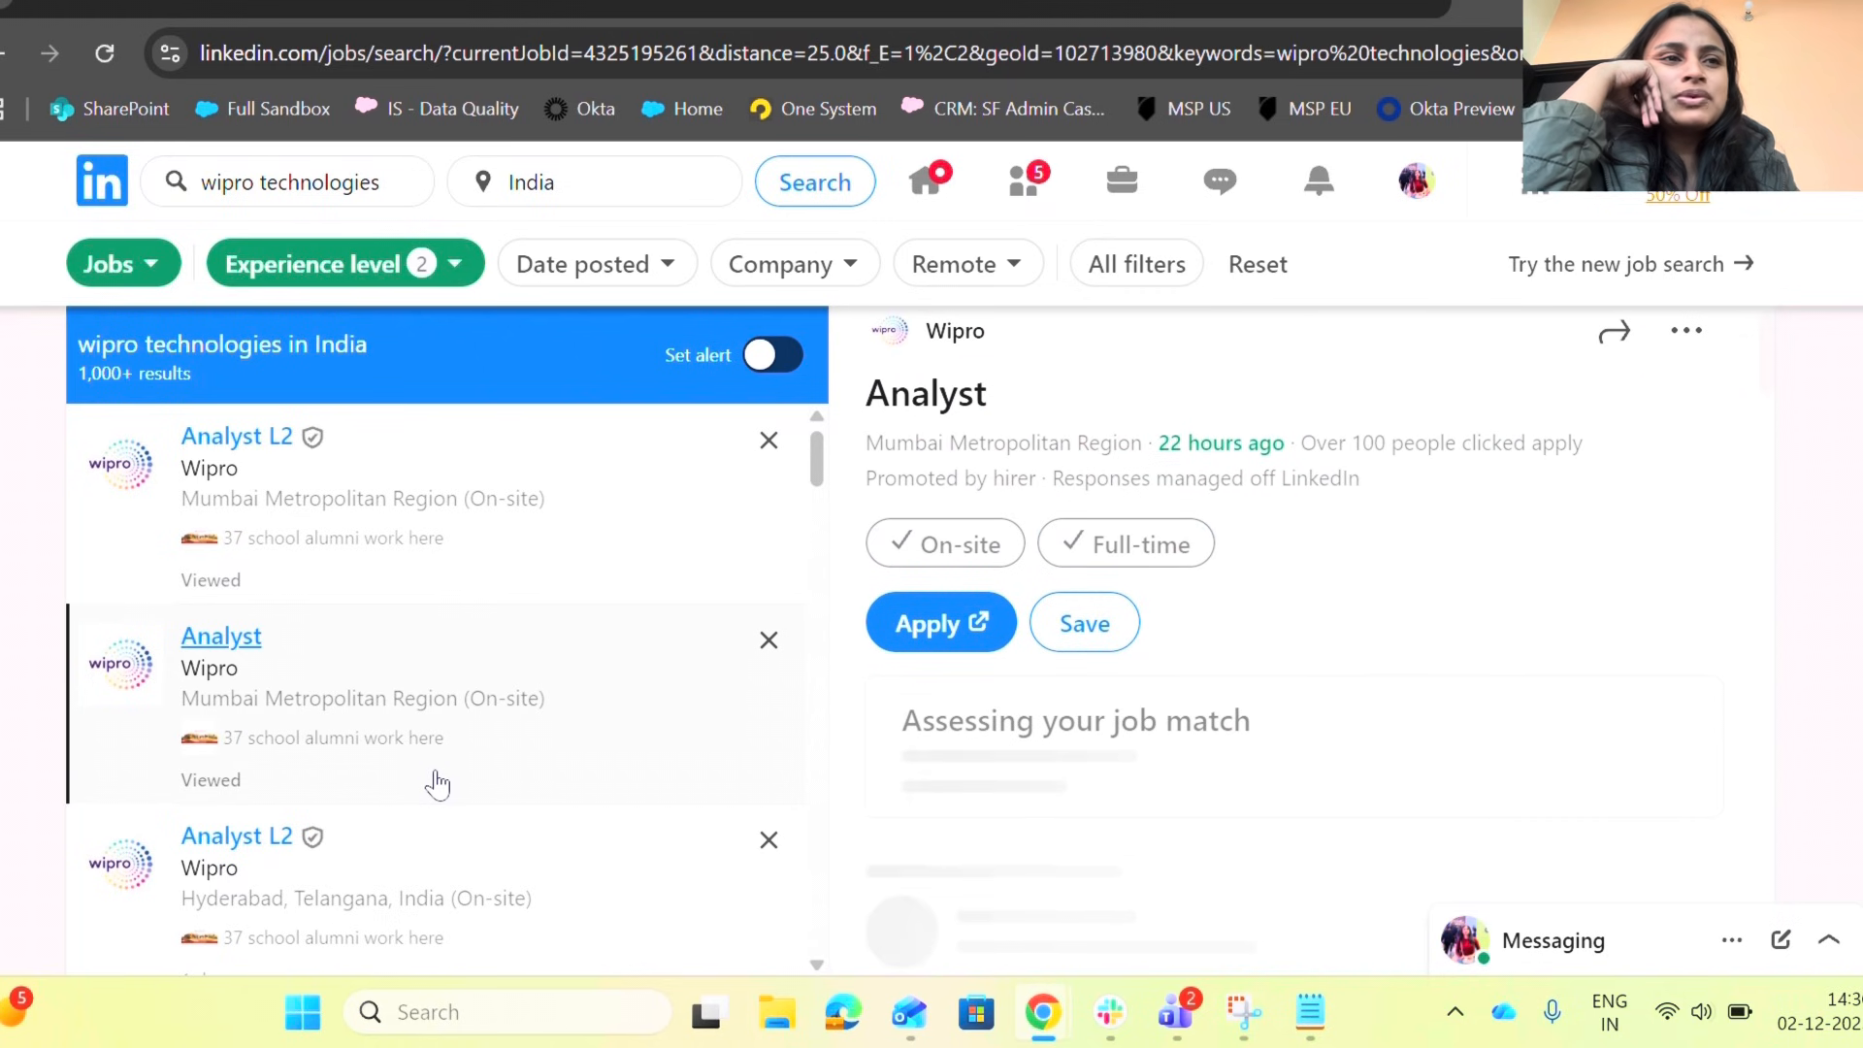
scroll("down", 3)
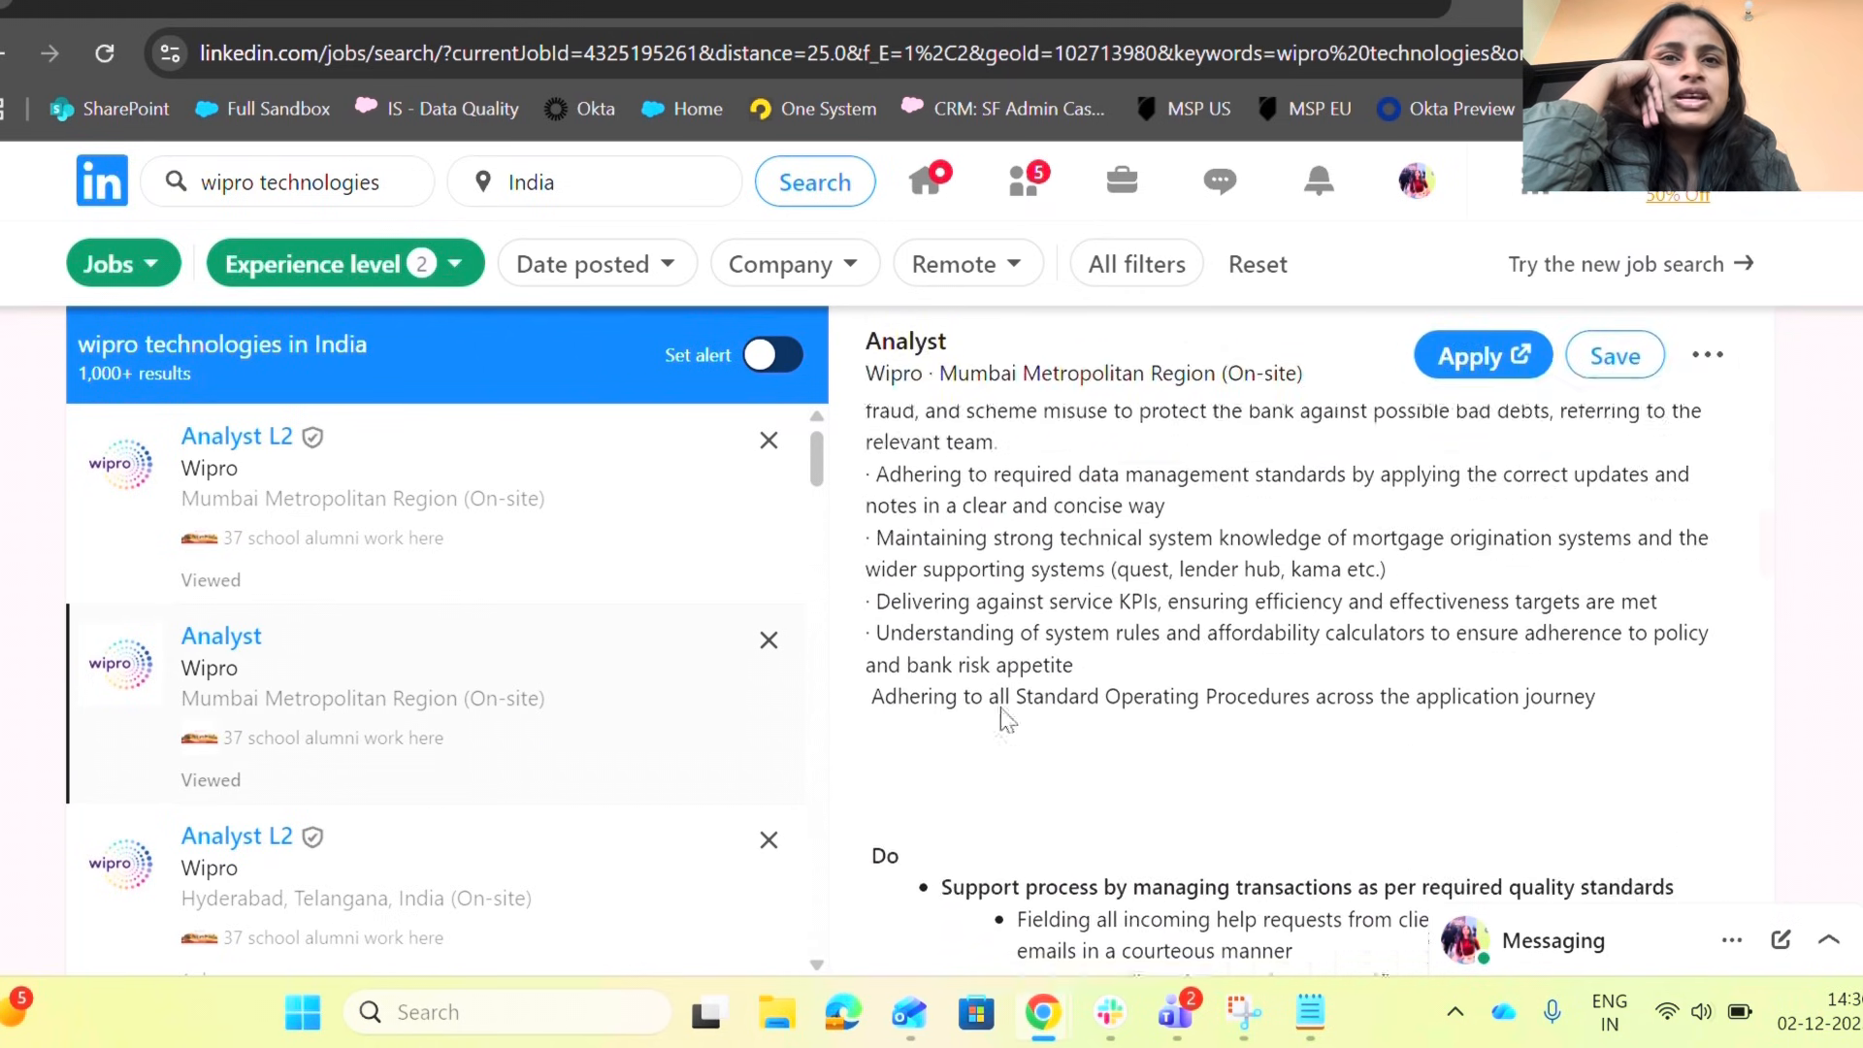
scroll("down", 3)
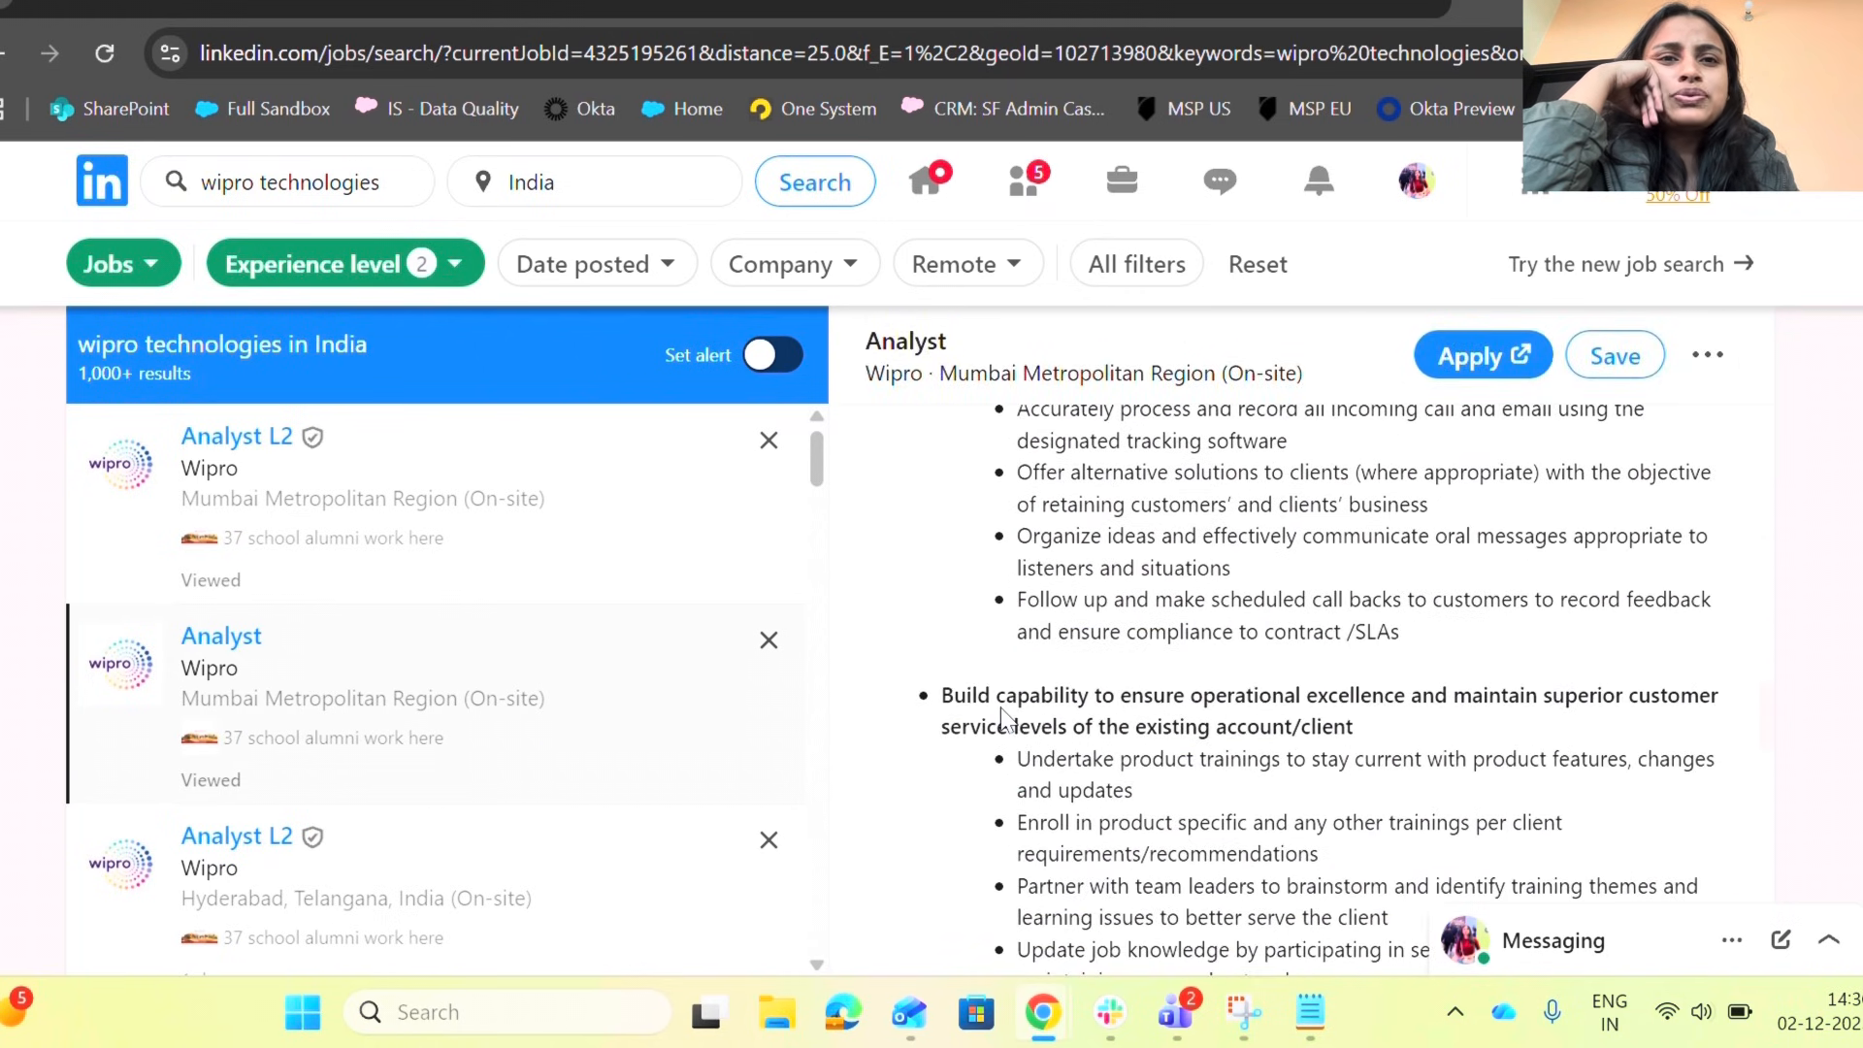
scroll("down", 3)
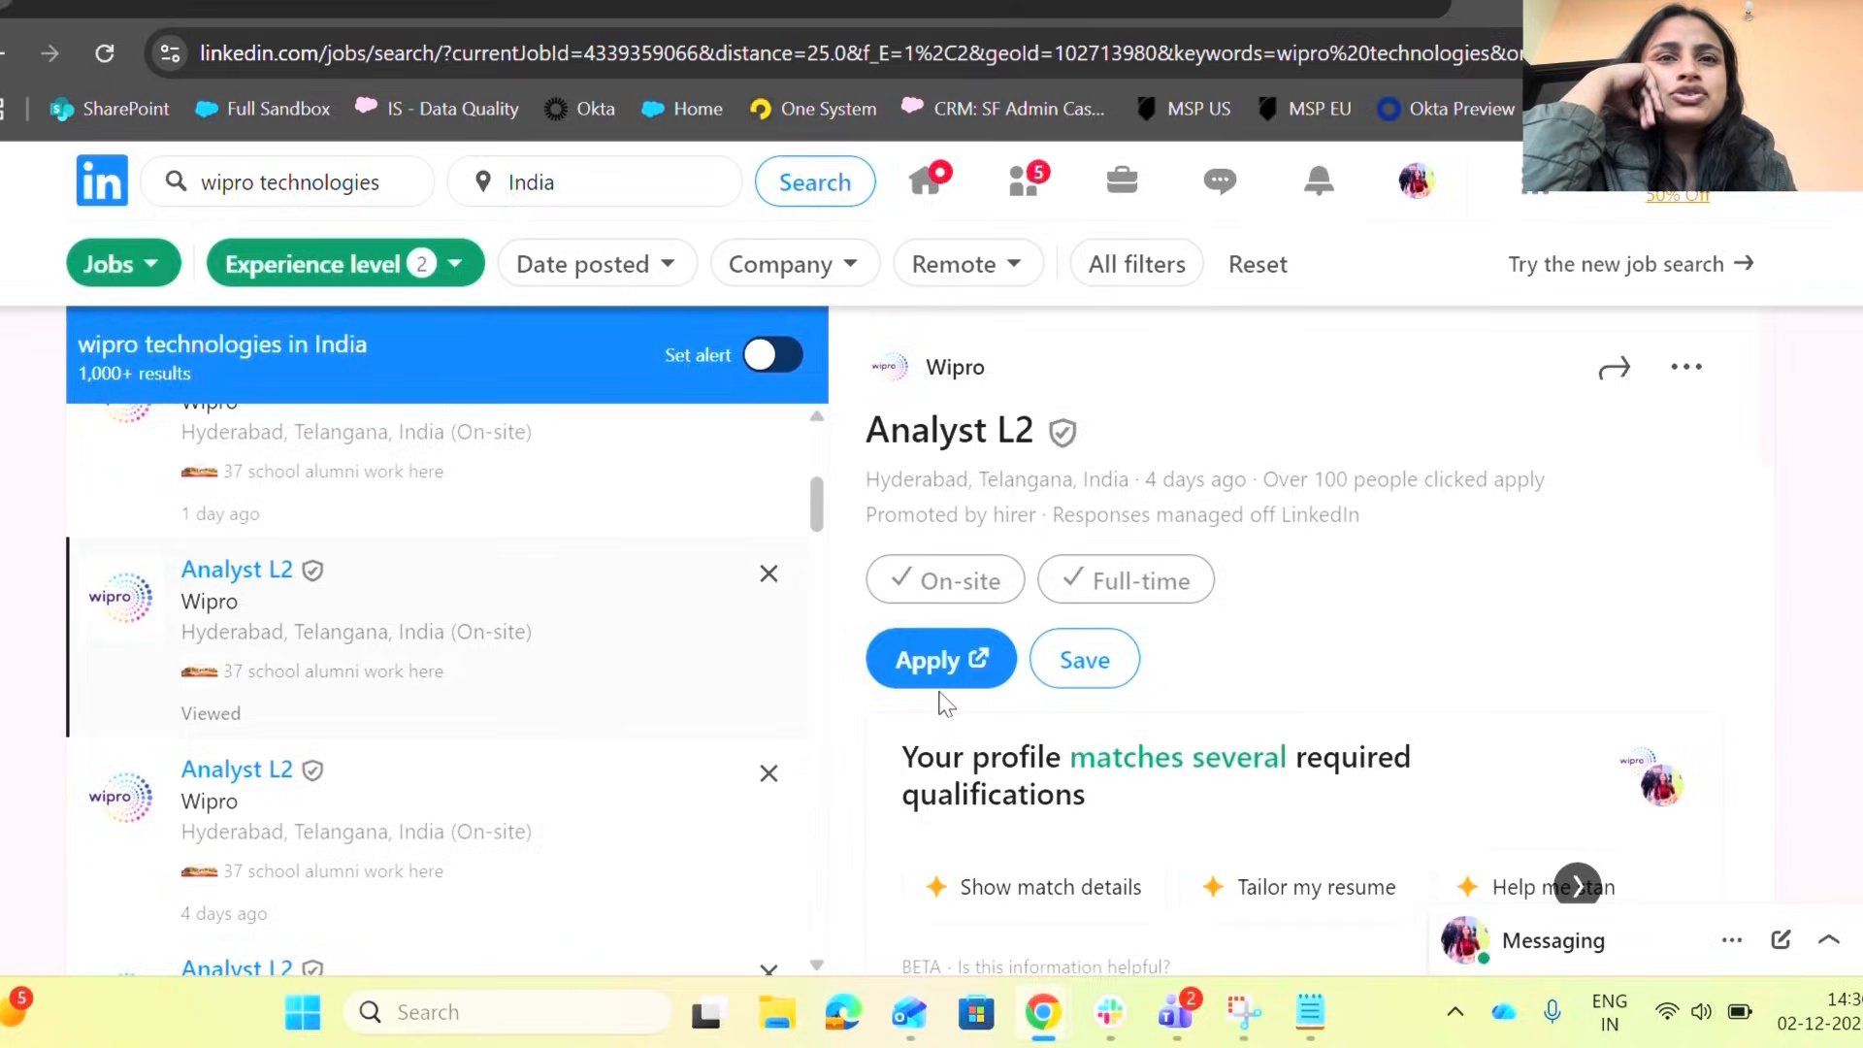
left_click(939, 660)
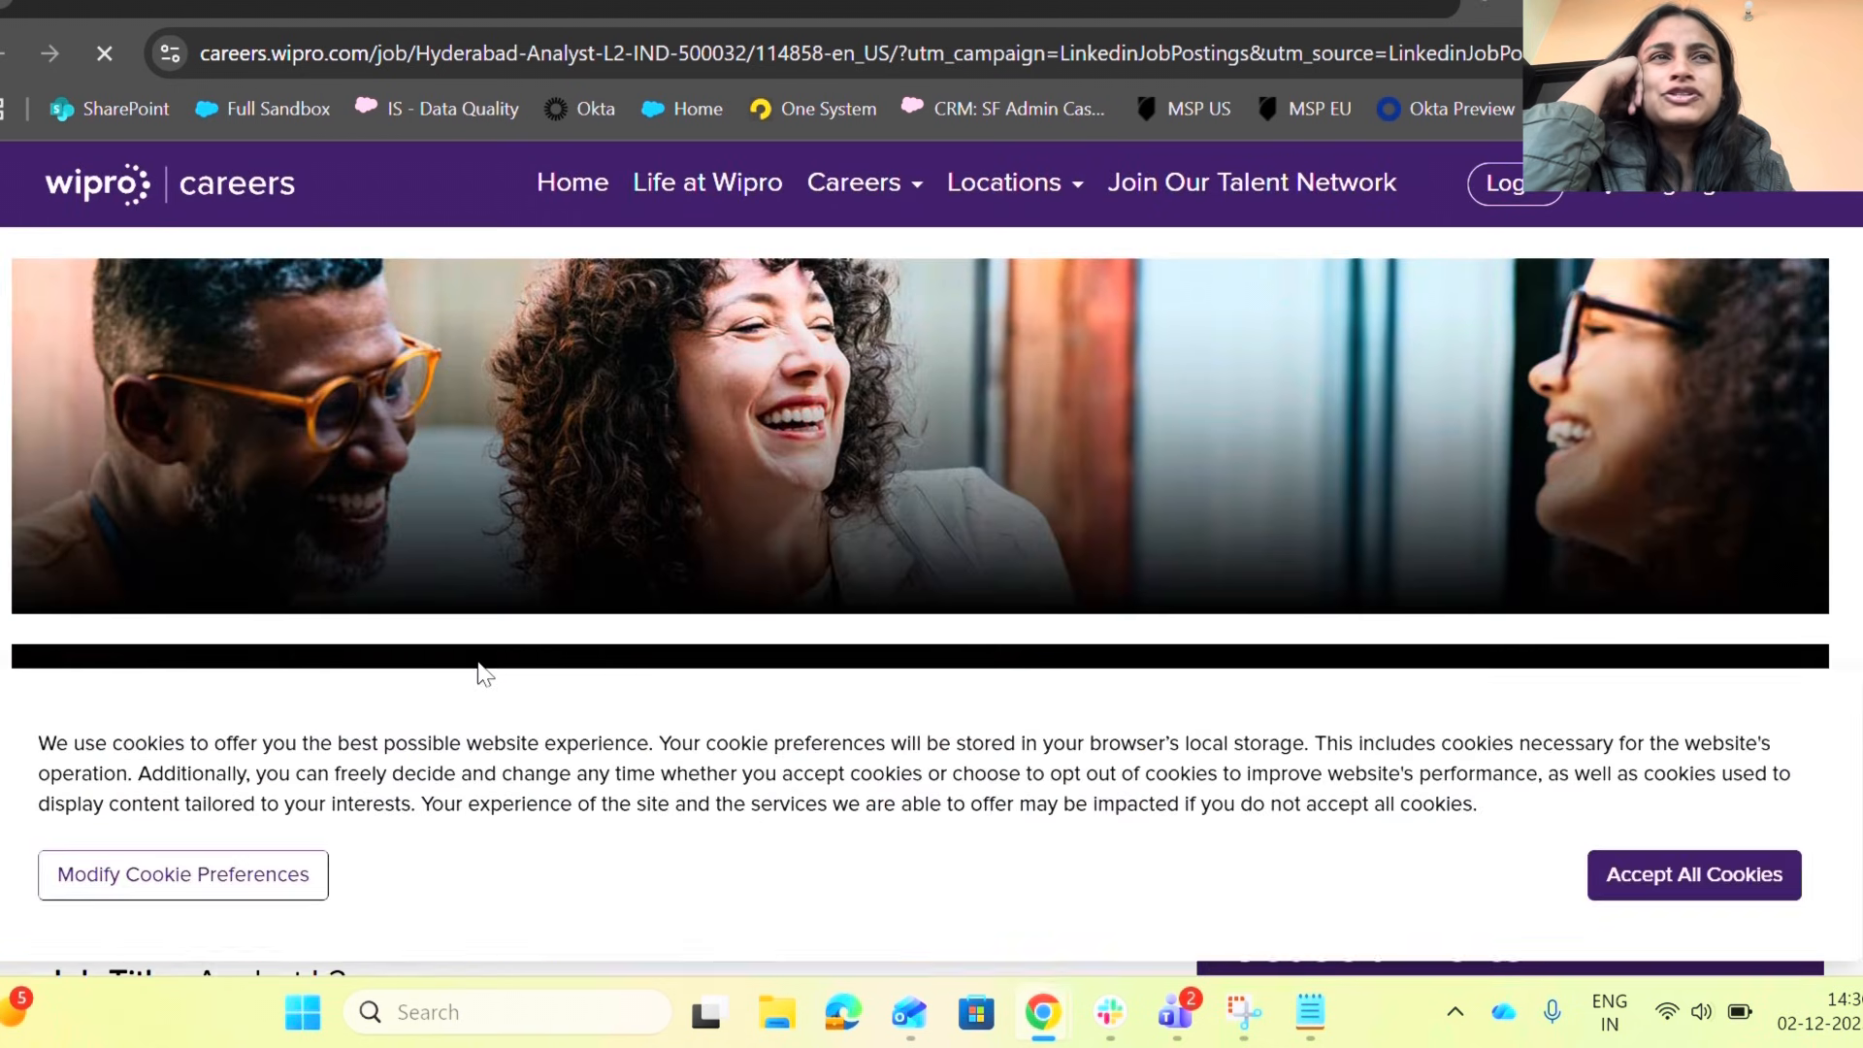
Step: Read down Wipro Careers' own page for the Hyderabad Analyst L2 job
scroll("down", 3)
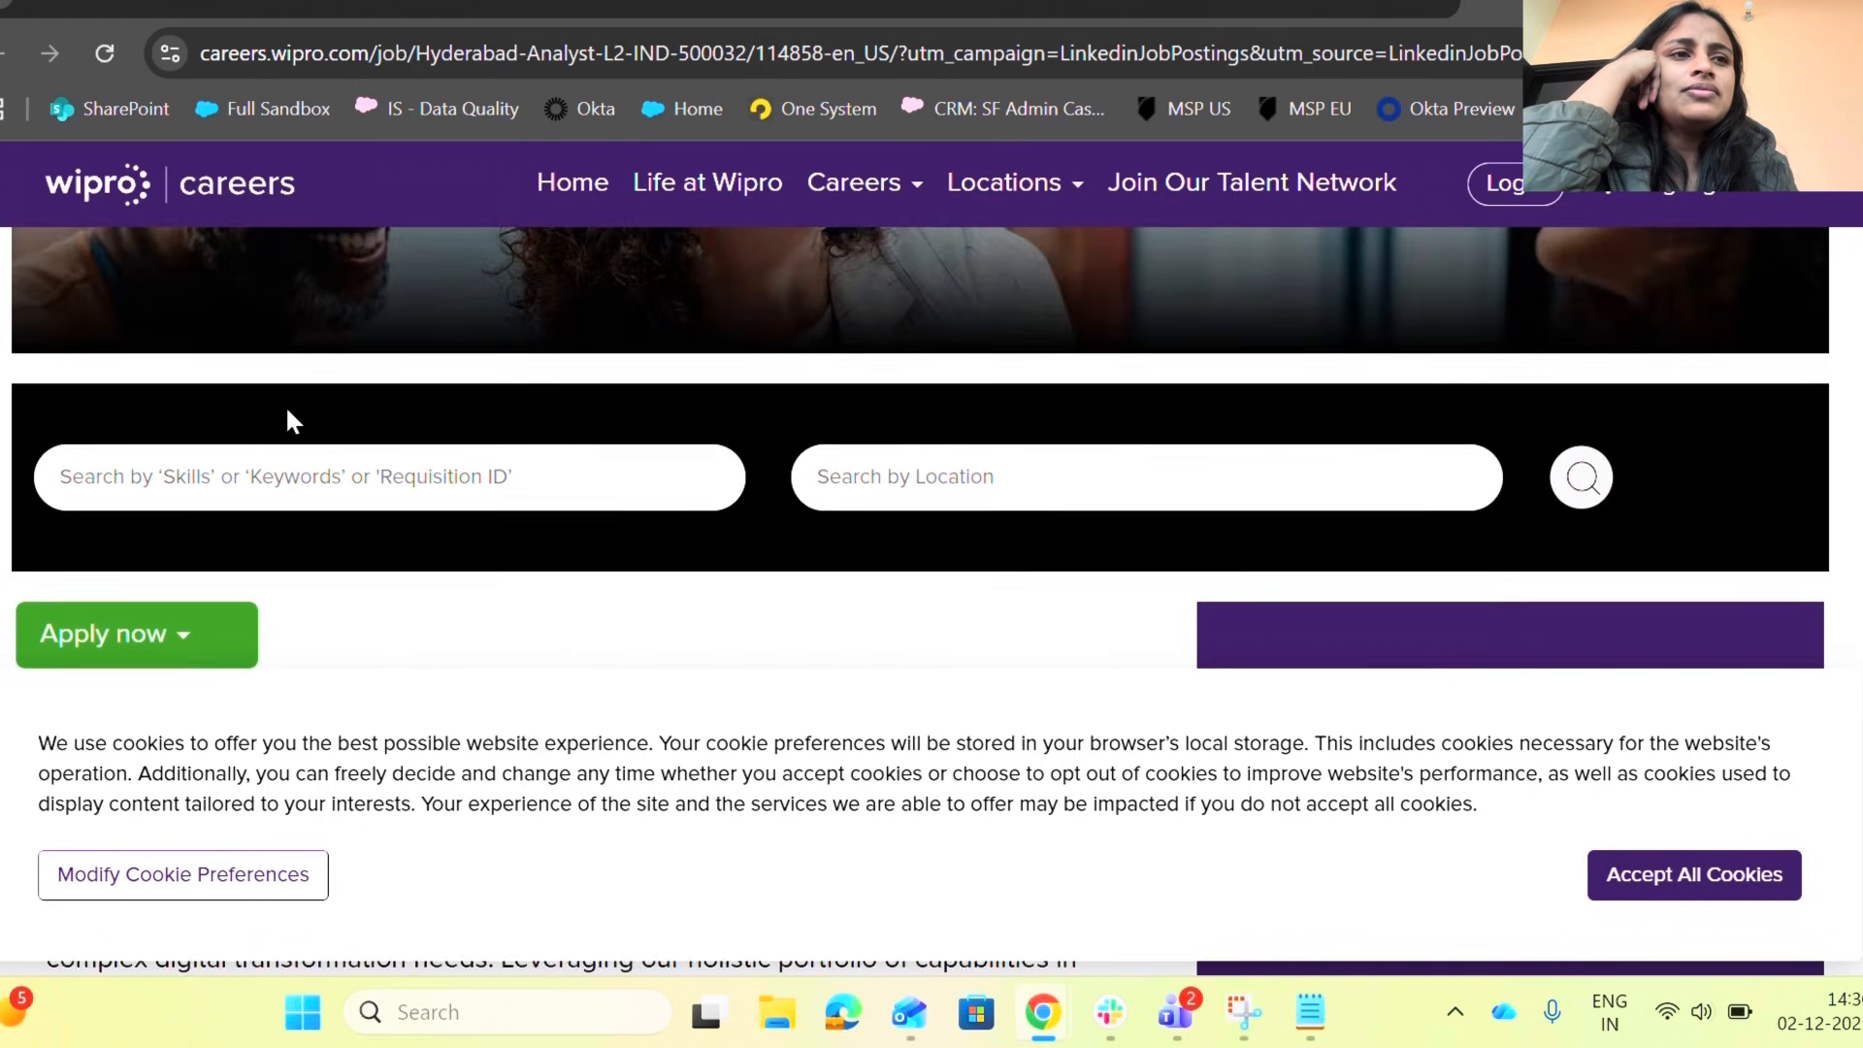
scroll("down", 3)
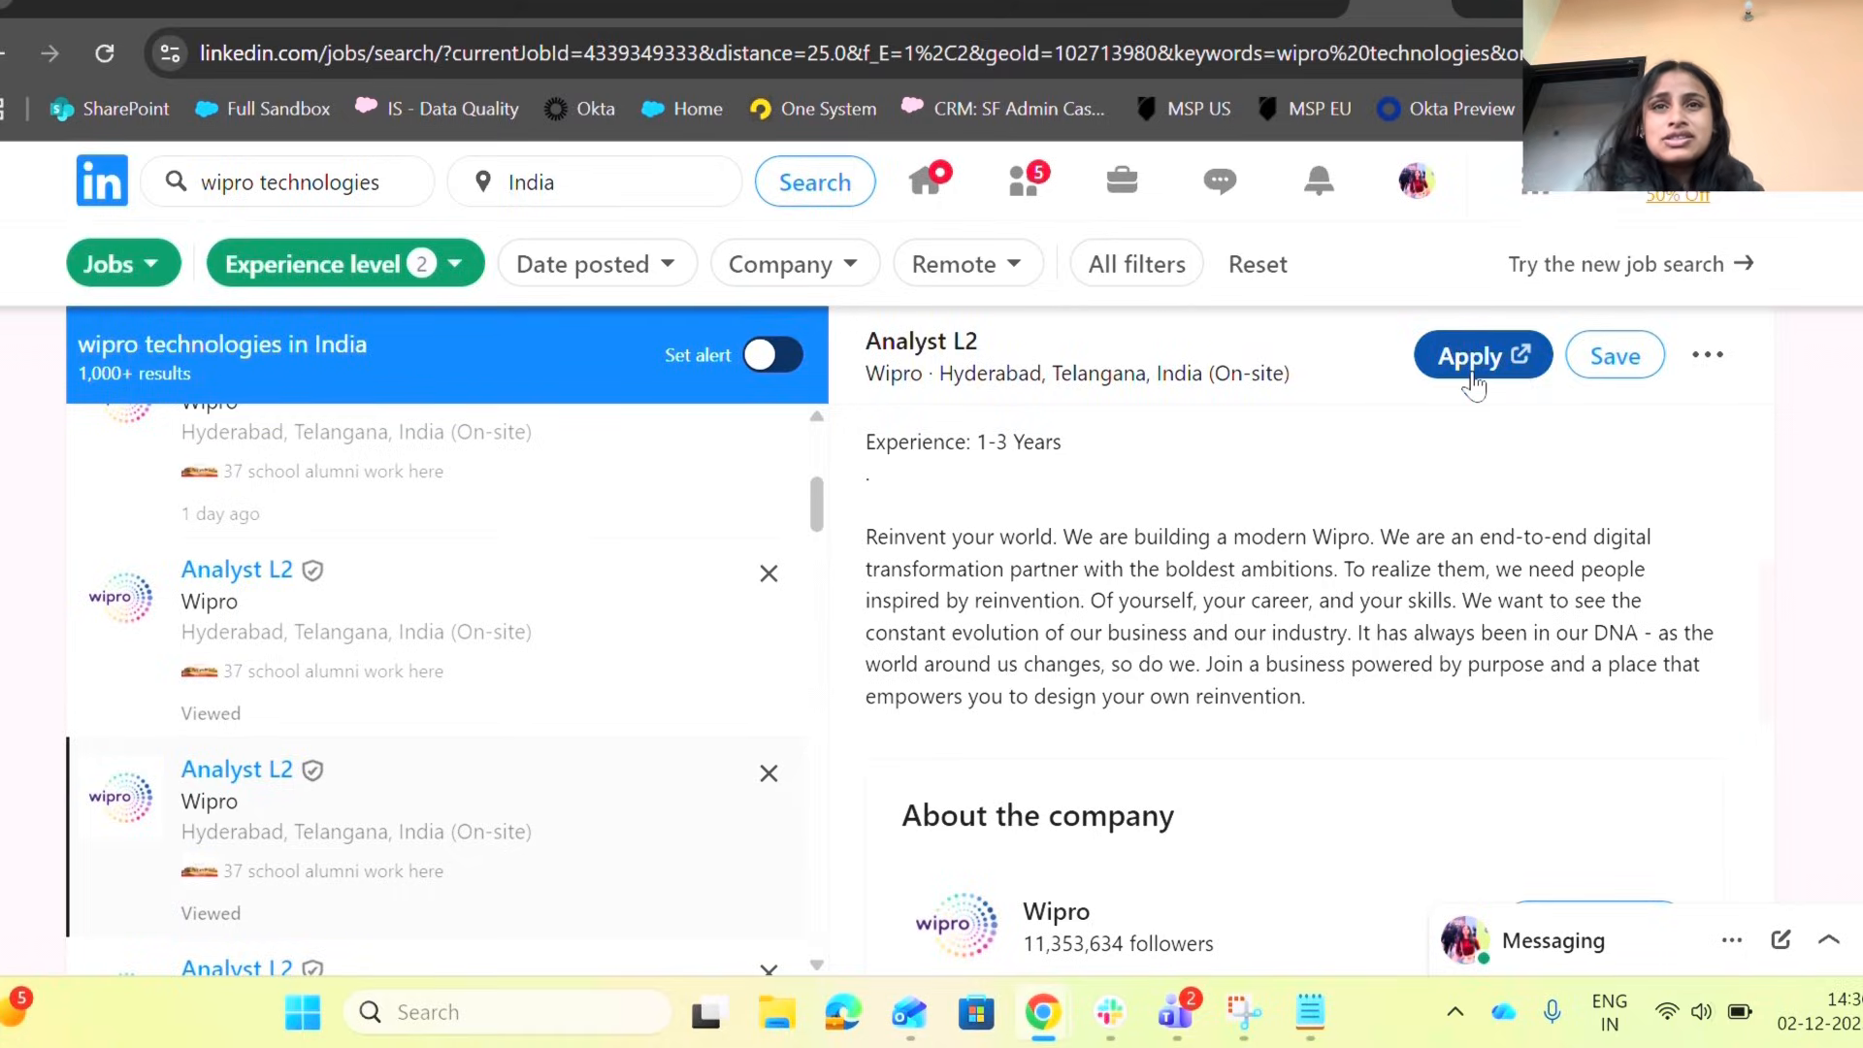
Step: Read the current details pane, then review the Pune Consultant - Tech & Impl posting
left_click(1481, 355)
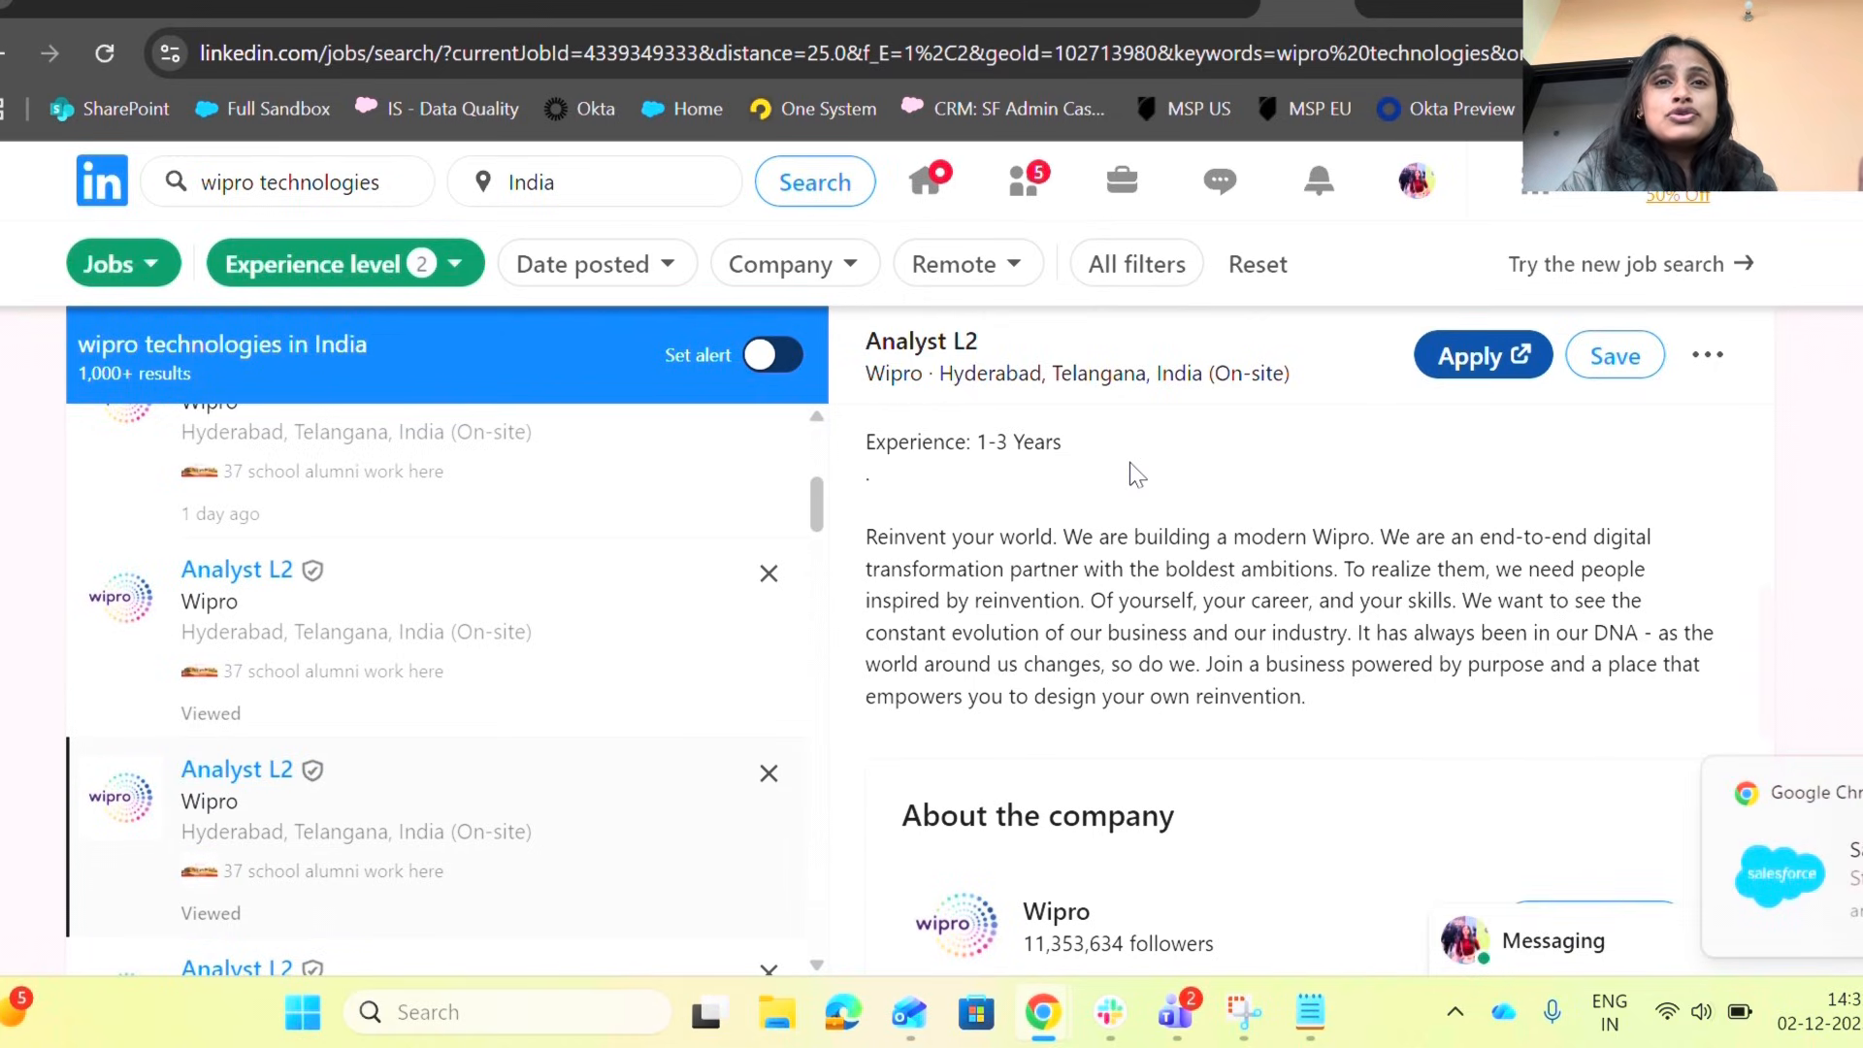
scroll("down", 3)
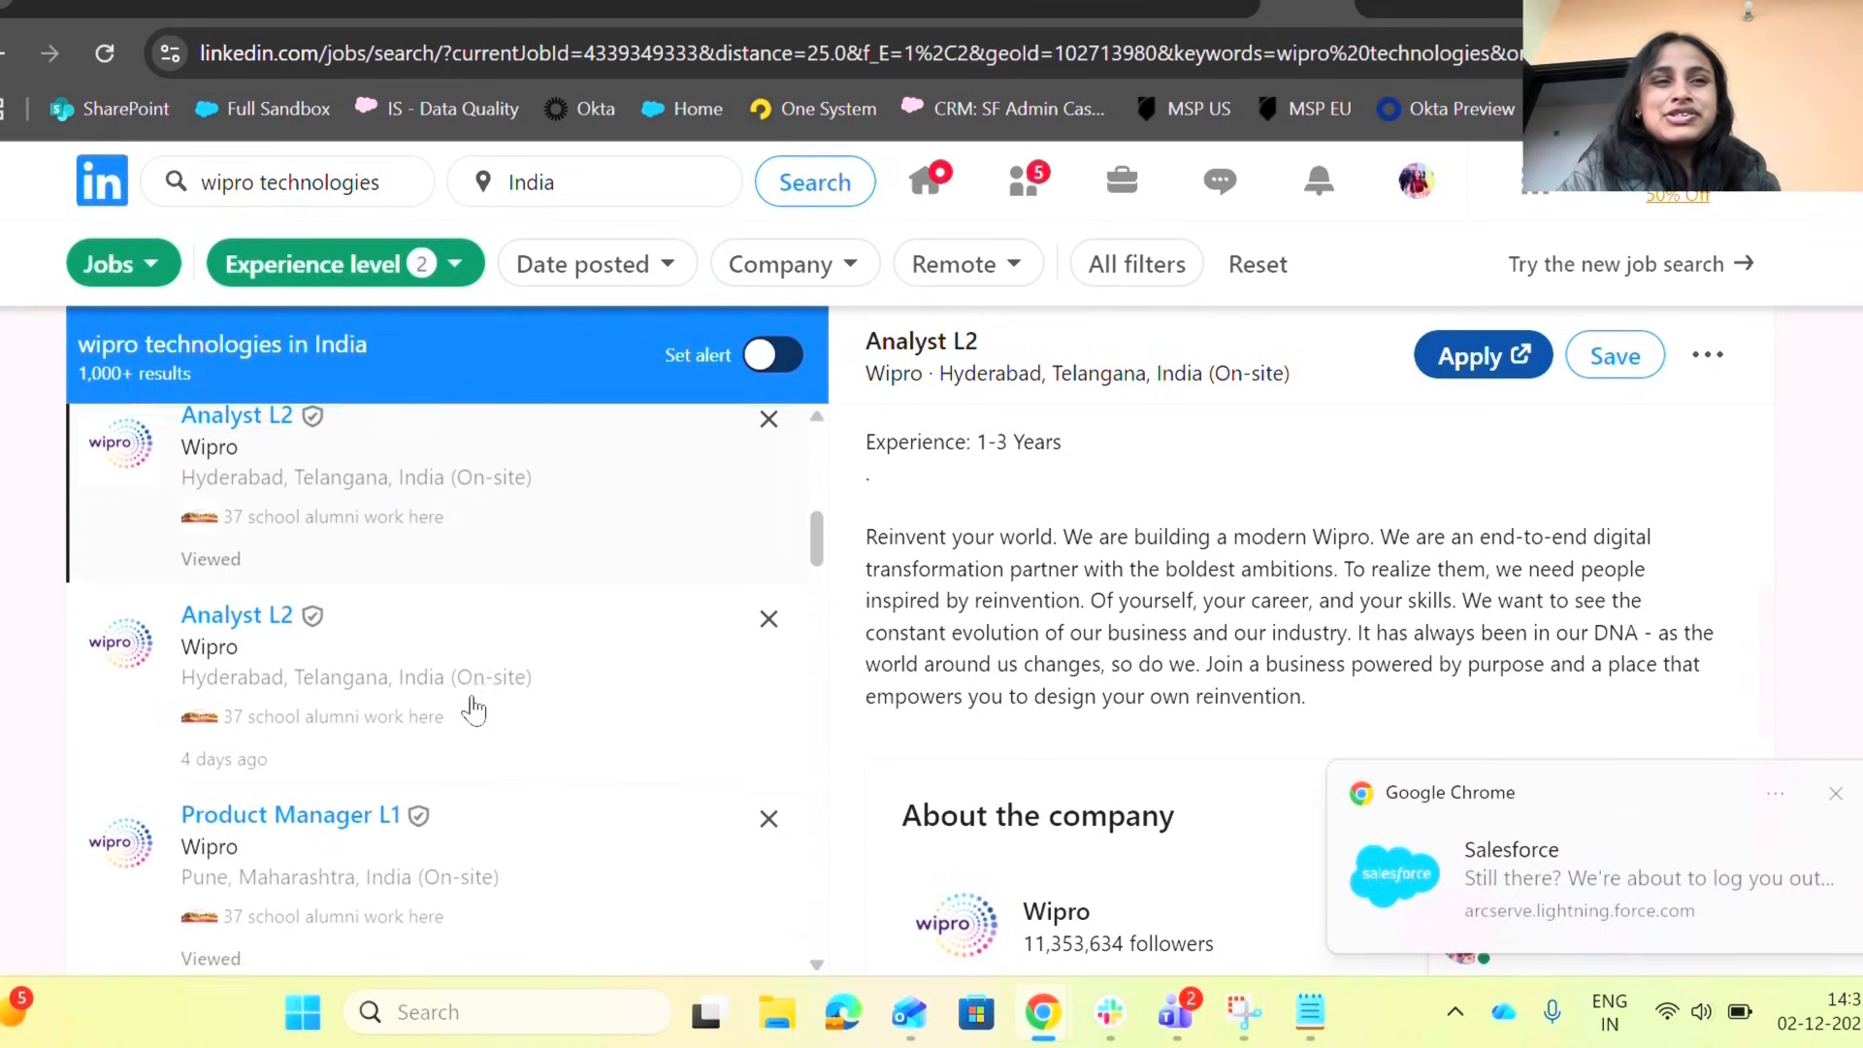
scroll("down", 3)
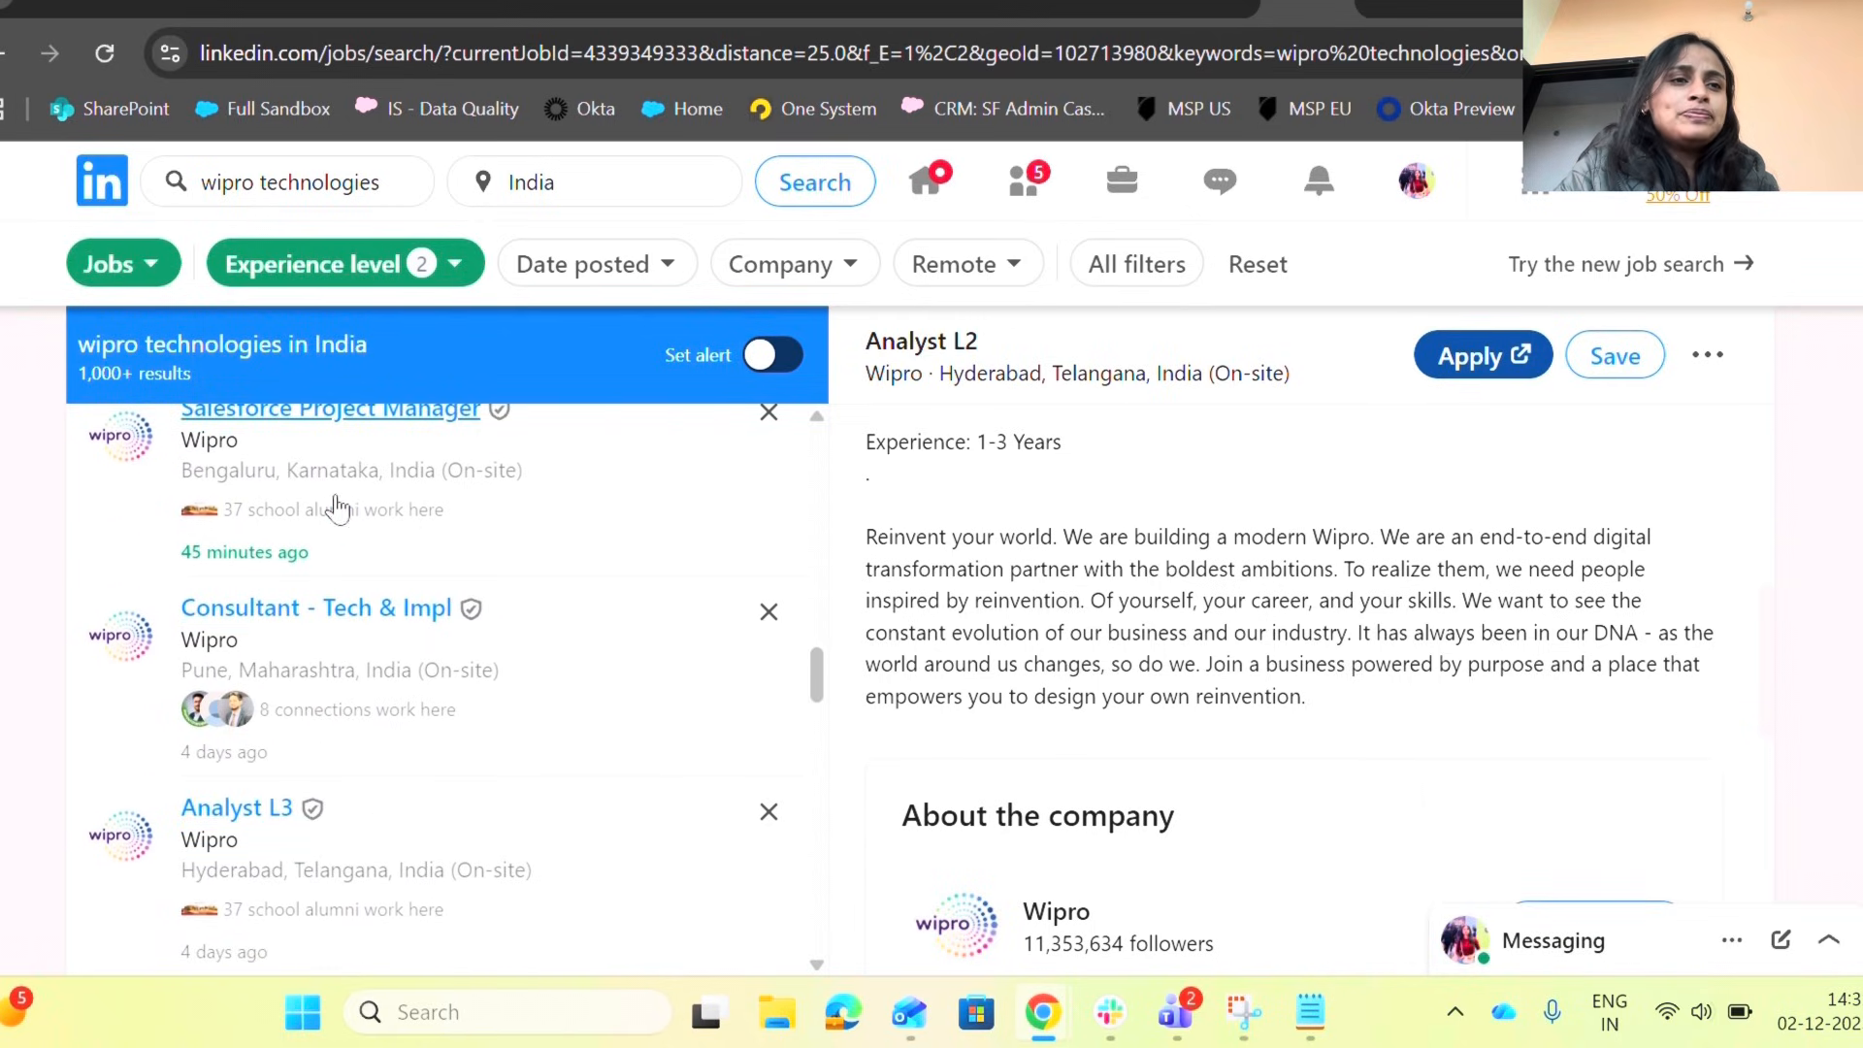
left_click(316, 608)
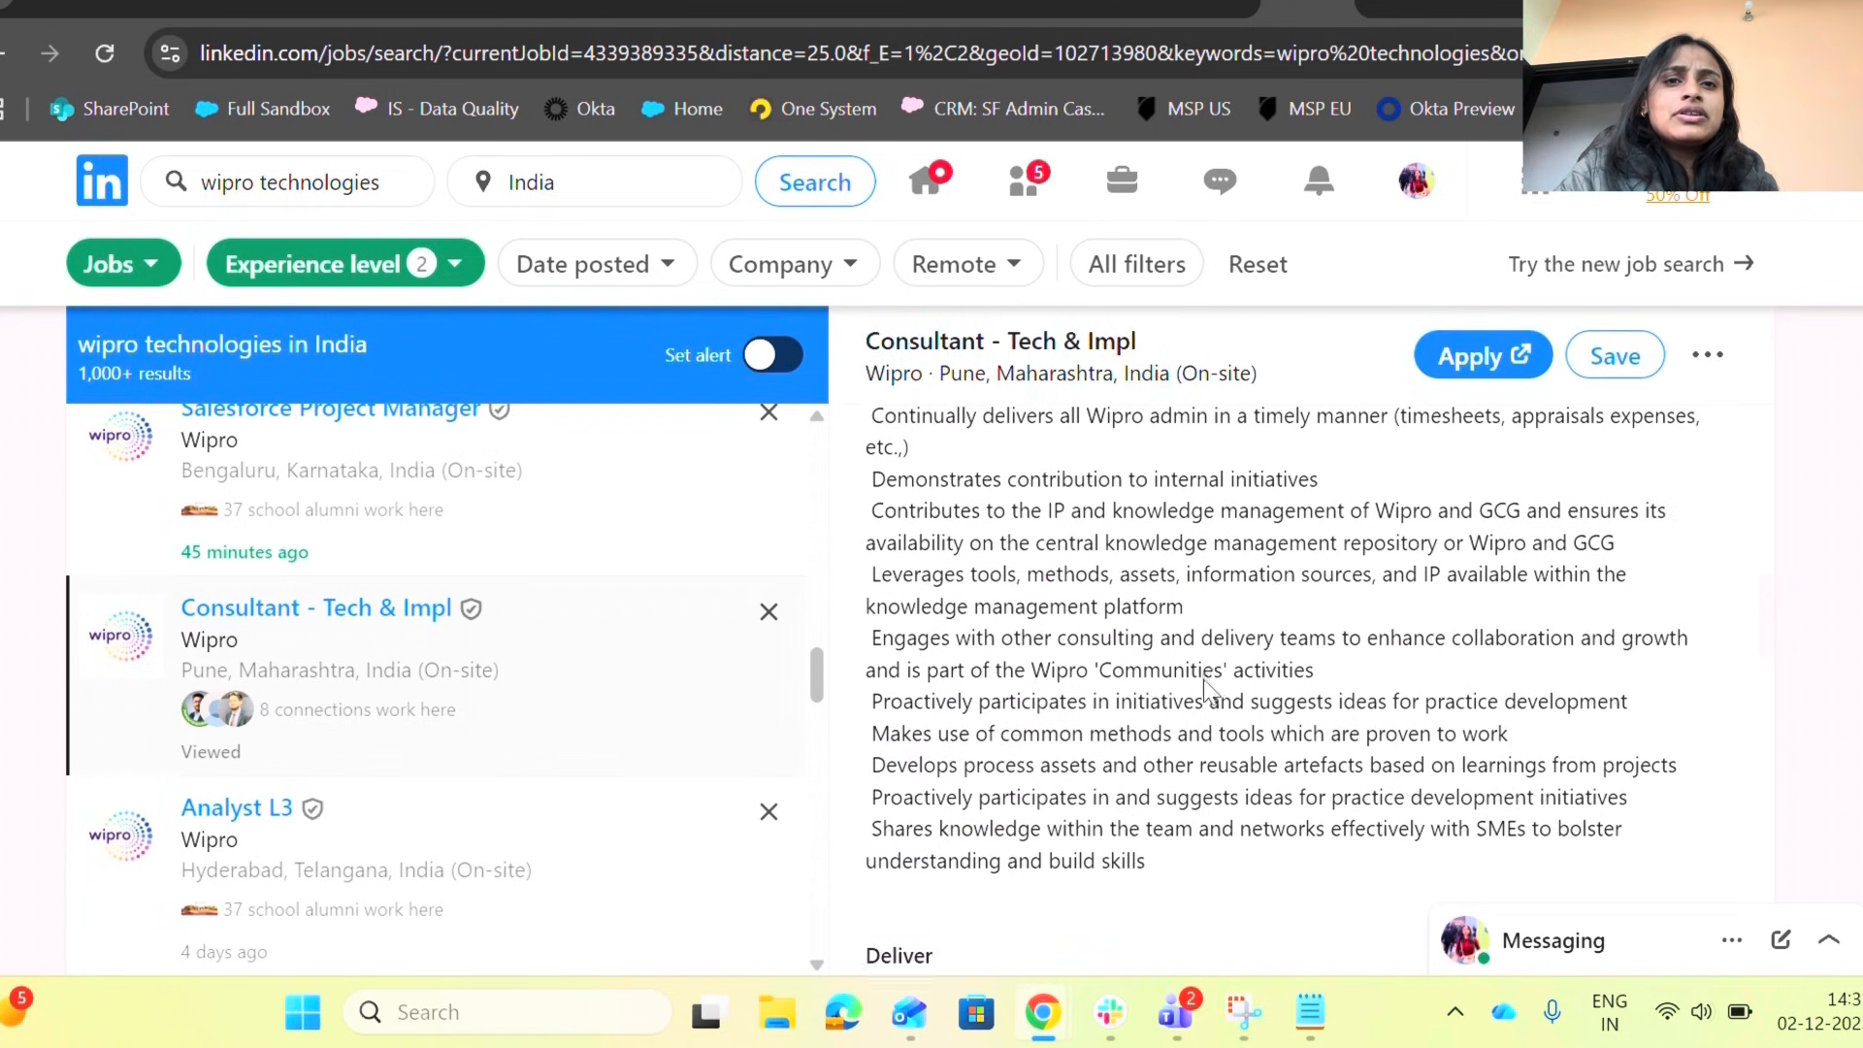
scroll("down", 3)
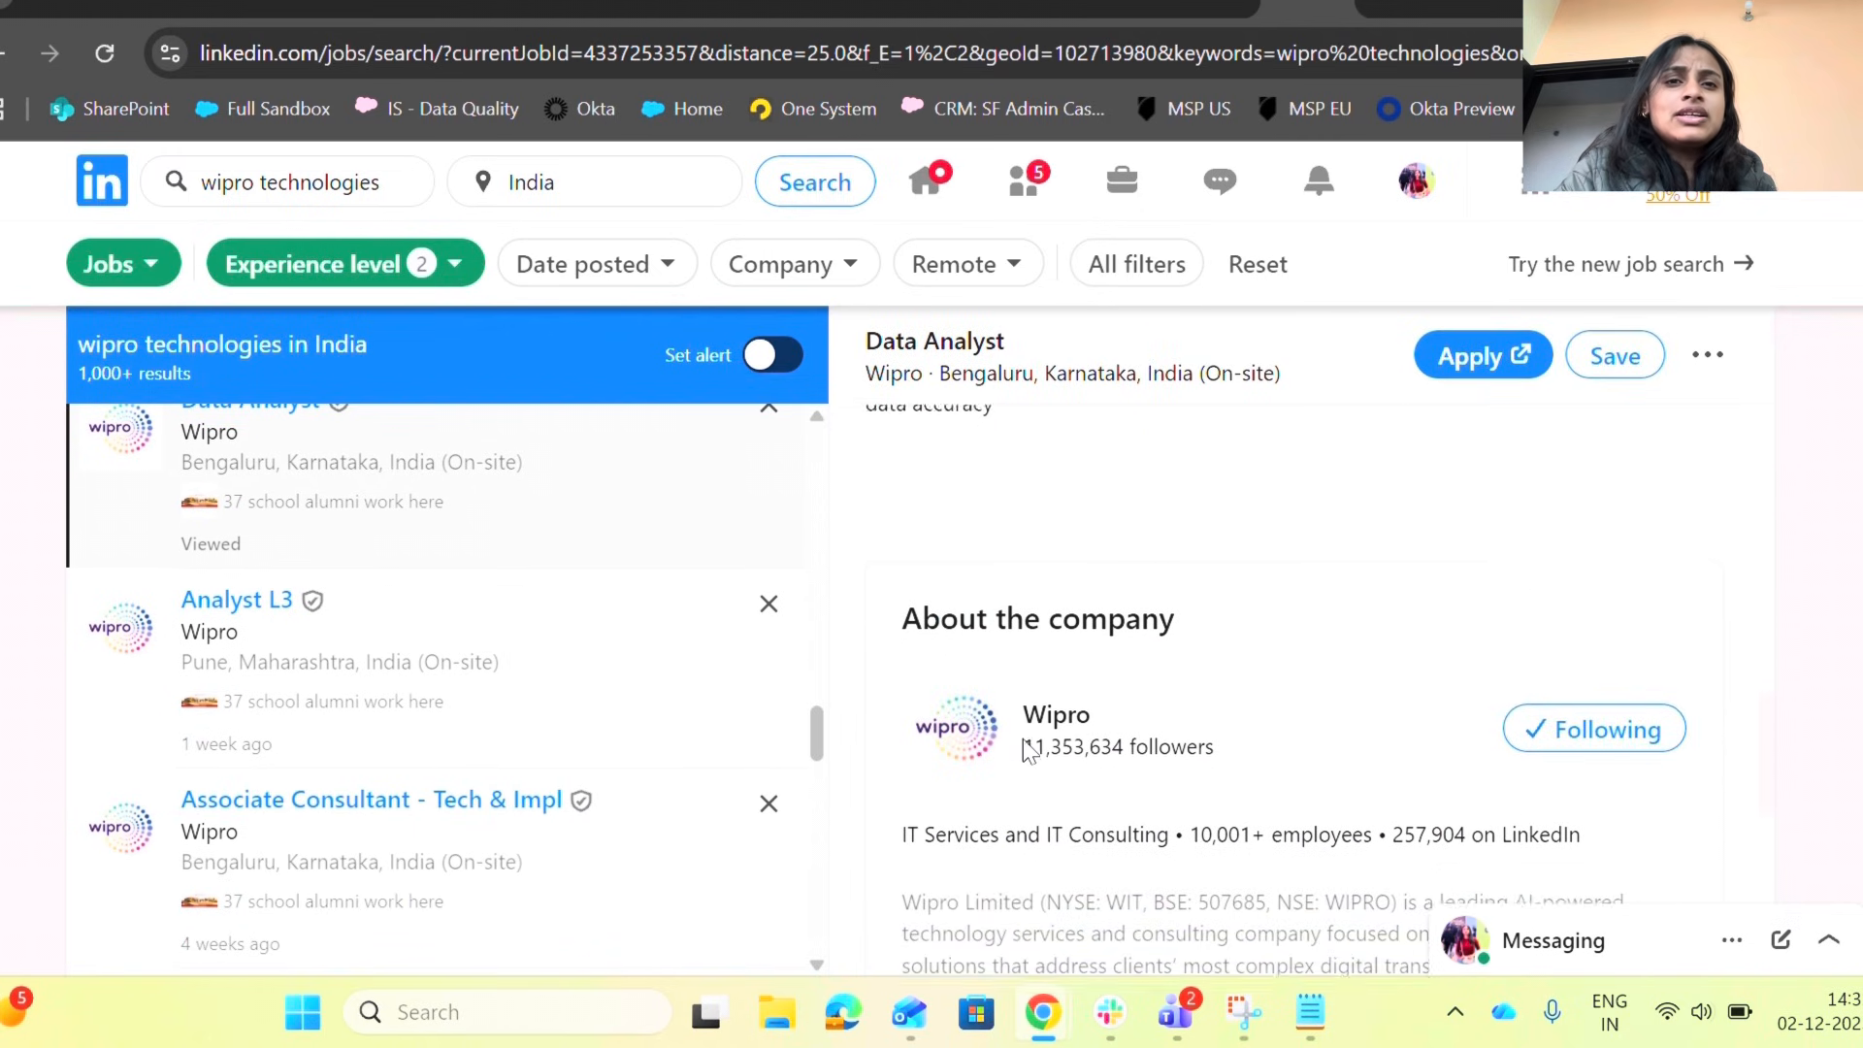
scroll("down", 3)
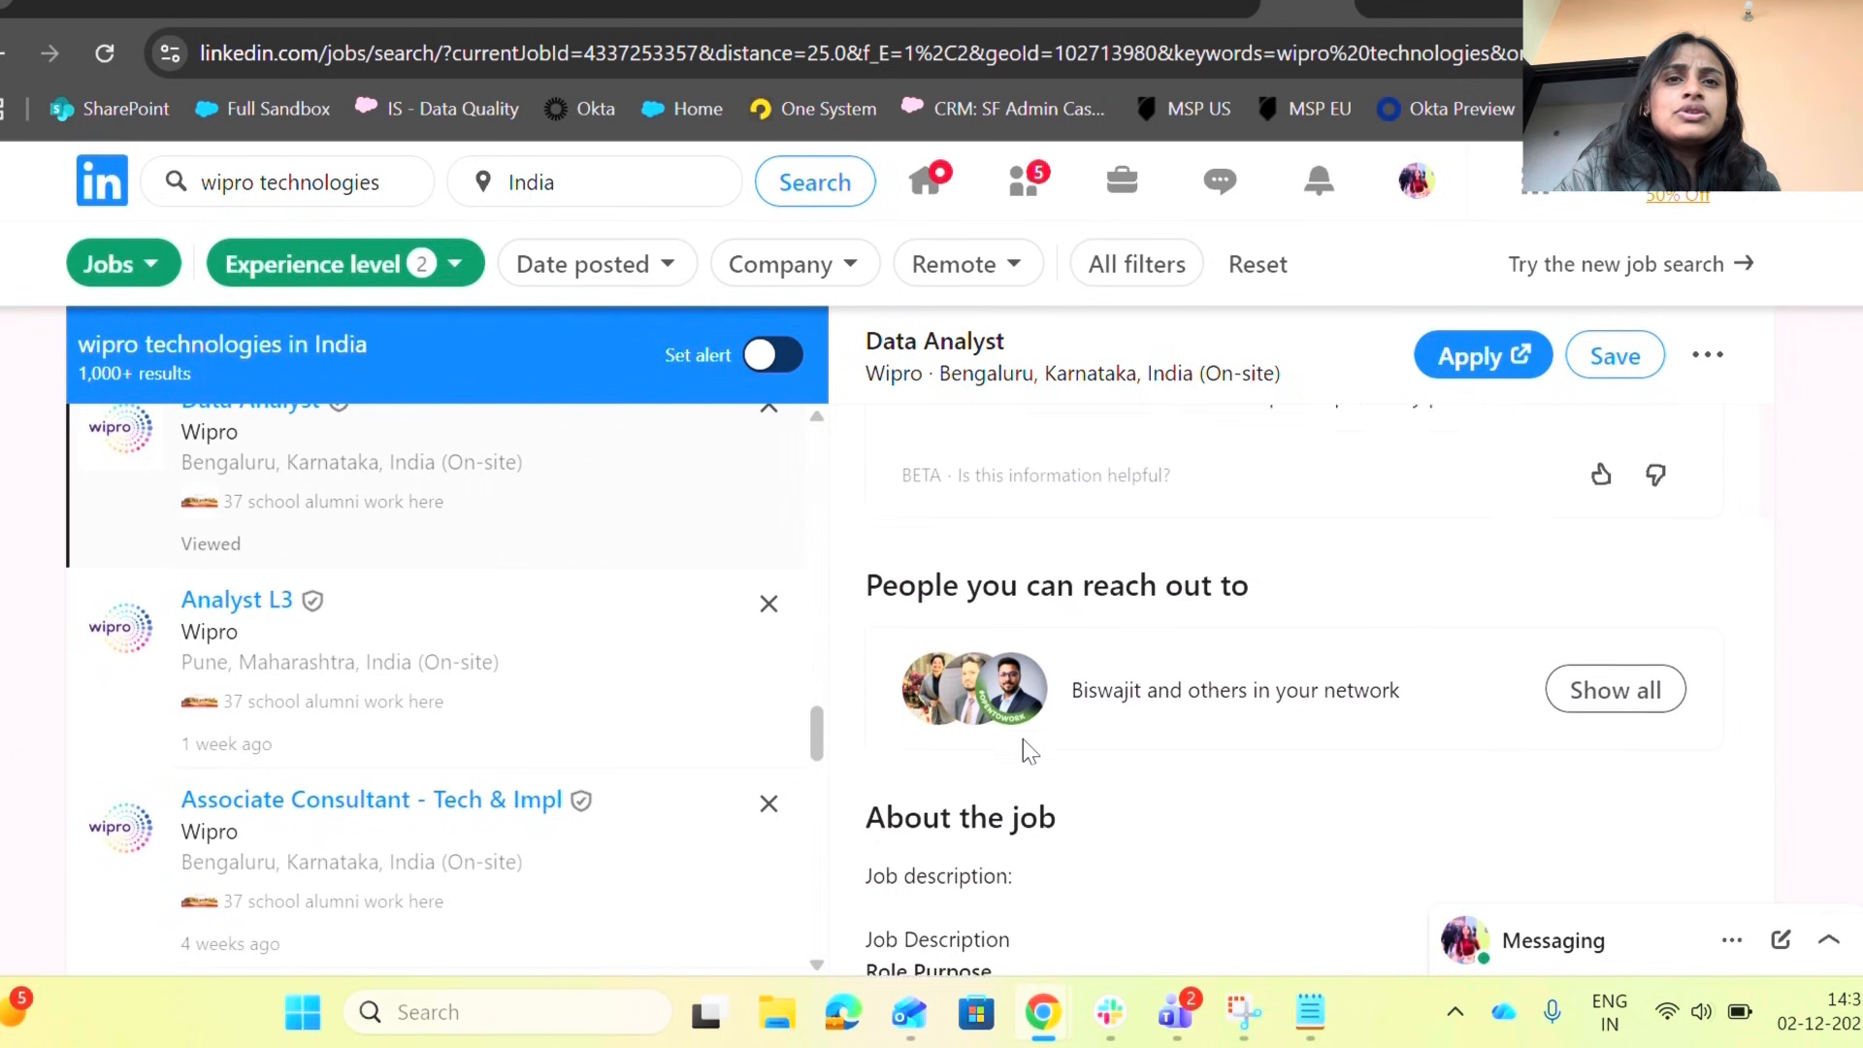
Step: Read the Bengaluru Data Analyst posting through its responsibilities and delivery measures
scroll("down", 3)
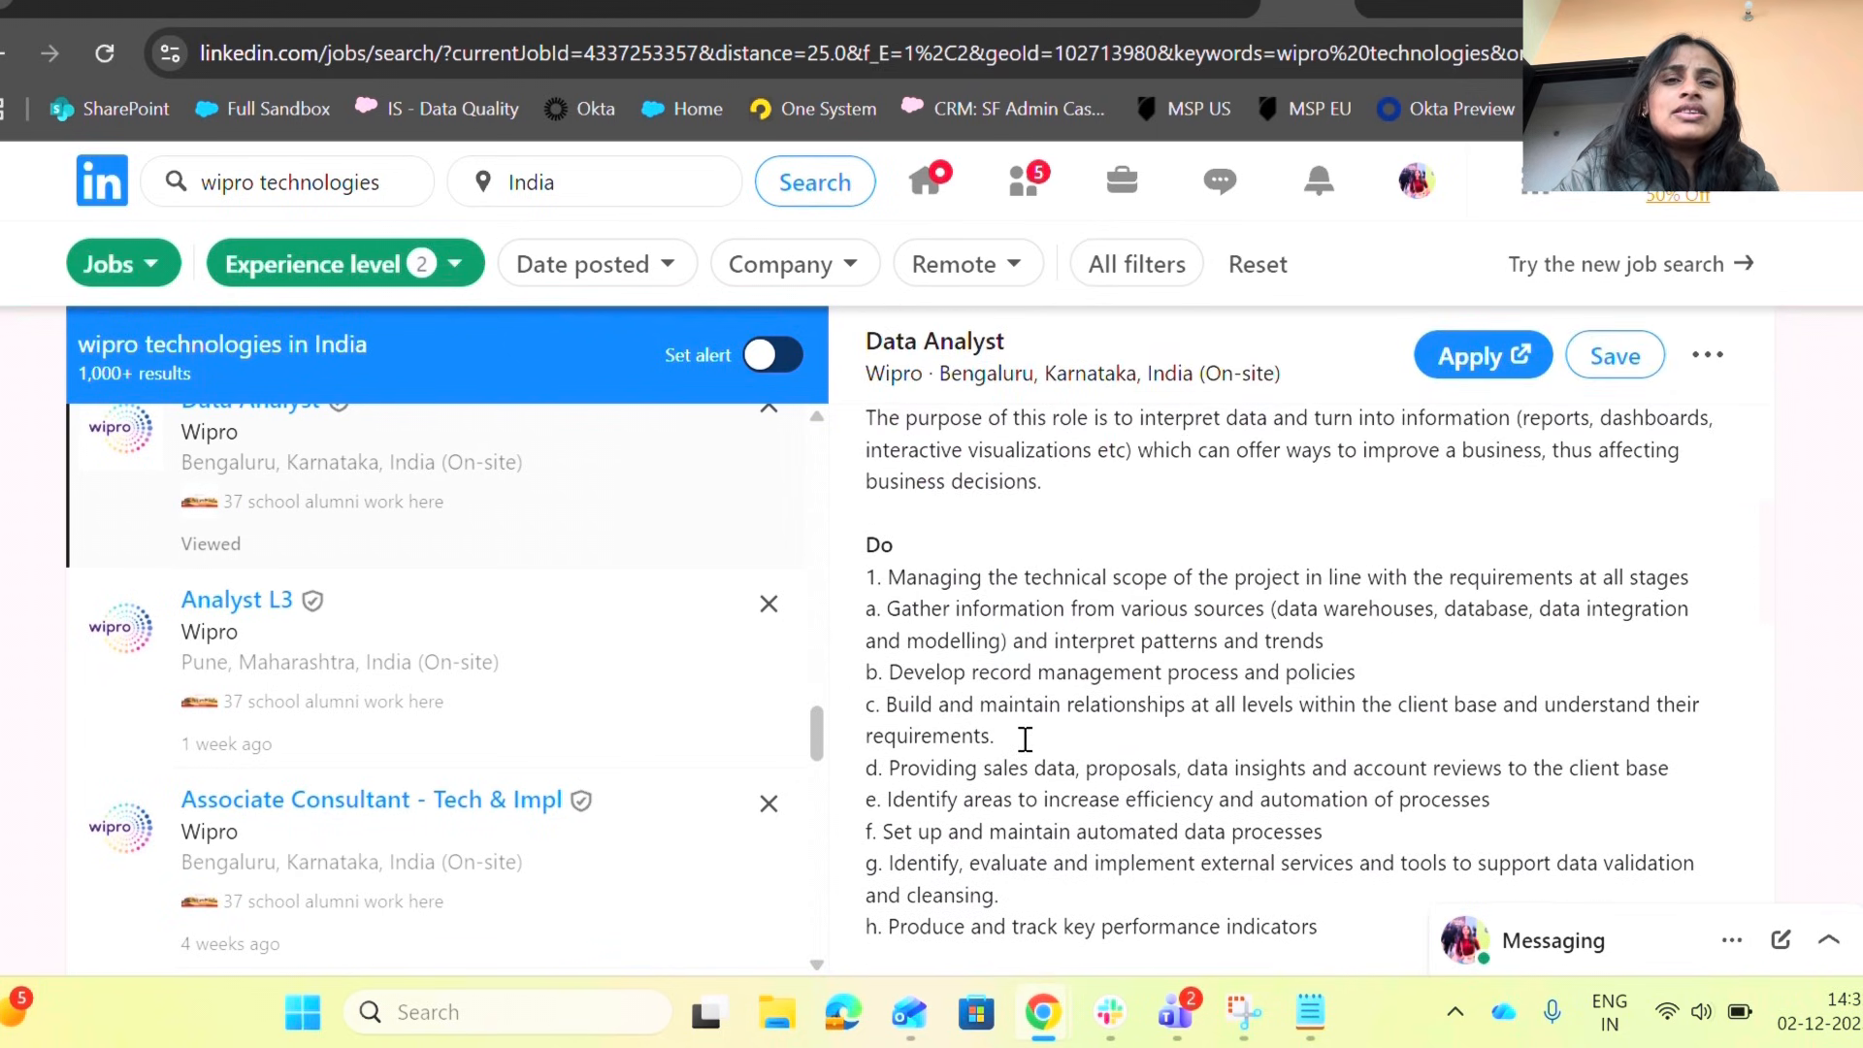
scroll("down", 3)
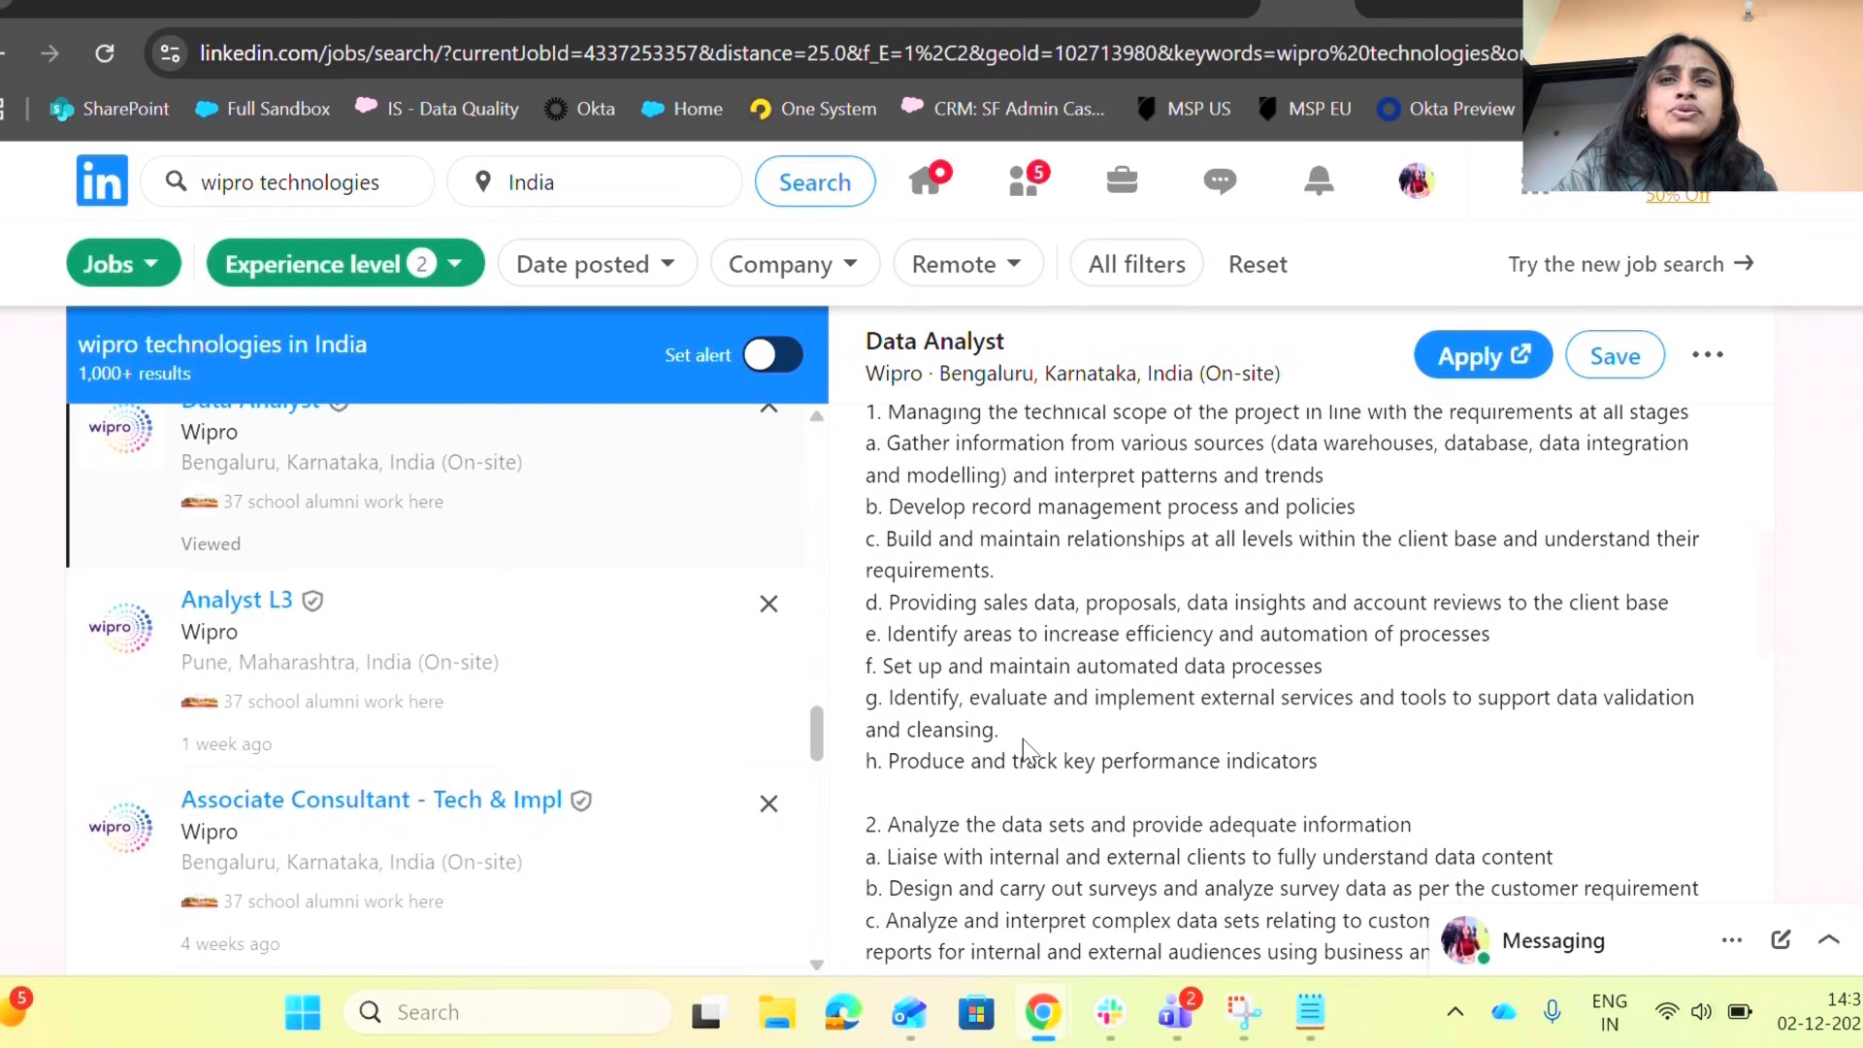
scroll("down", 3)
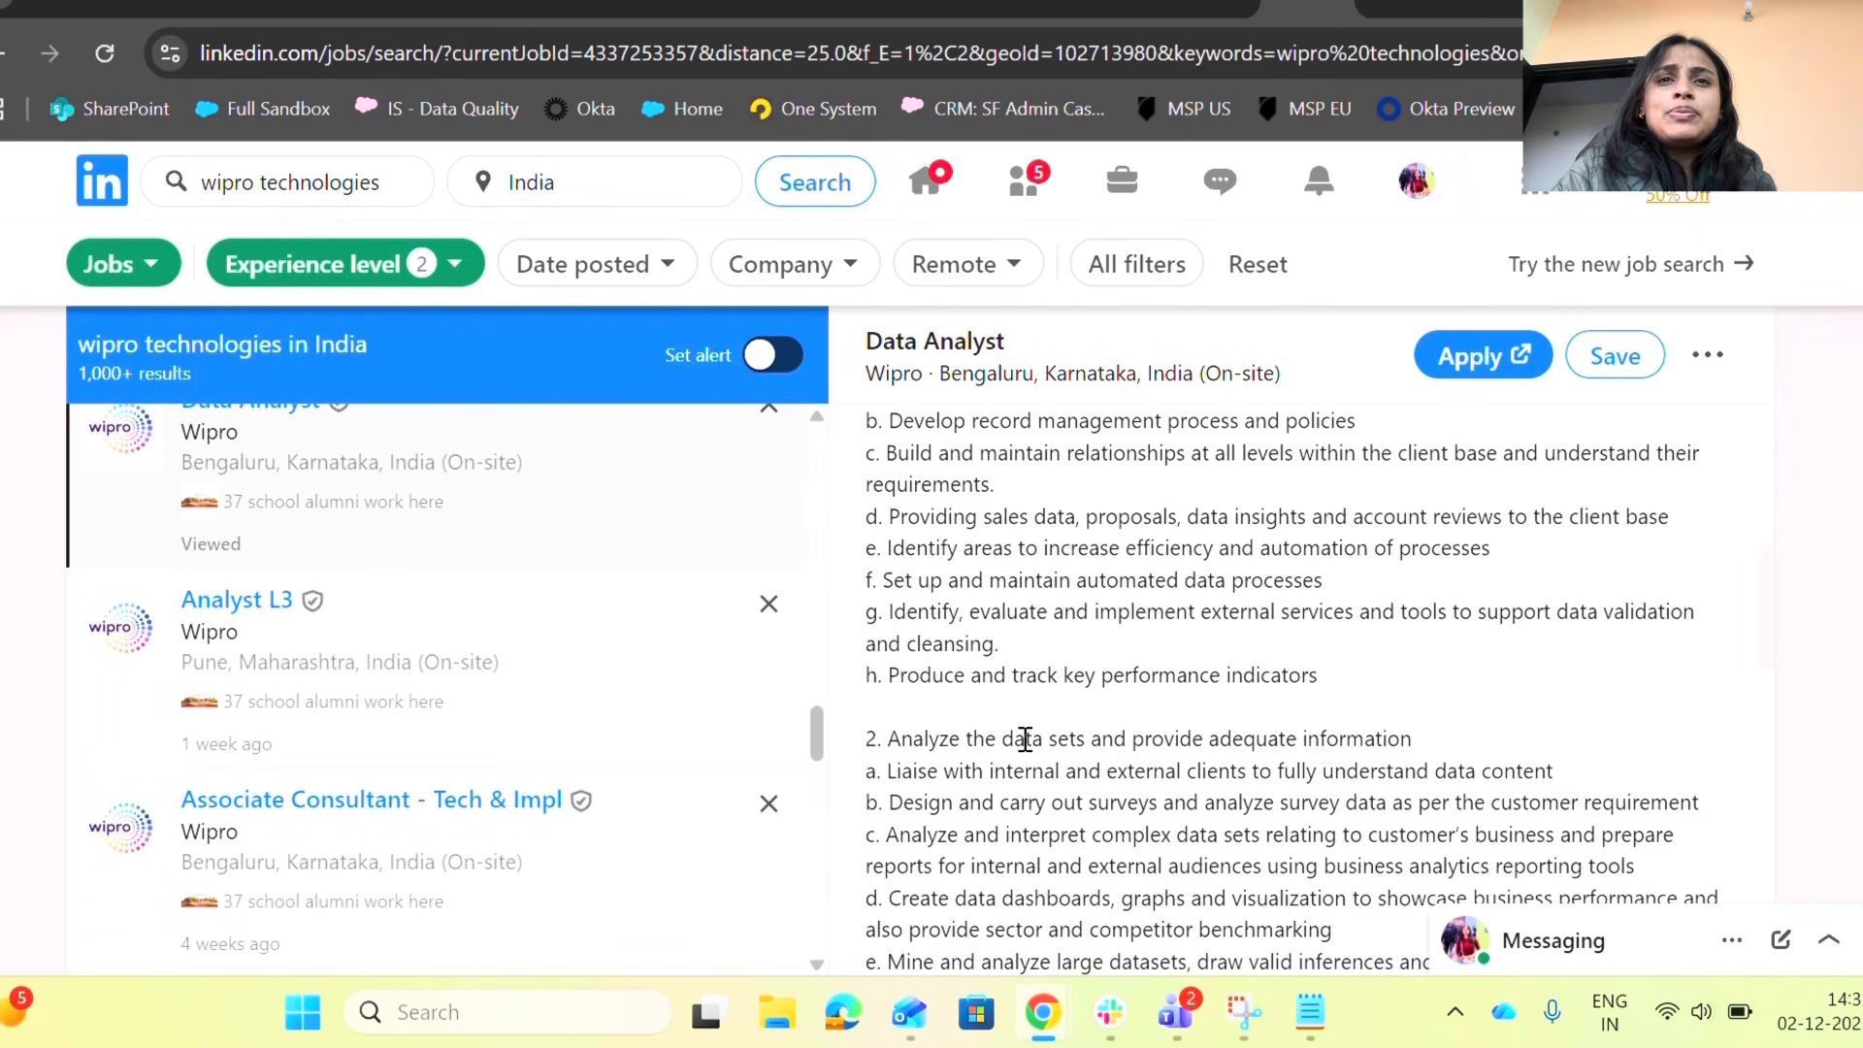
scroll("down", 3)
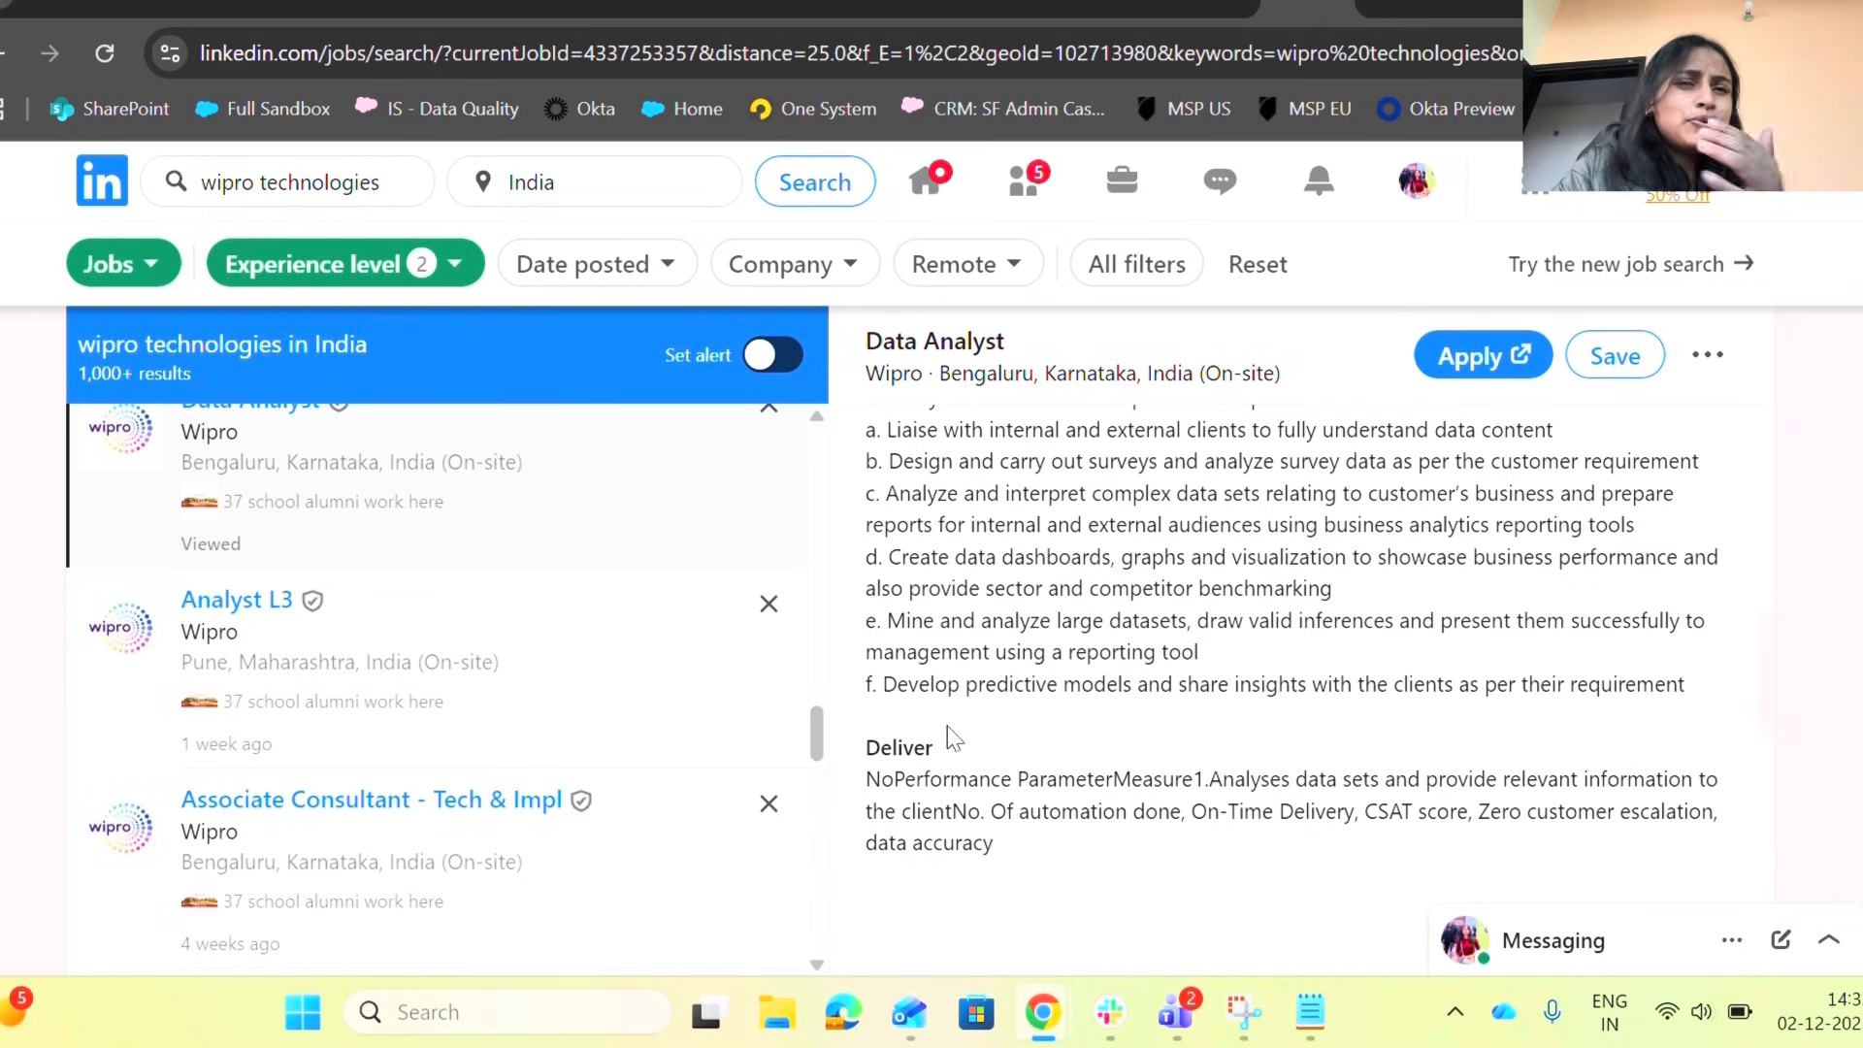
scroll("down", 3)
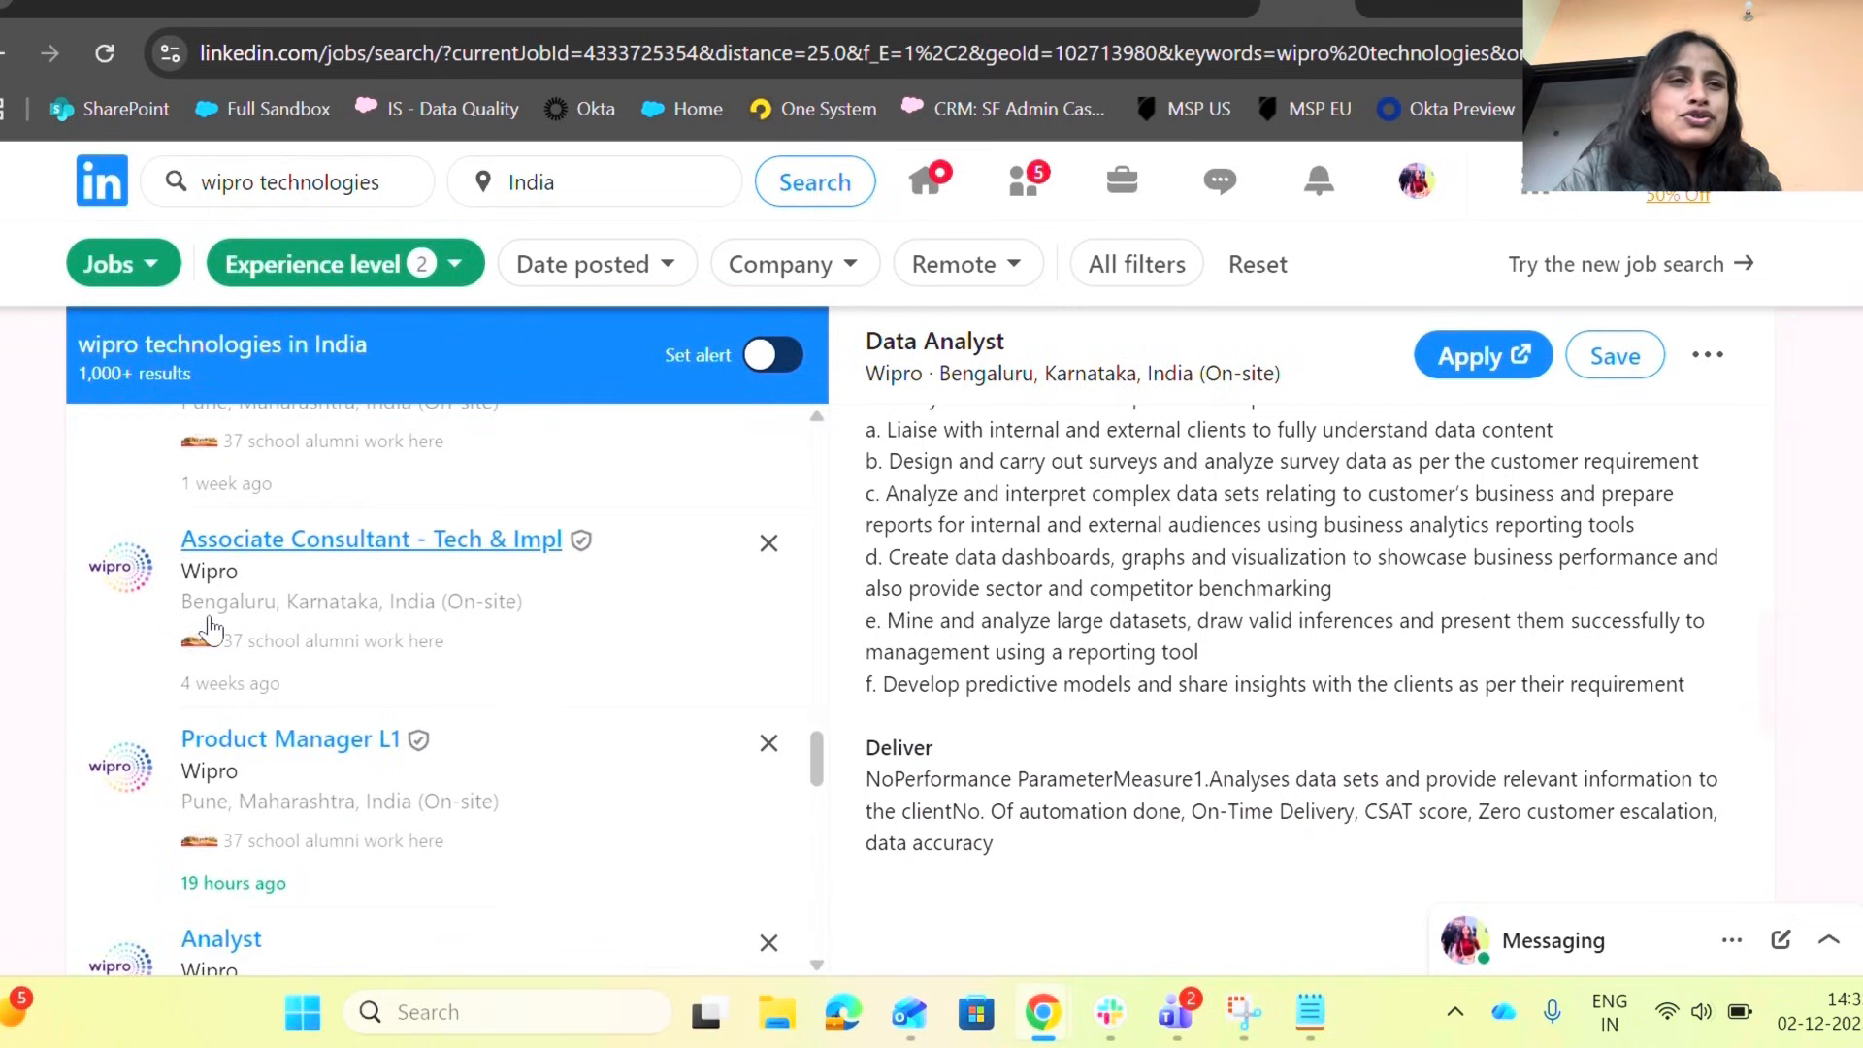
Step: Review the Associate Consultant - Tech & Impl posting's description
left_click(373, 537)
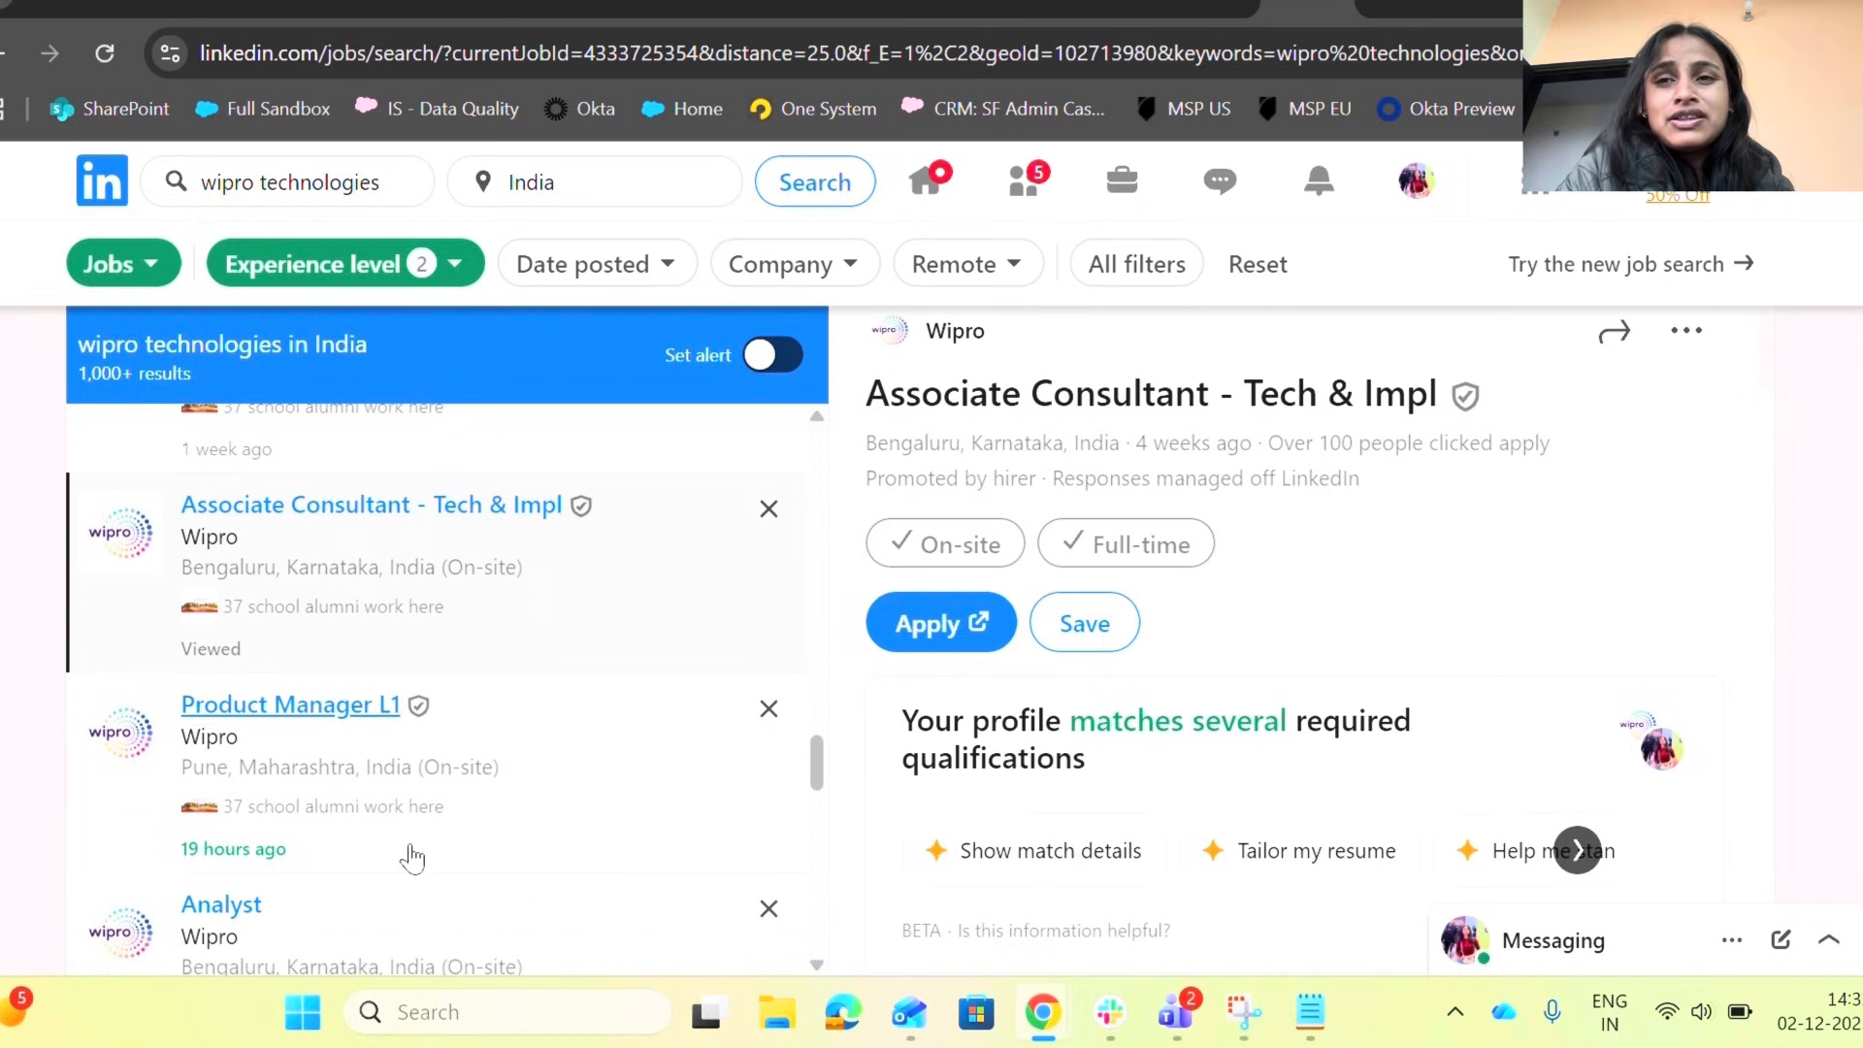
scroll("down", 3)
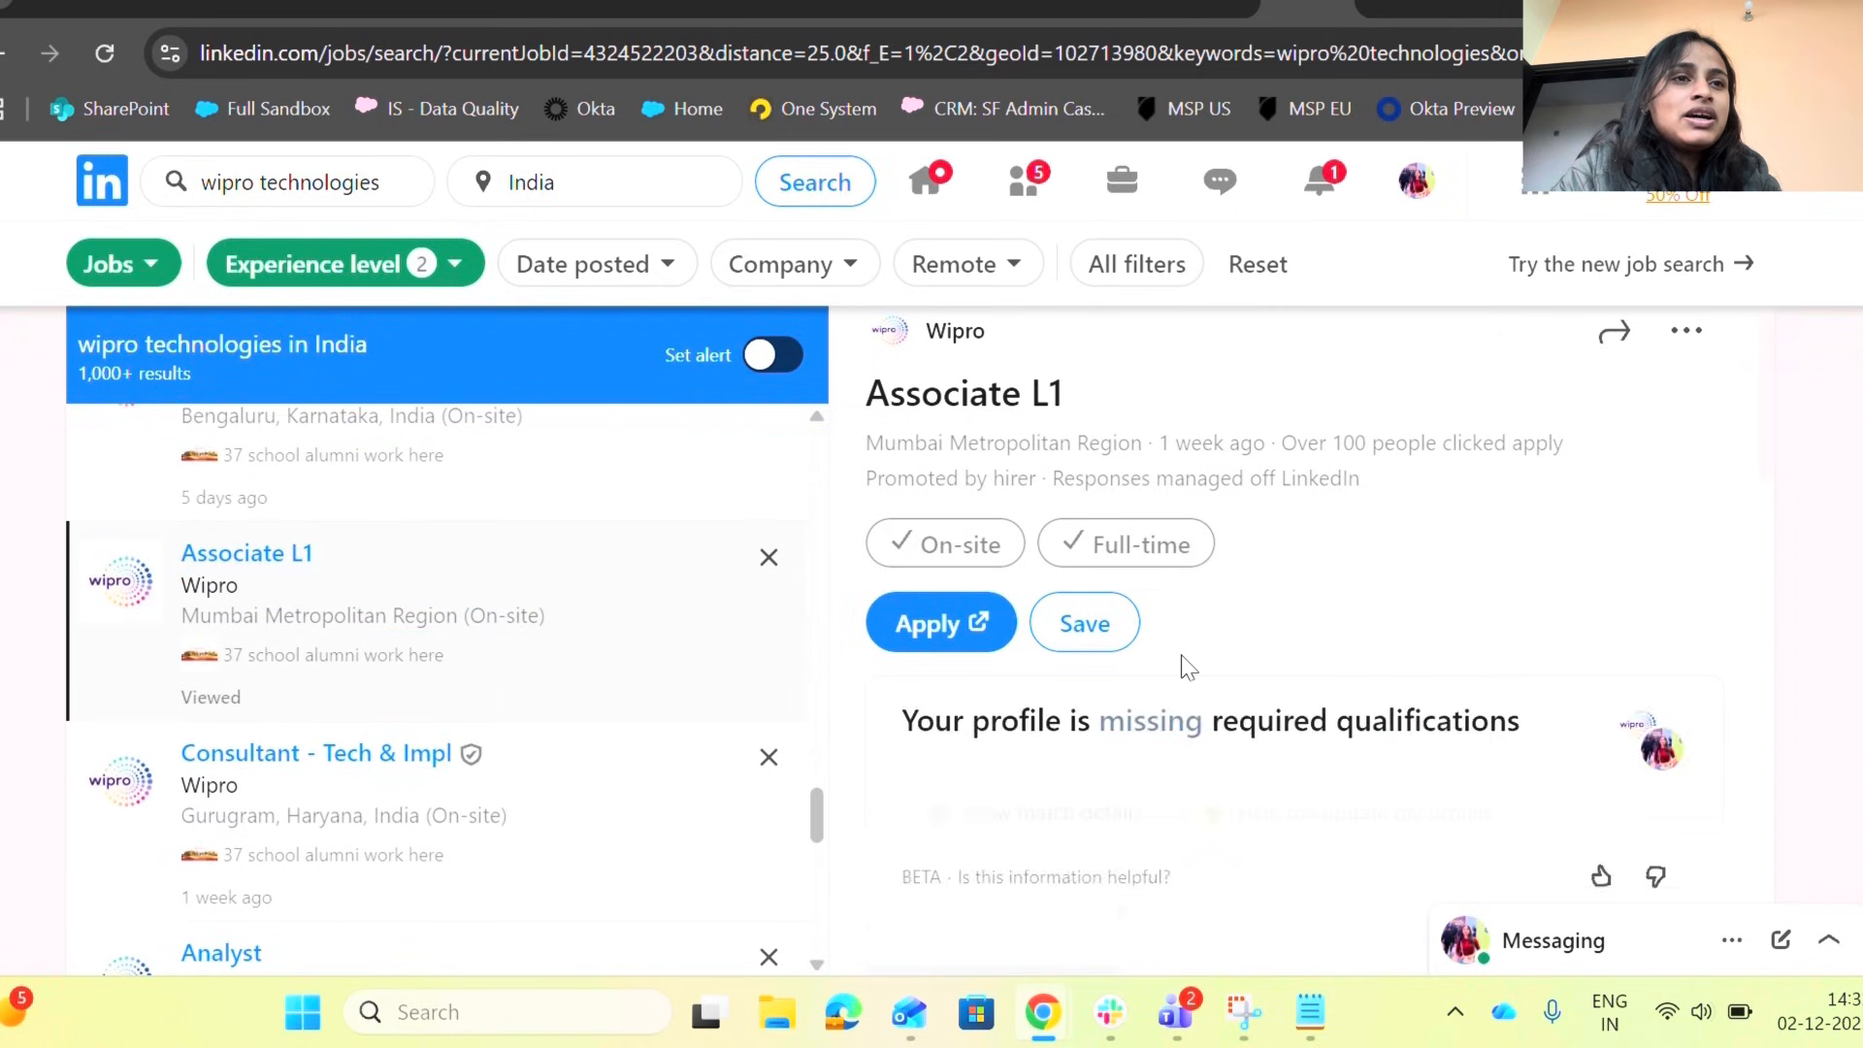
scroll("down", 3)
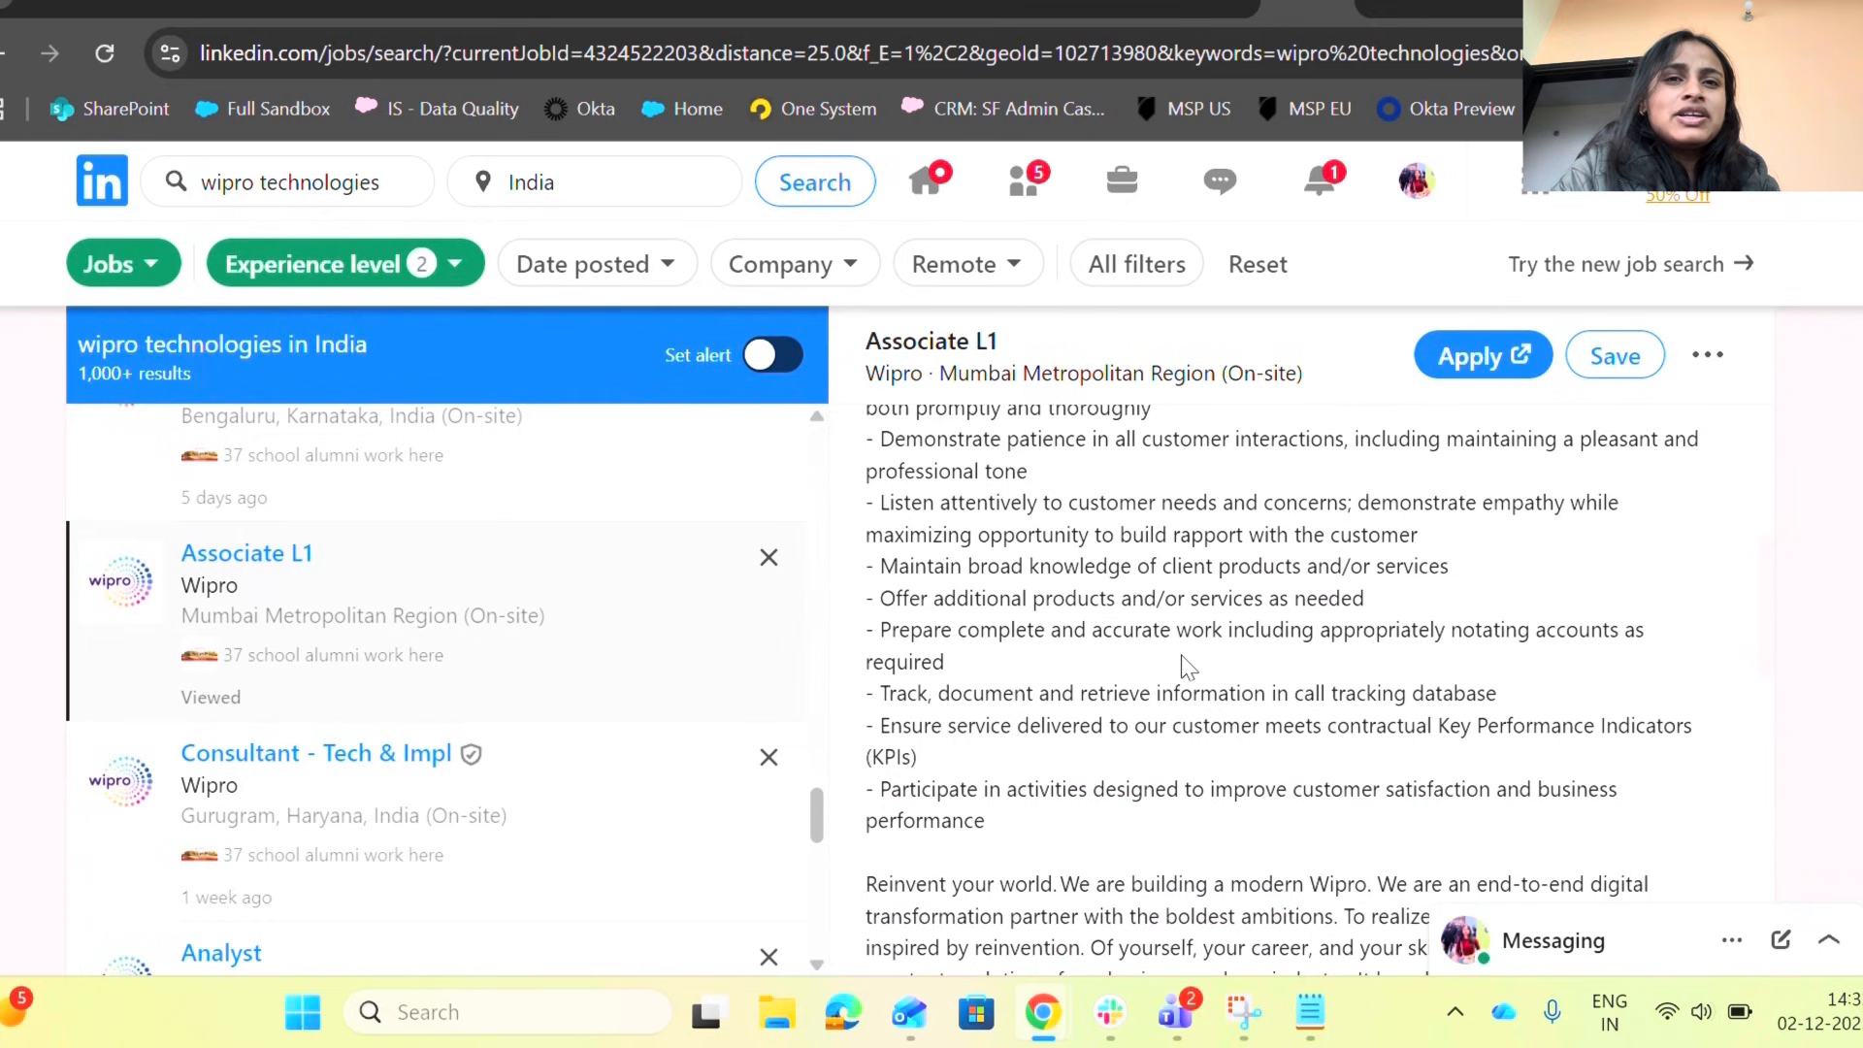
scroll("down", 3)
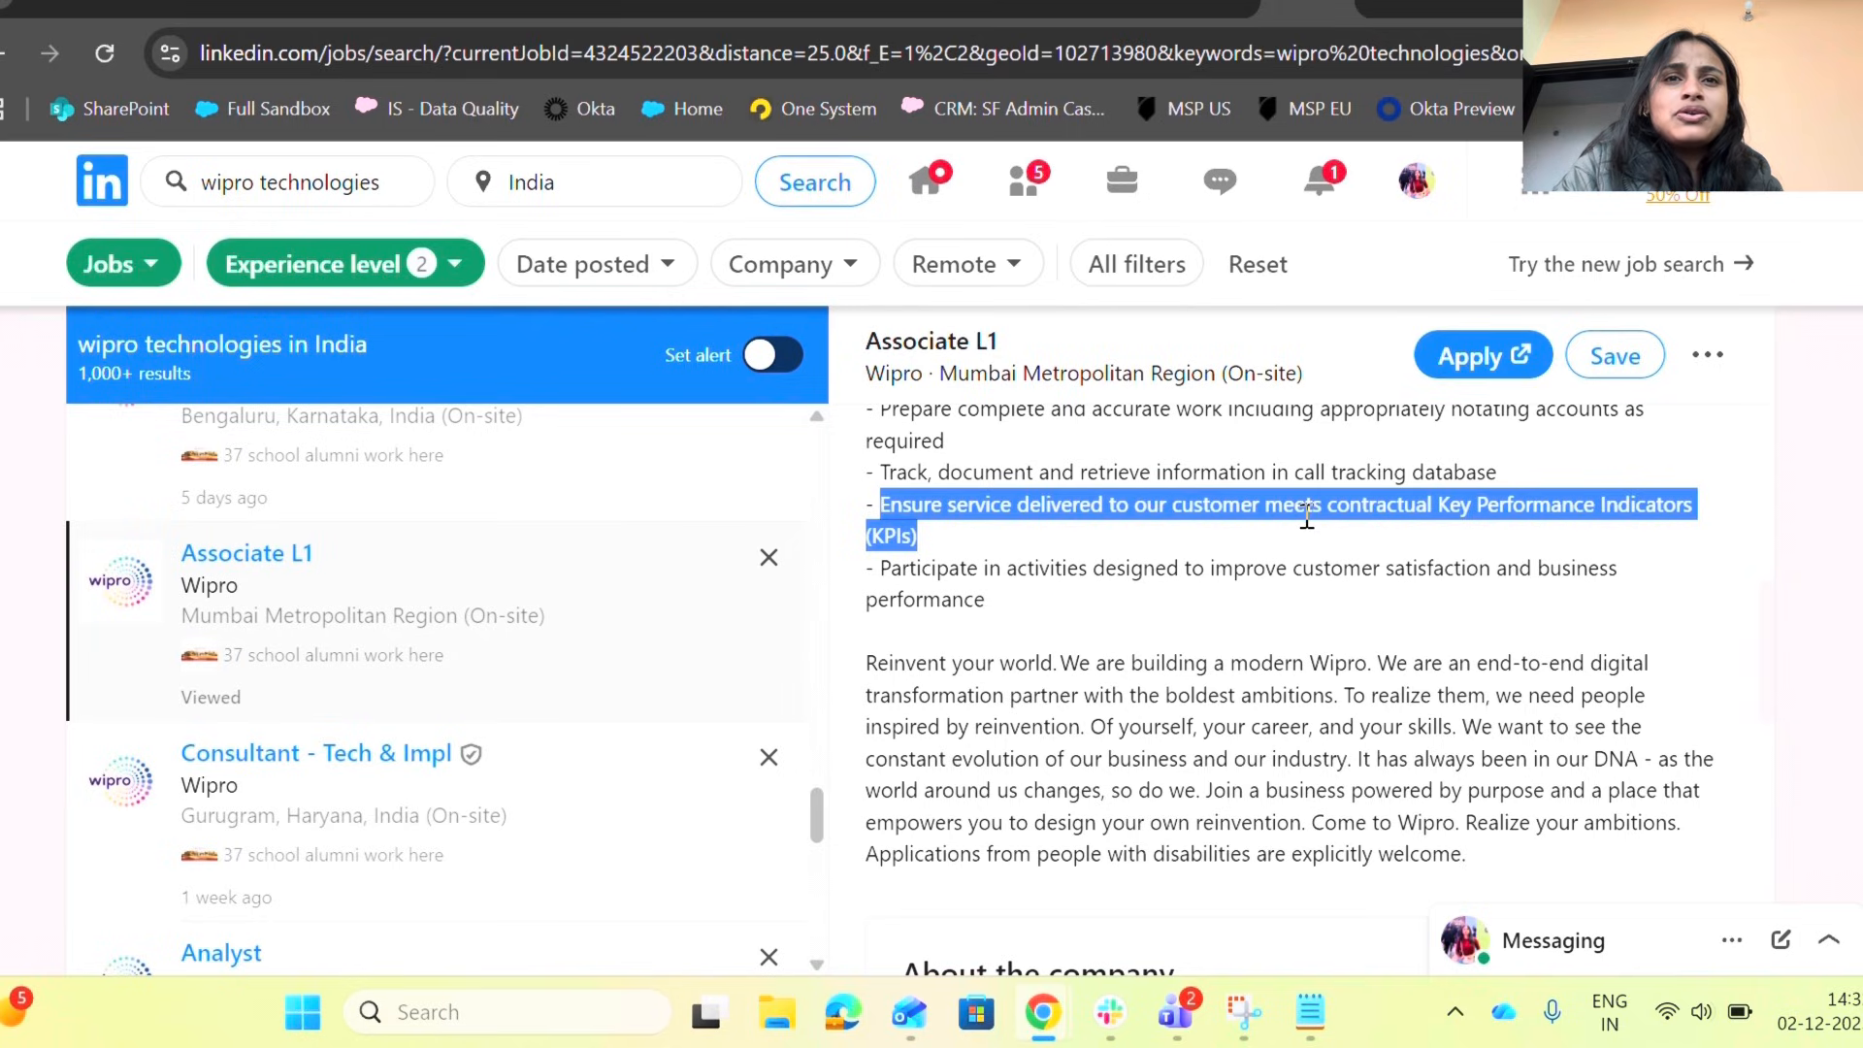
mouse_move(1009, 716)
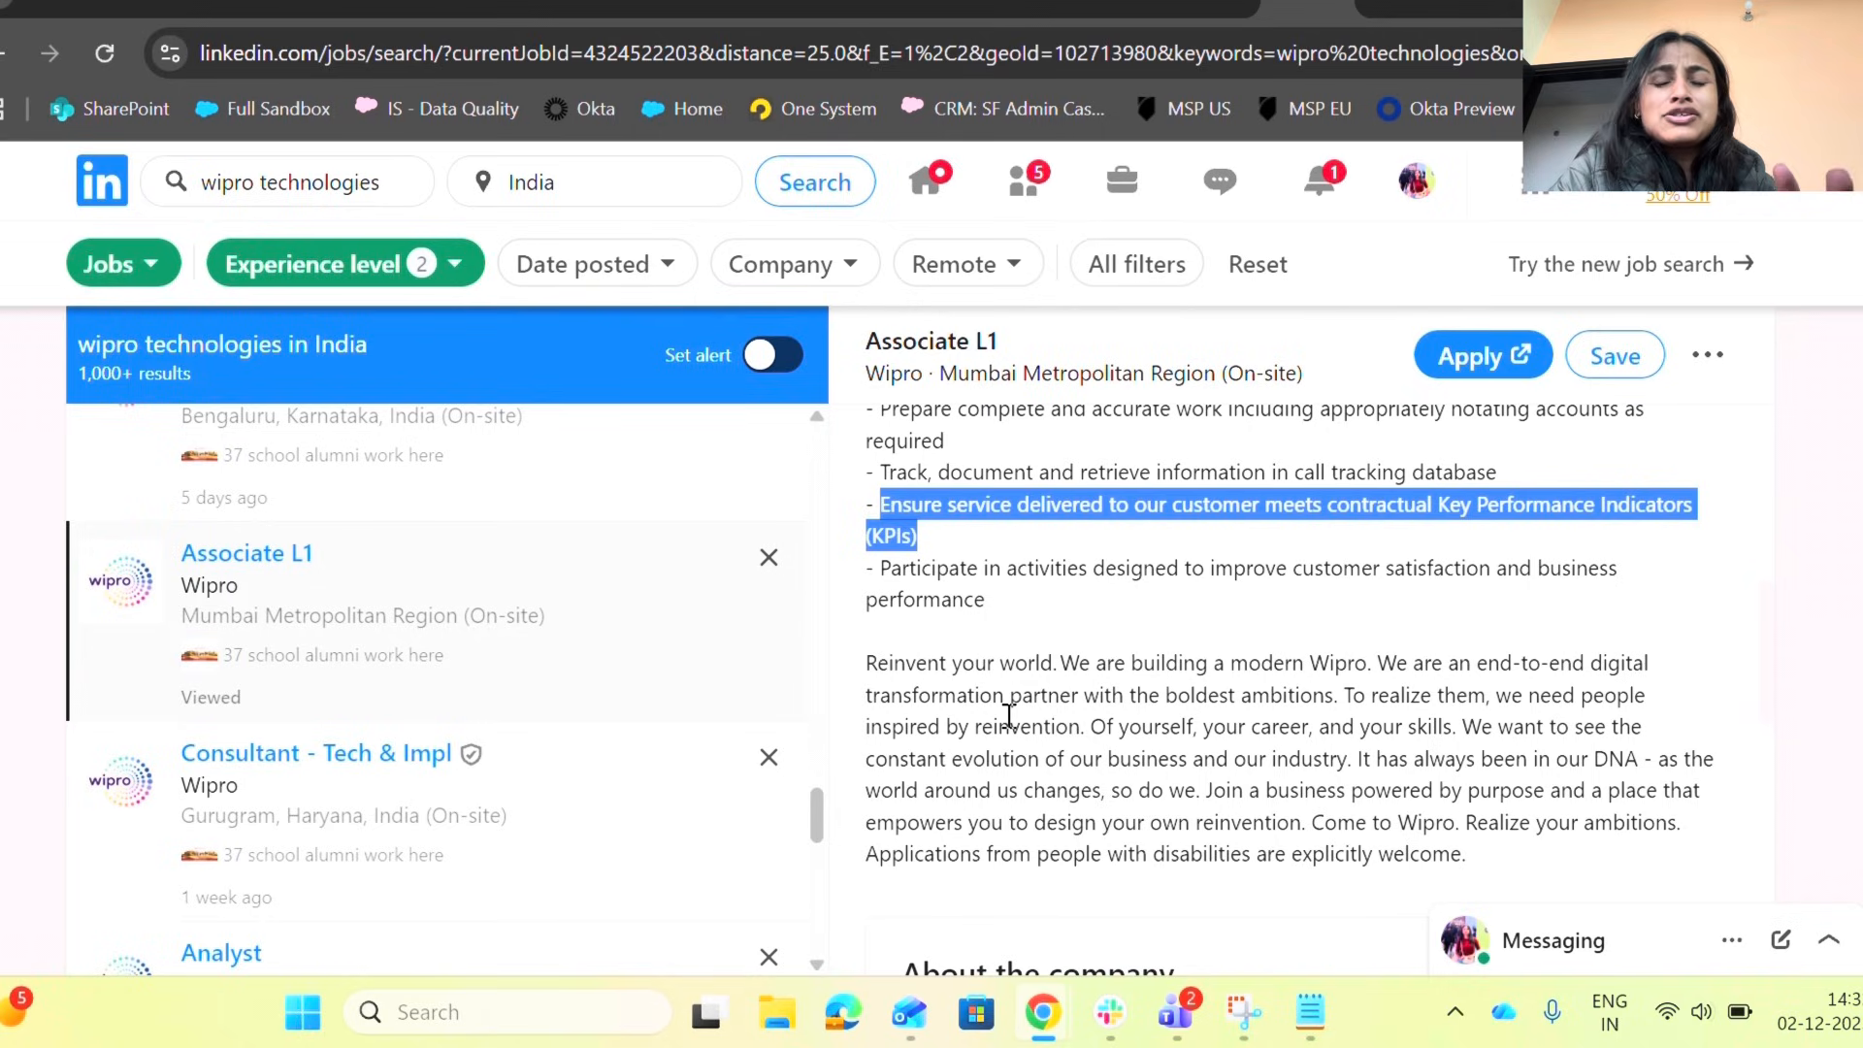
Step: Read the Mumbai Associate L1 posting's KPI duties and reach the results page links
scroll("down", 3)
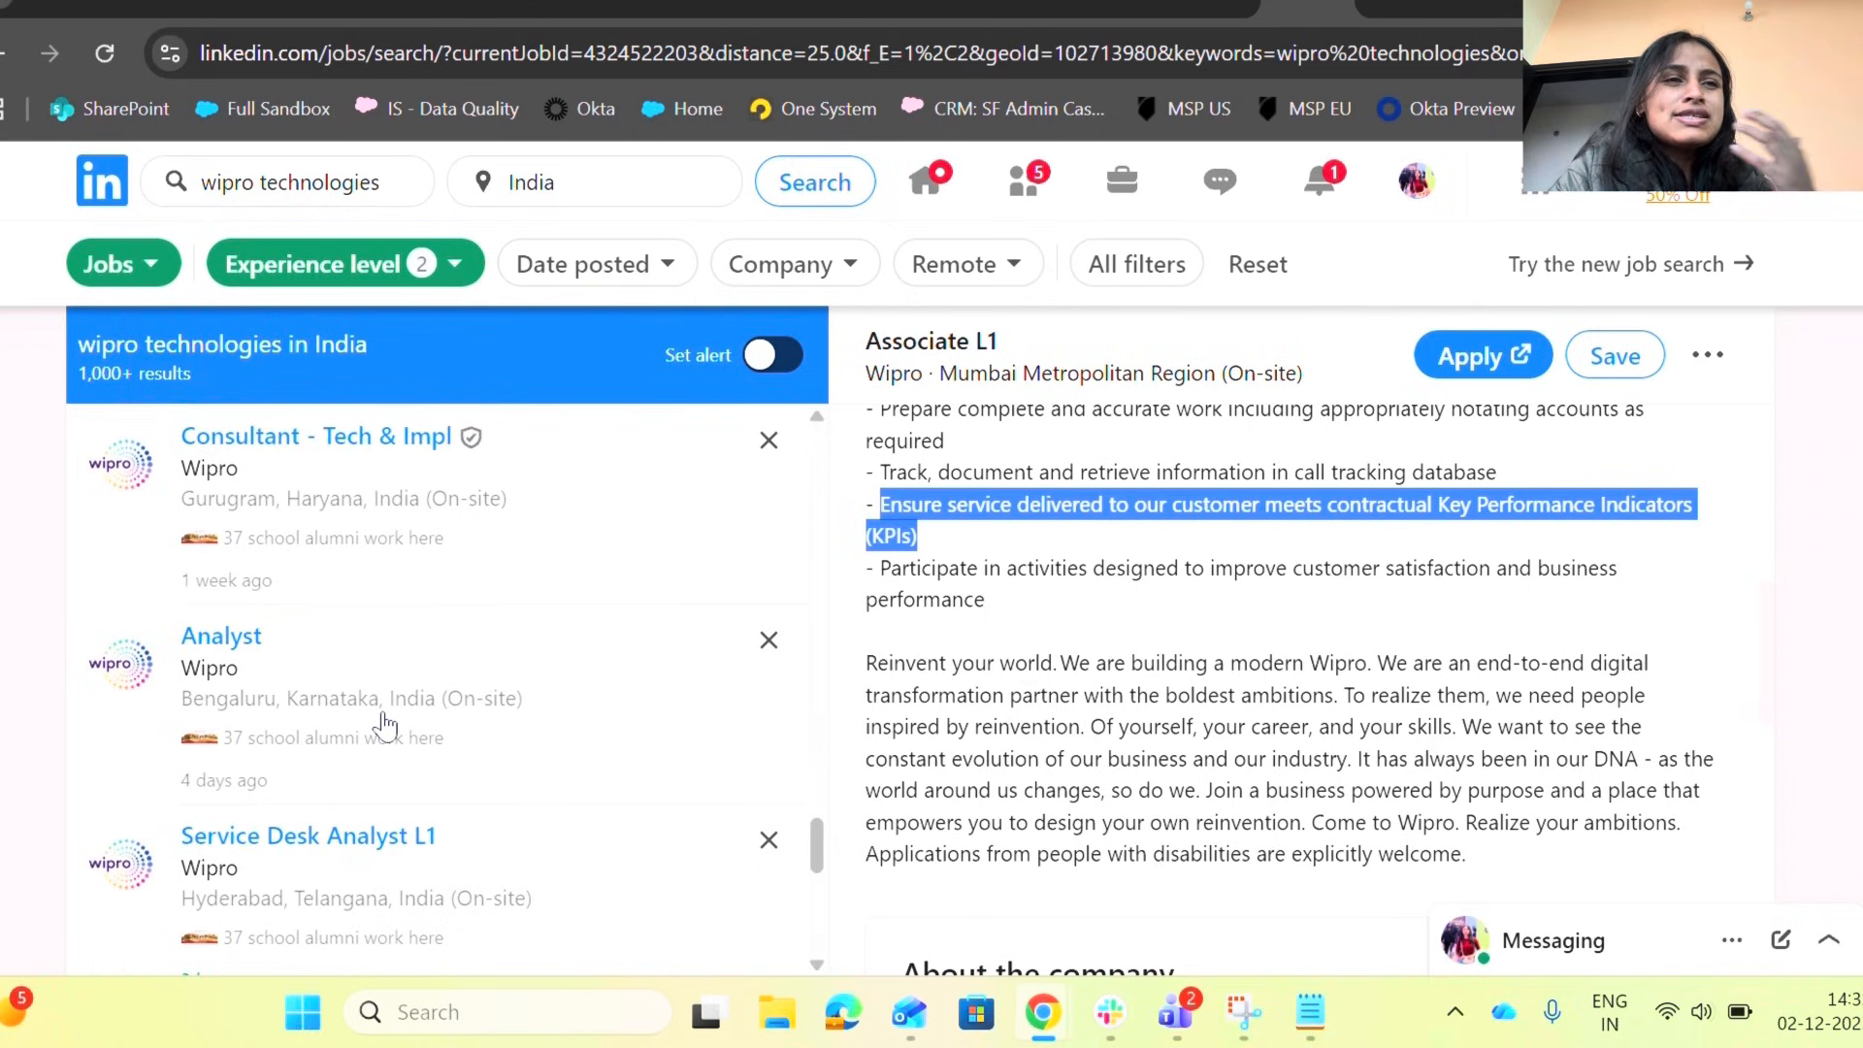
scroll("down", 3)
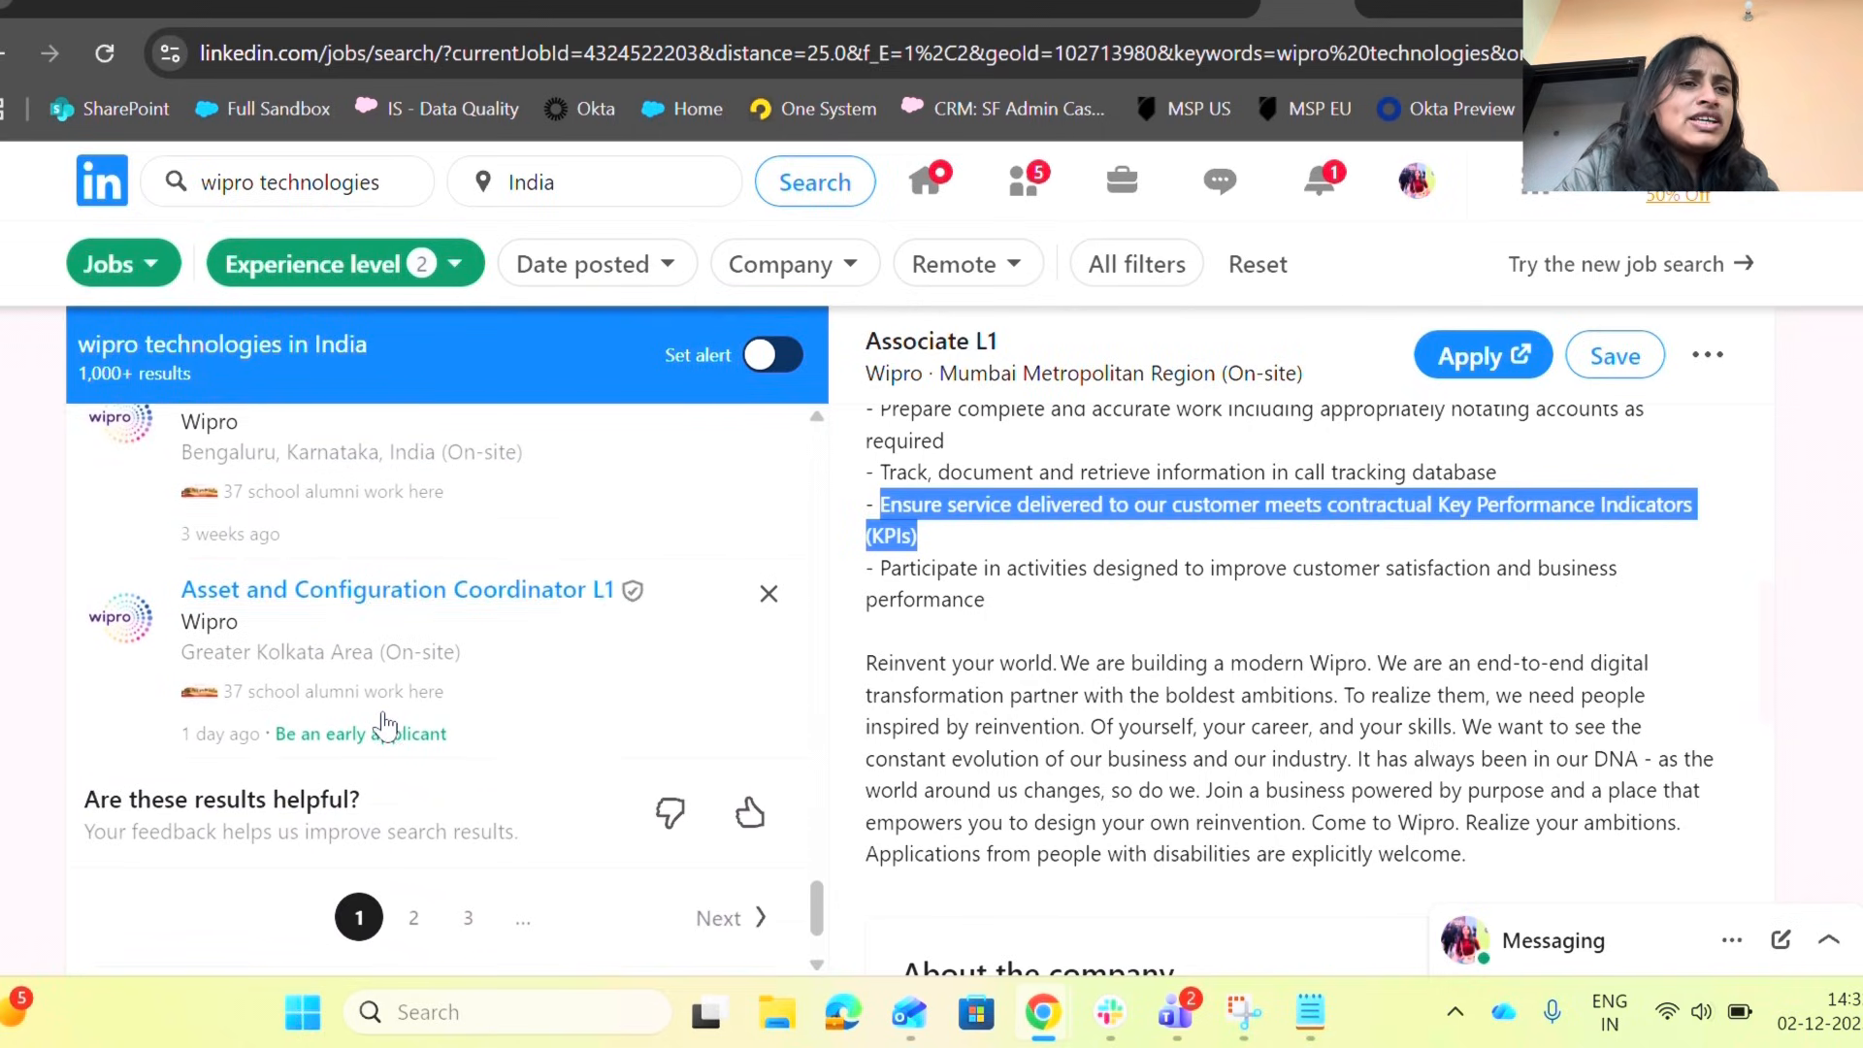
scroll("down", 3)
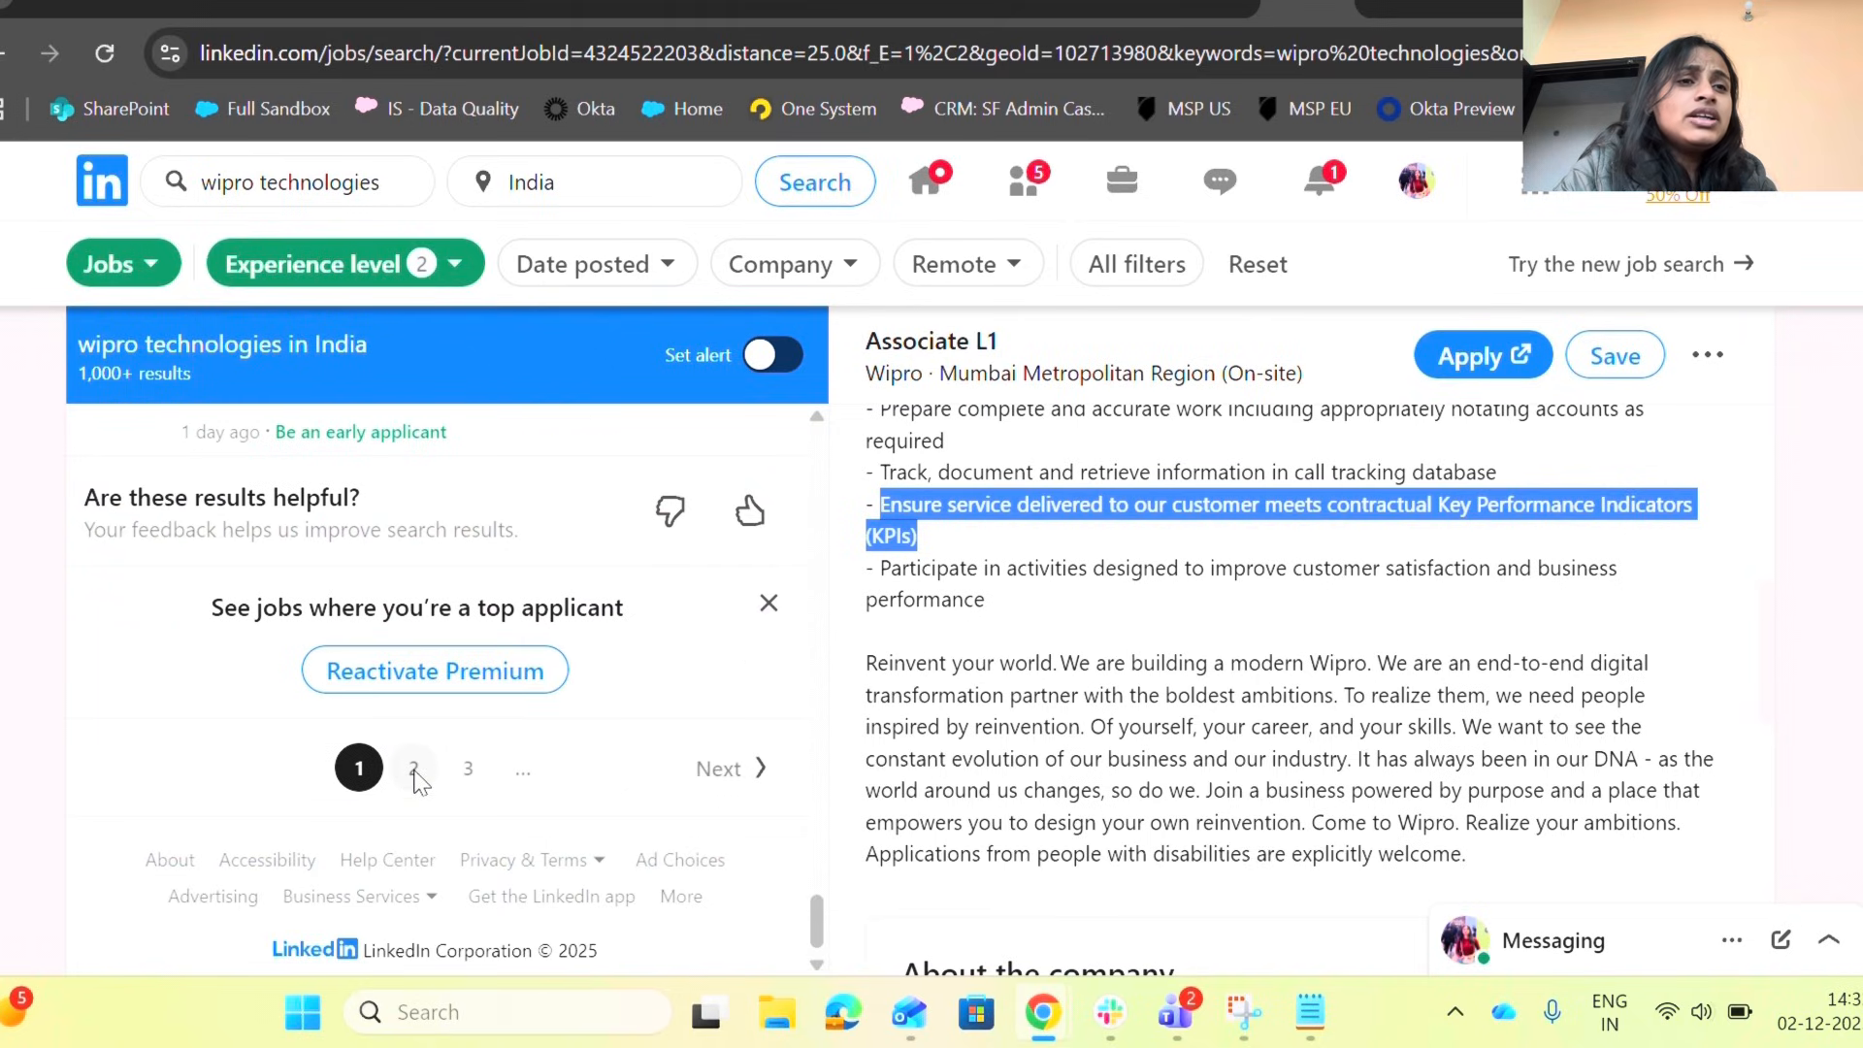
Step: Move to results page 2 and review the Pune Developer L3 posting
left_click(233, 434)
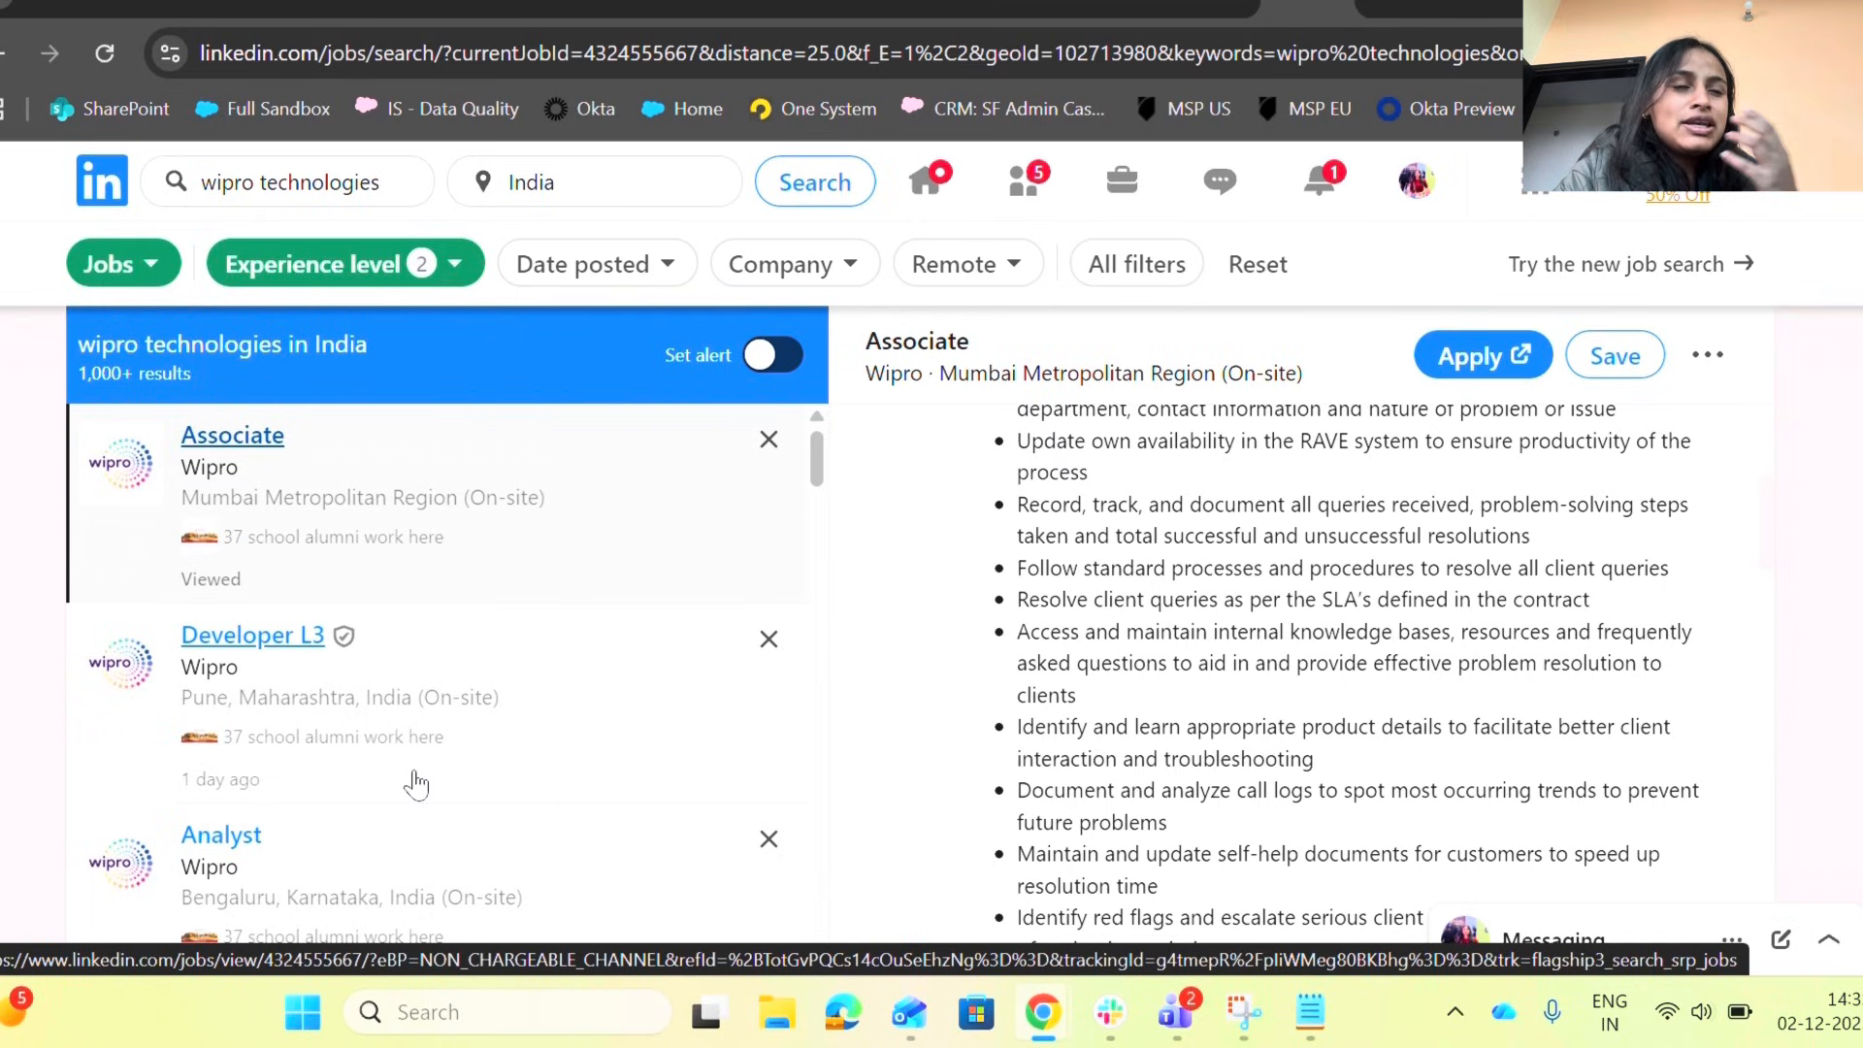
scroll("down", 3)
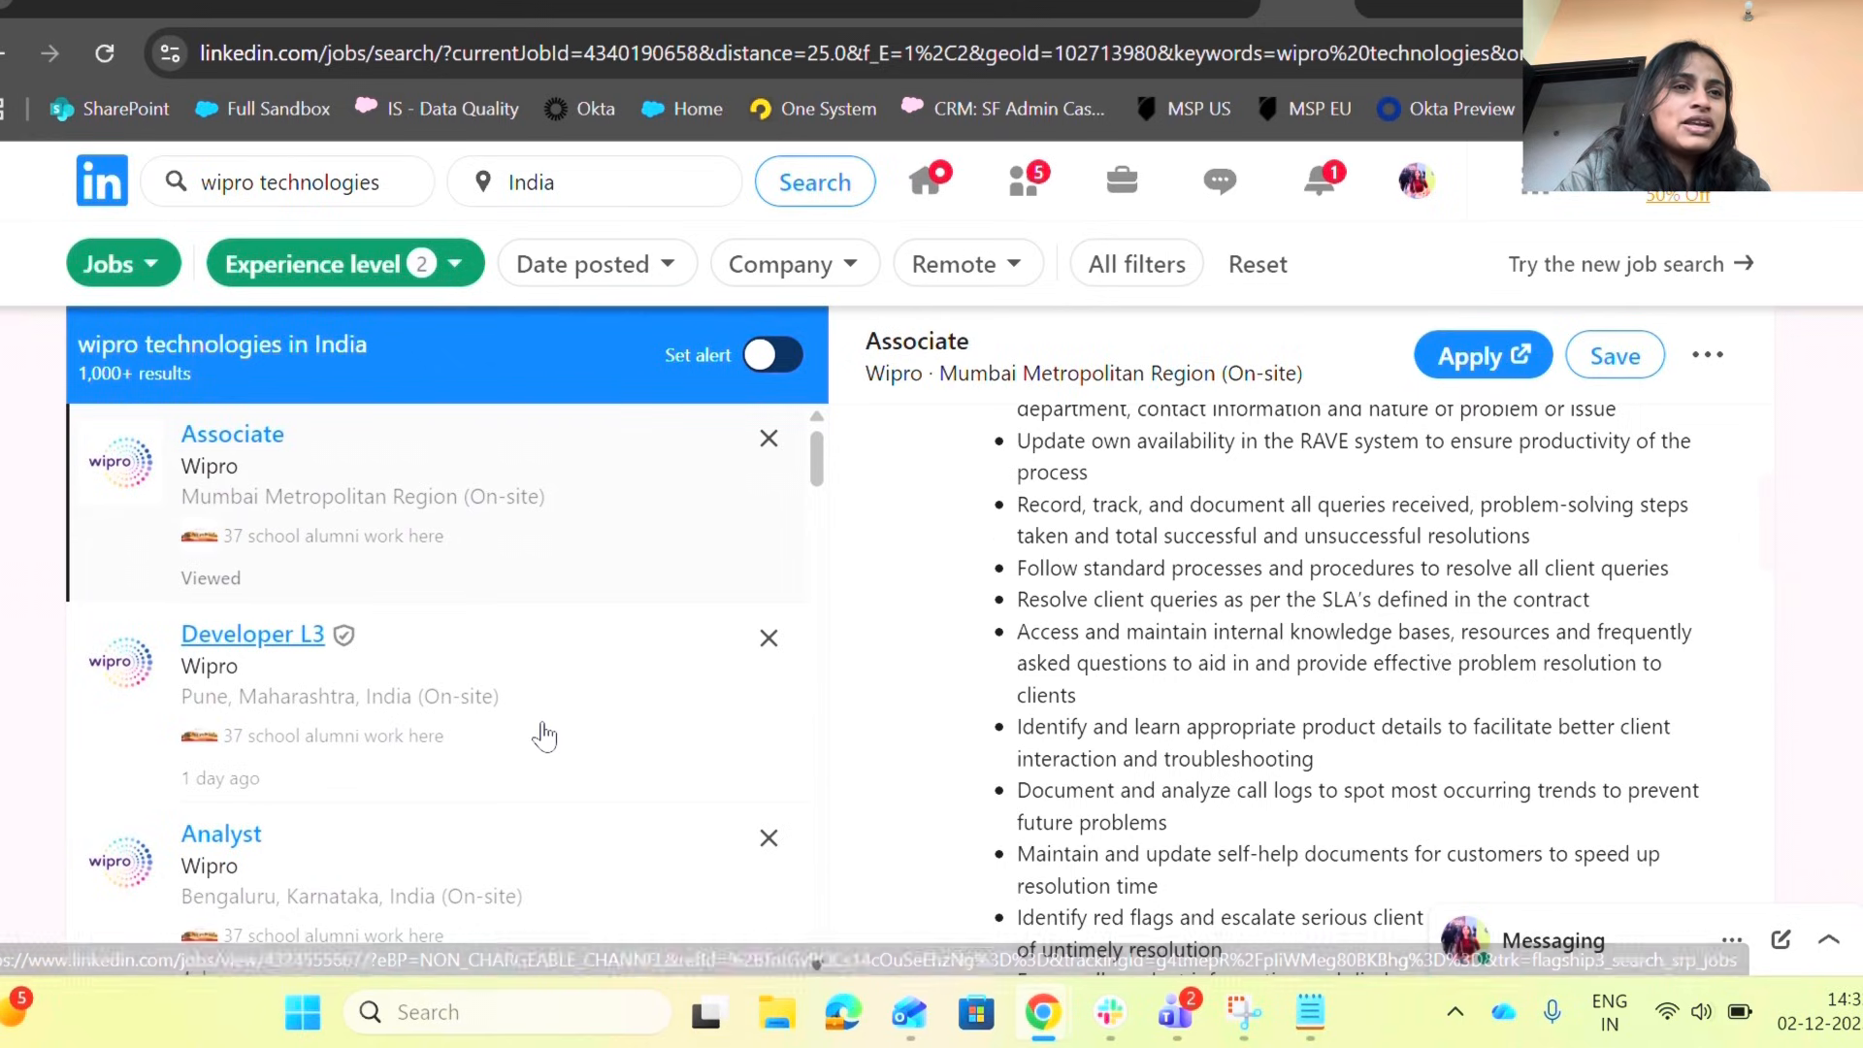
left_click(252, 632)
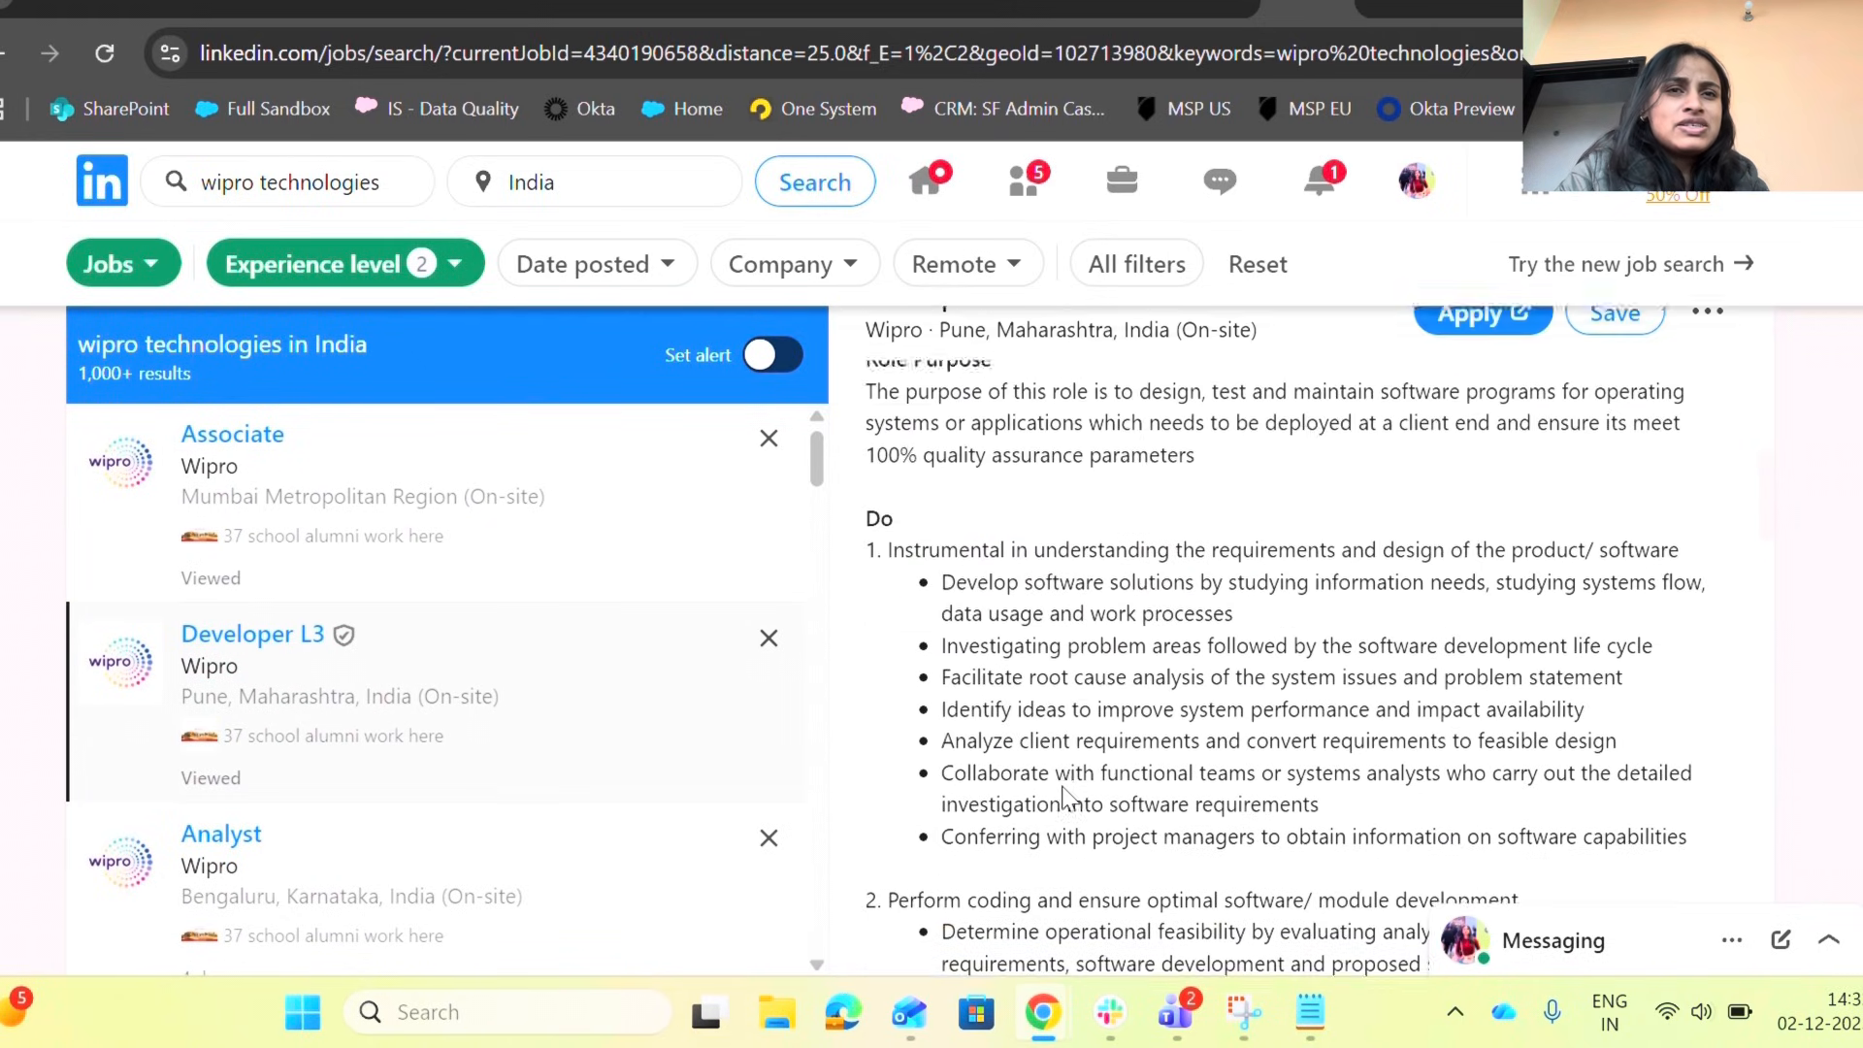
scroll("down", 3)
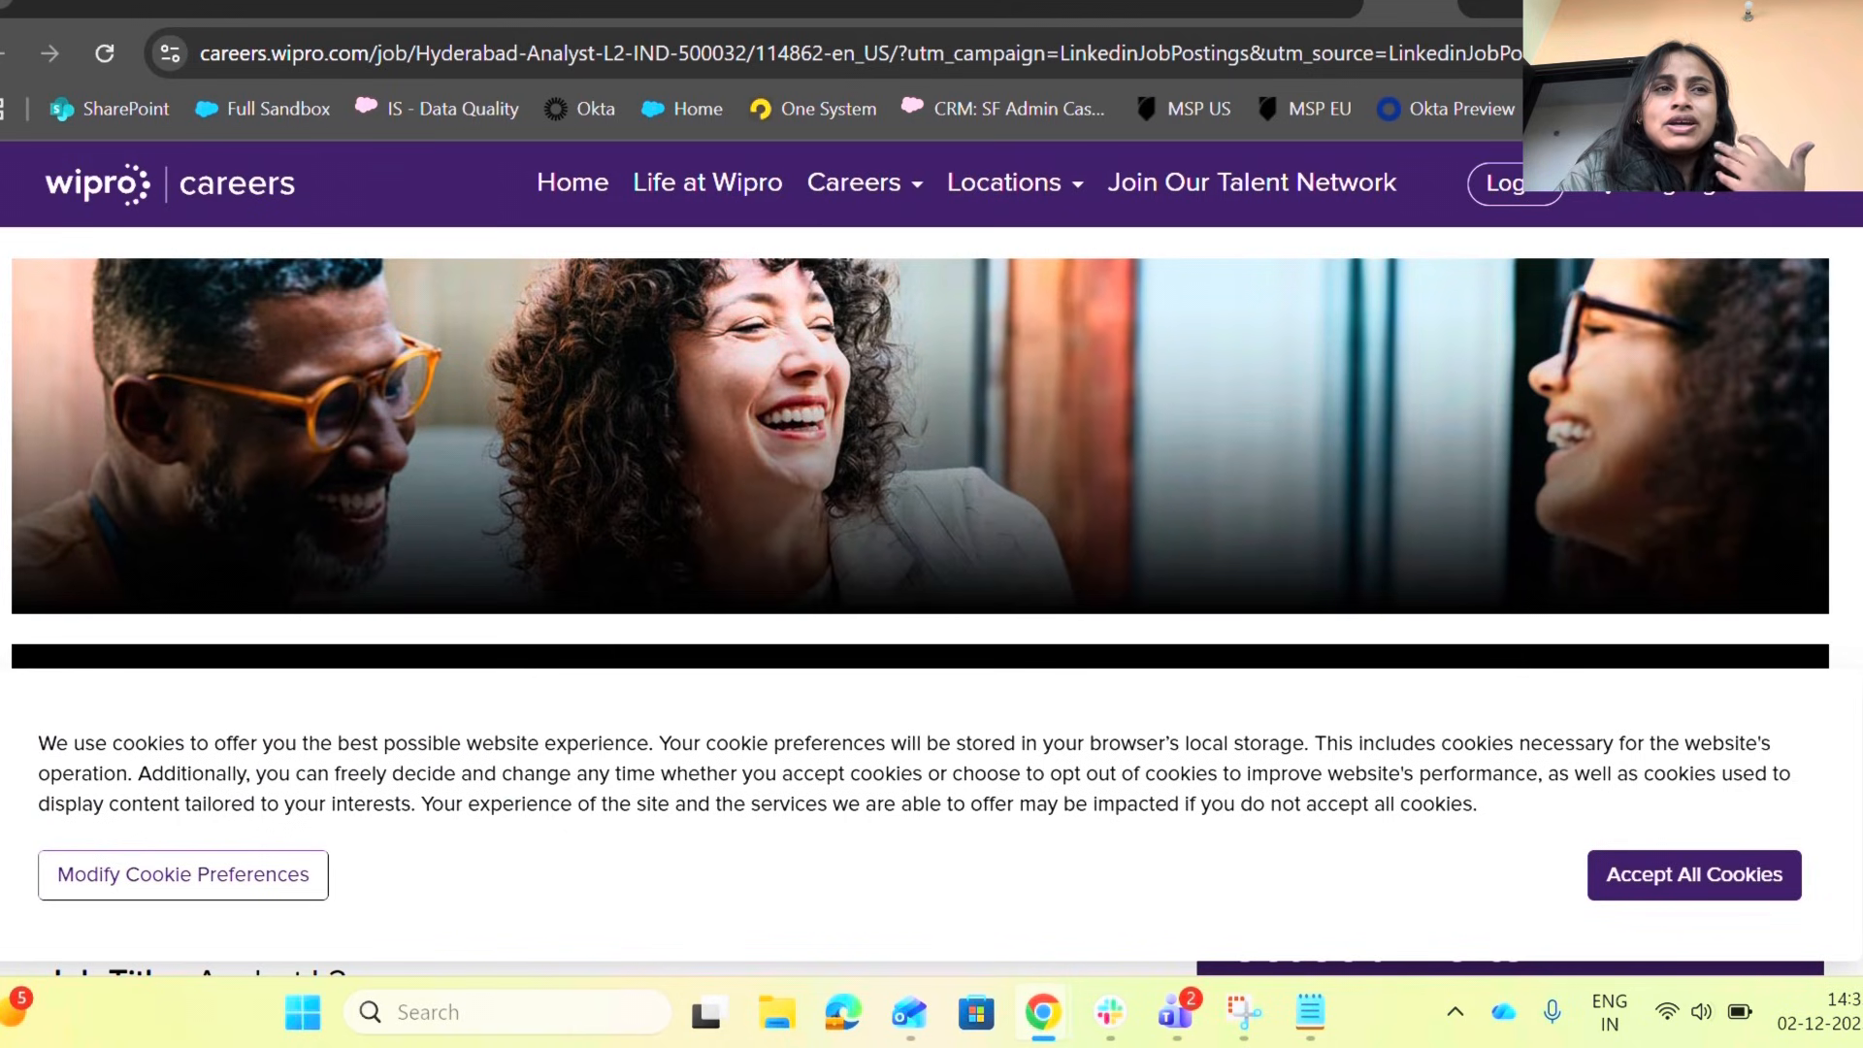
Step: Read down the Wipro Careers Analyst L2 Hyderabad page to its title and description
scroll("down", 3)
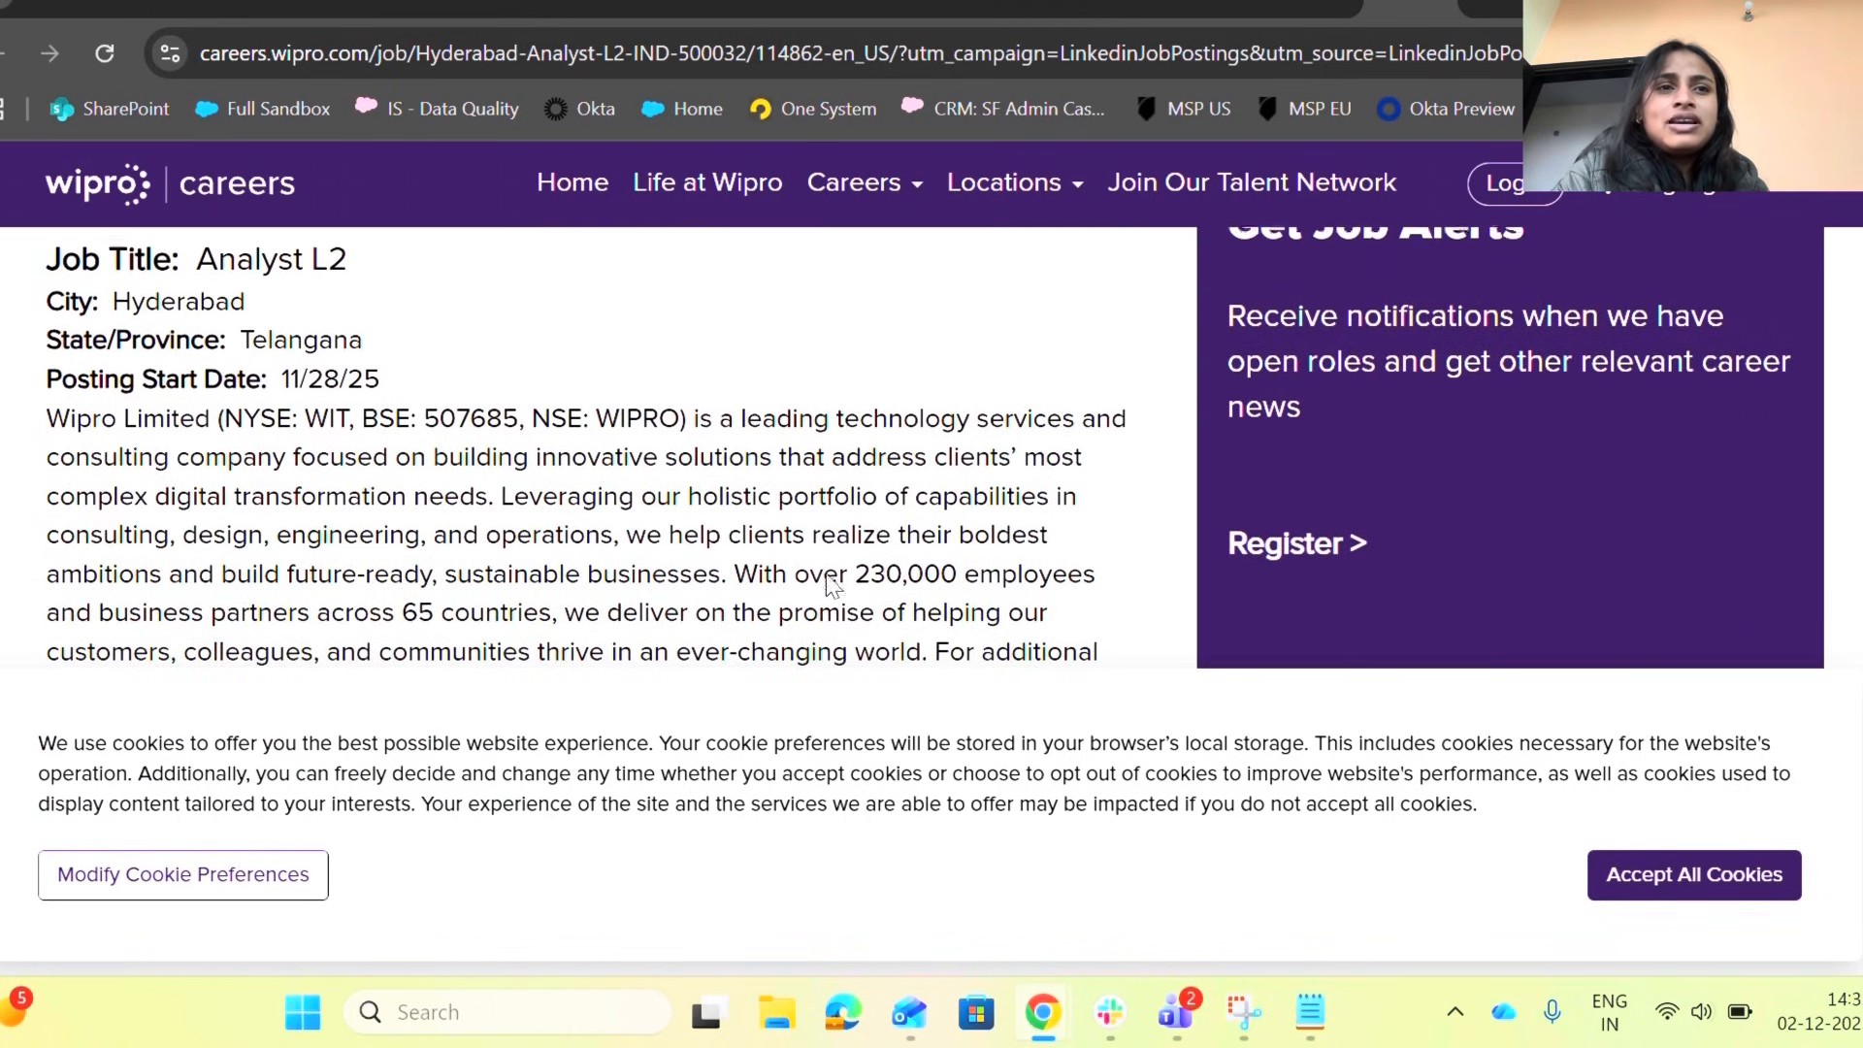
scroll("down", 3)
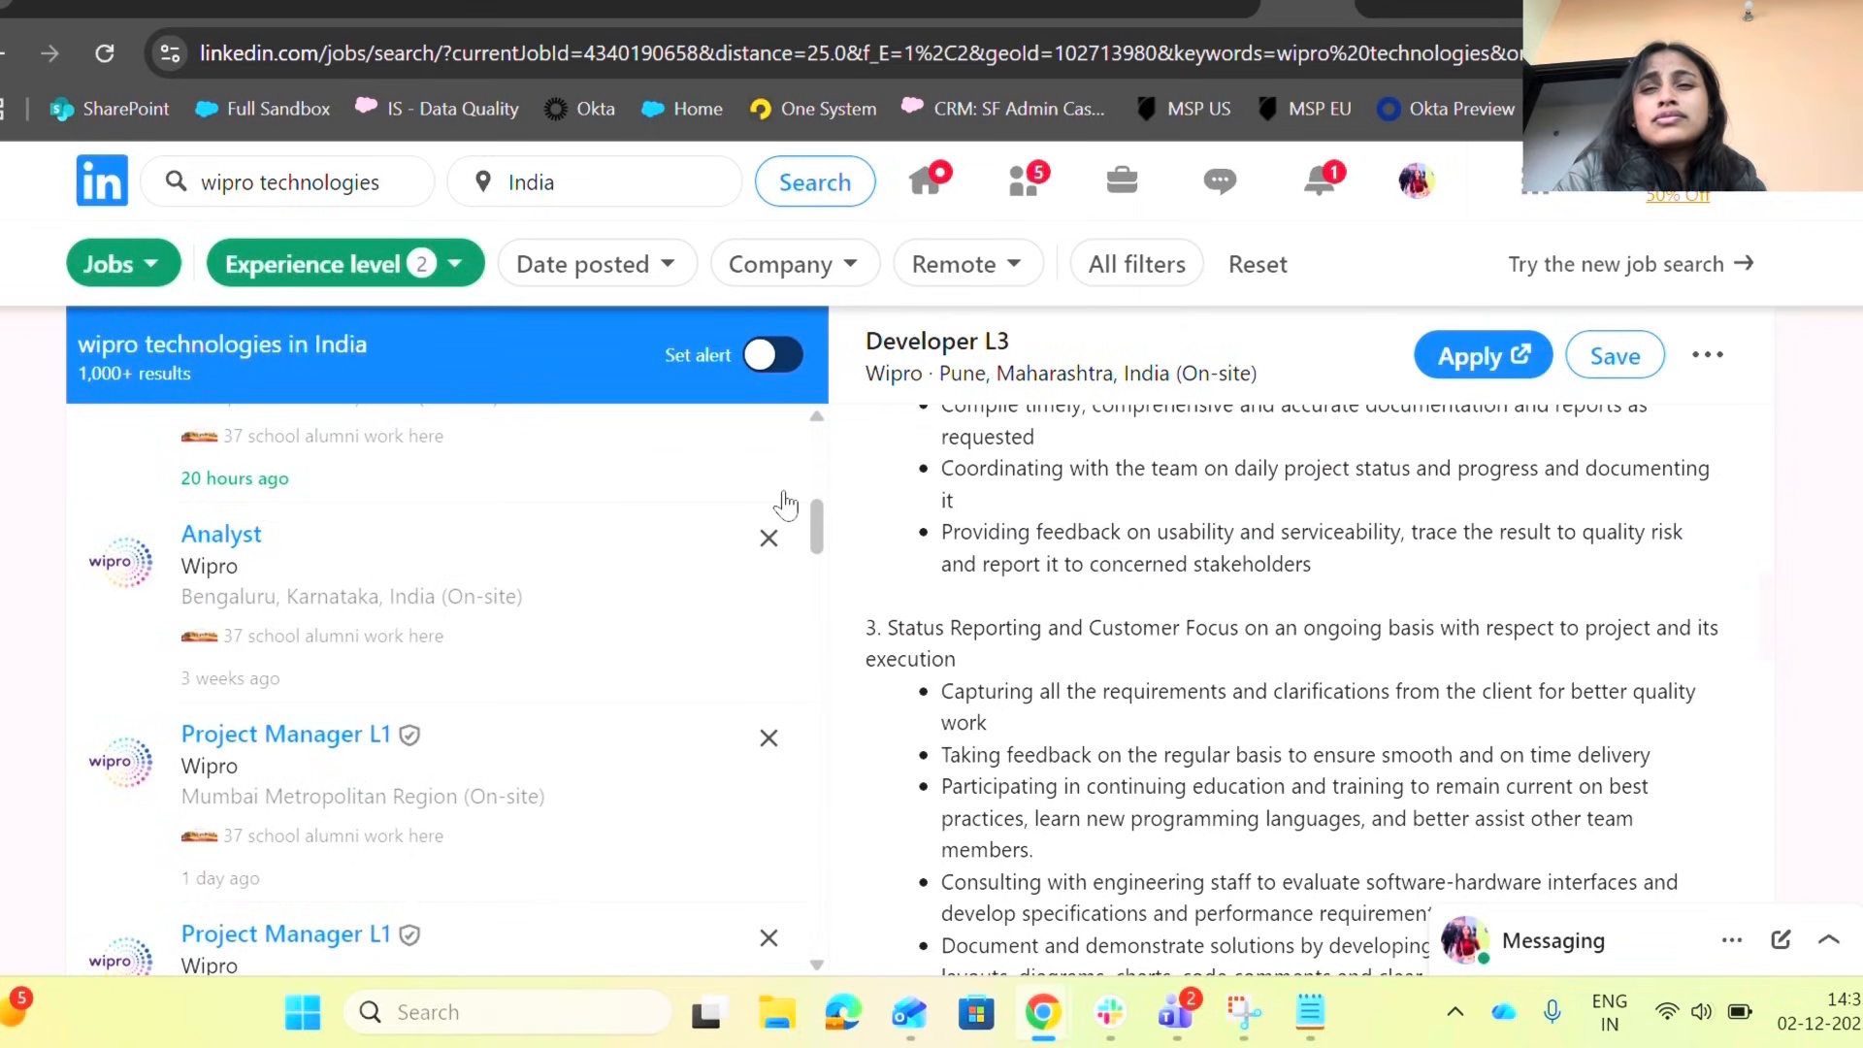
Step: Open the Pune Data Analyst L4 posting from the results and read its profile-match qualifications
scroll("down", 3)
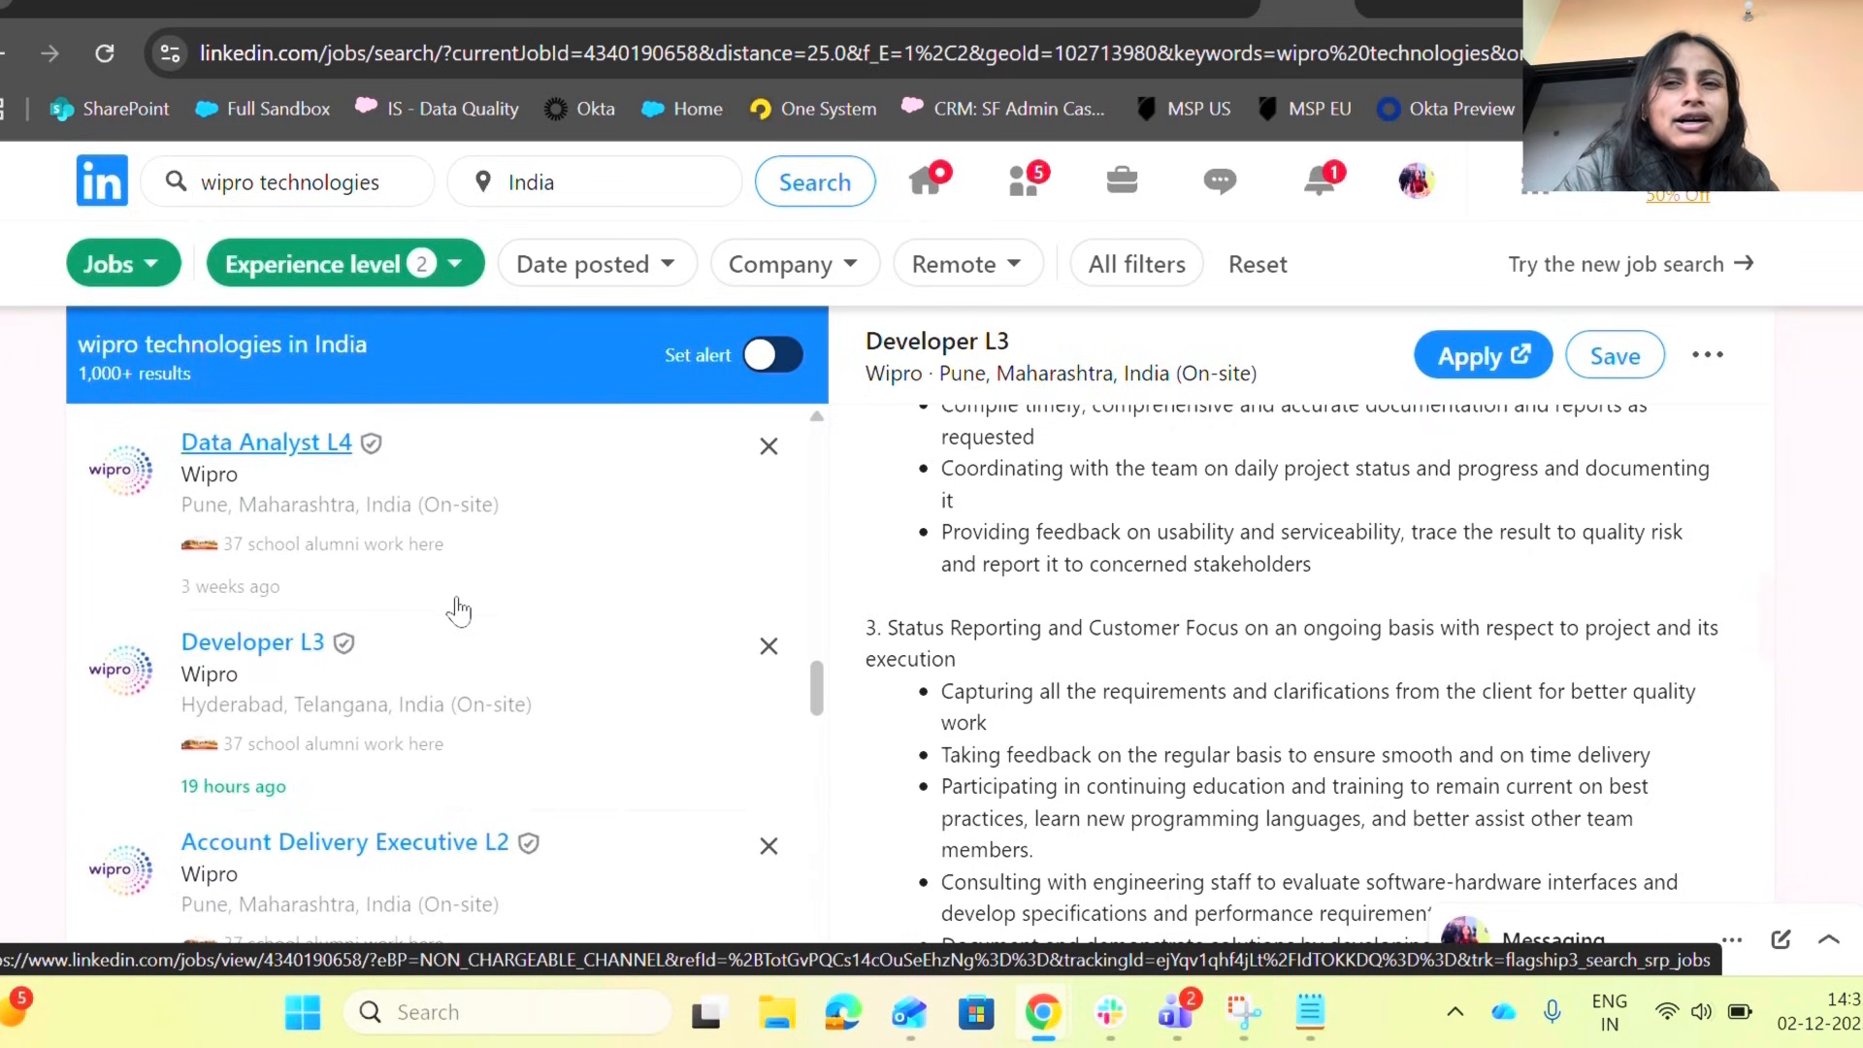
left_click(266, 443)
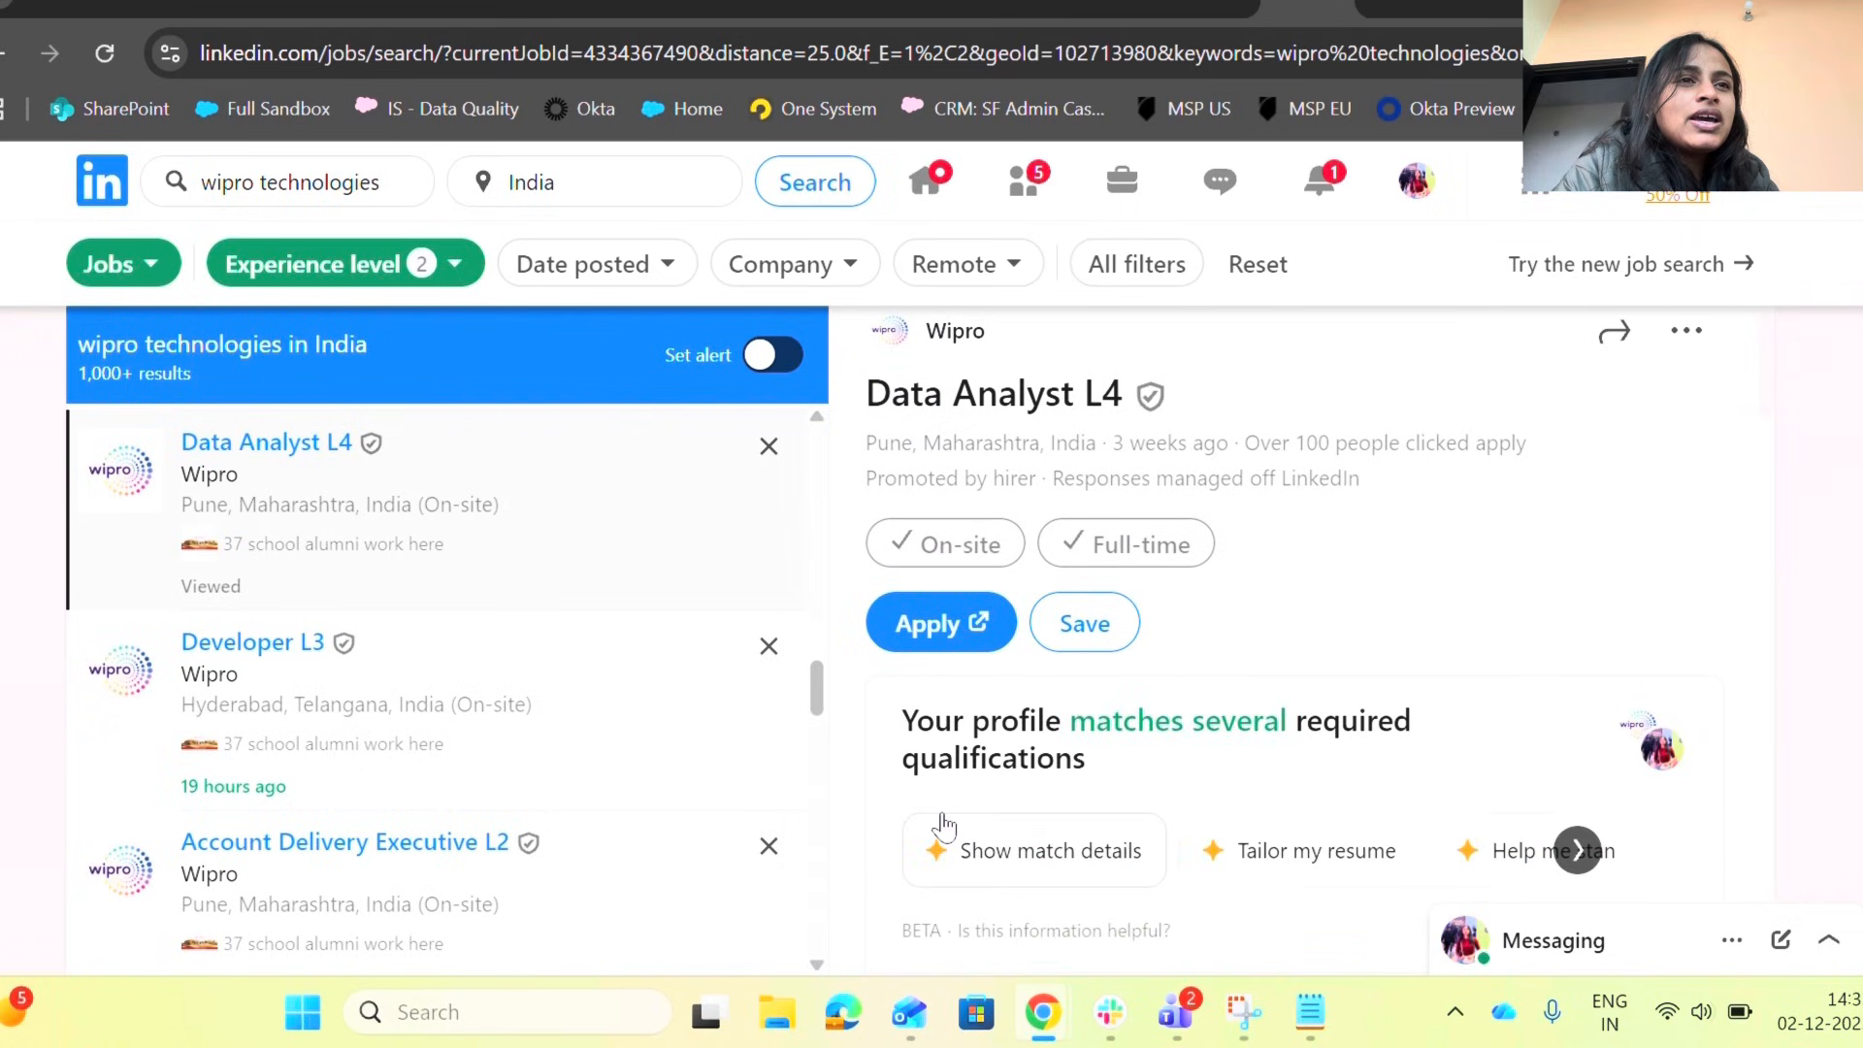
scroll("down", 3)
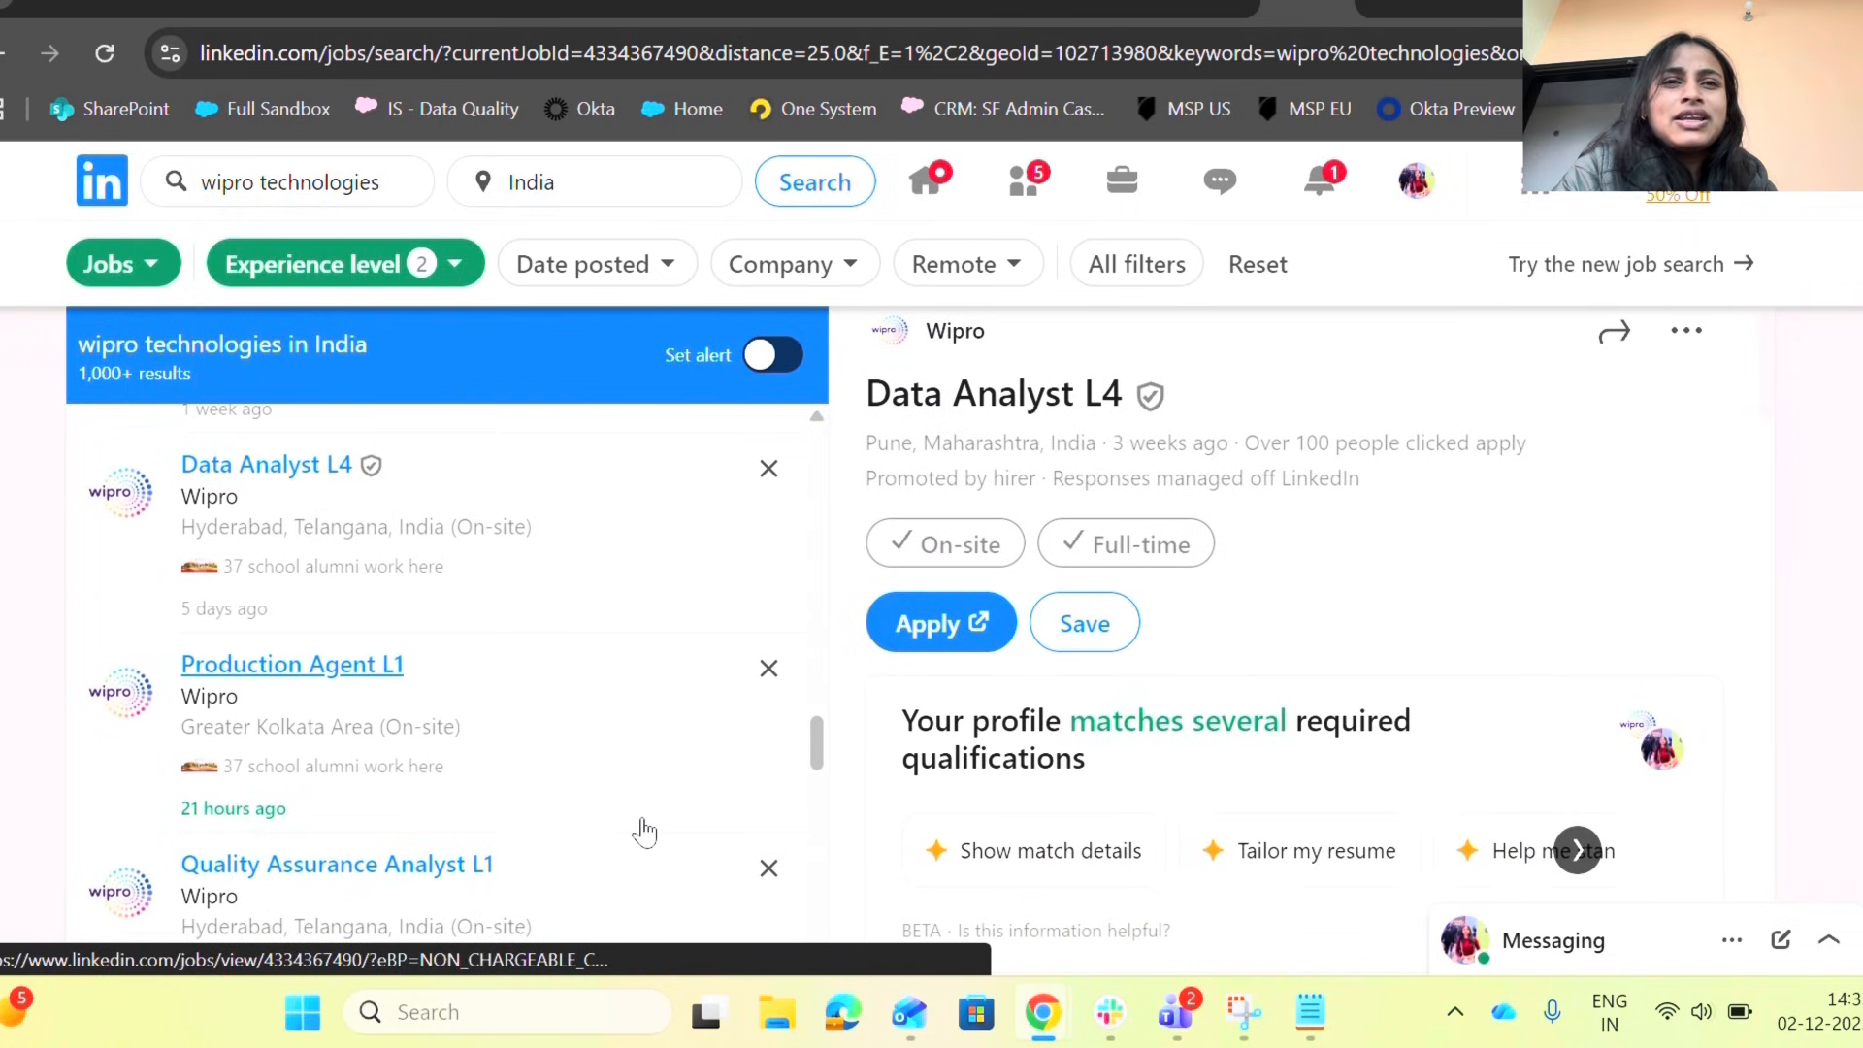